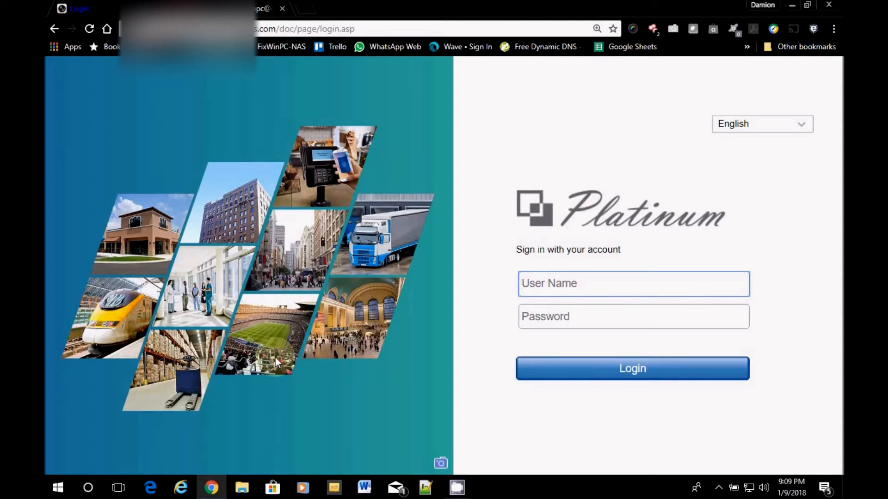
Sign in to the DVR as admin to reach the eight-camera live view
{"action": "type", "text": "admin"}
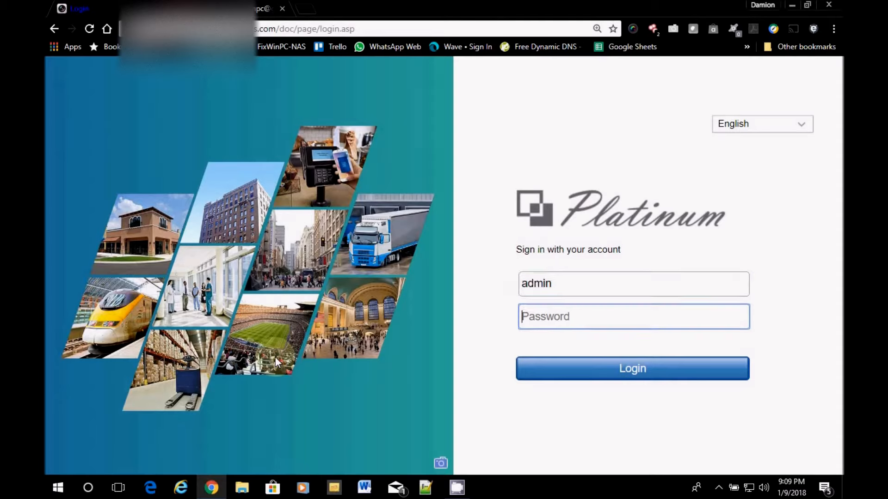
{"action": "type", "text": "••"}
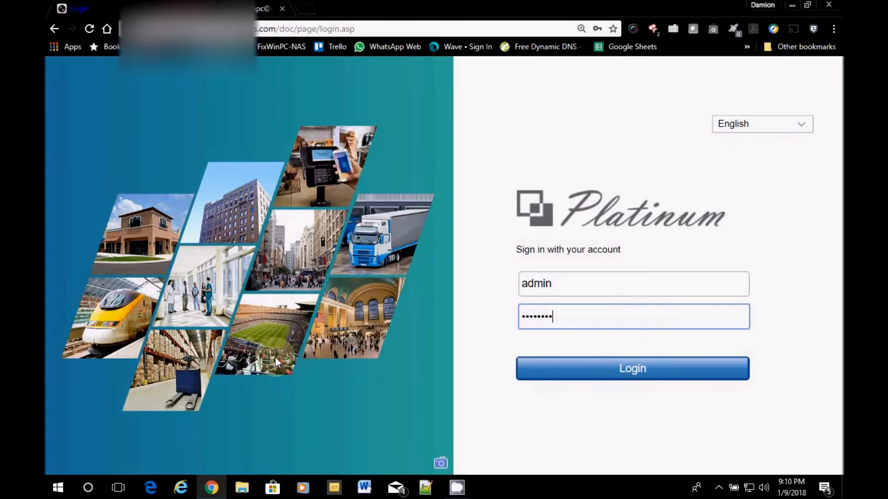
{"action": "left_click", "coordinate": [632, 369]}
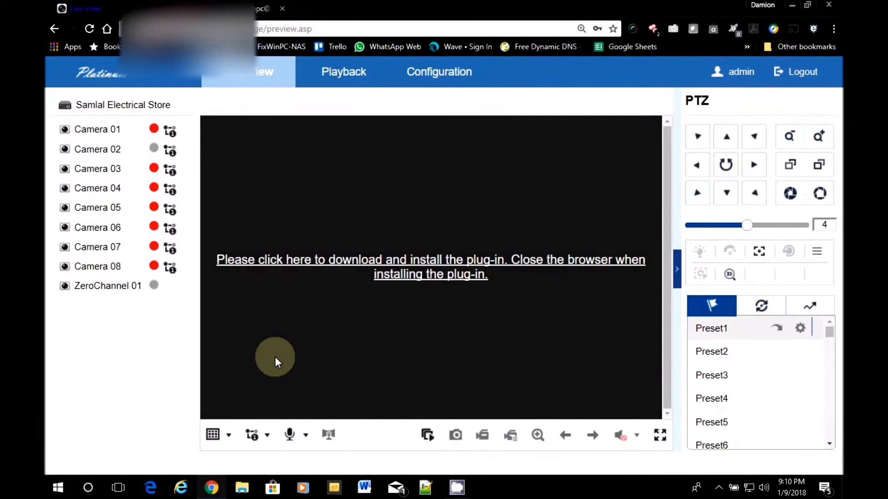
{"action": "mouse_move", "coordinate": [405, 282]}
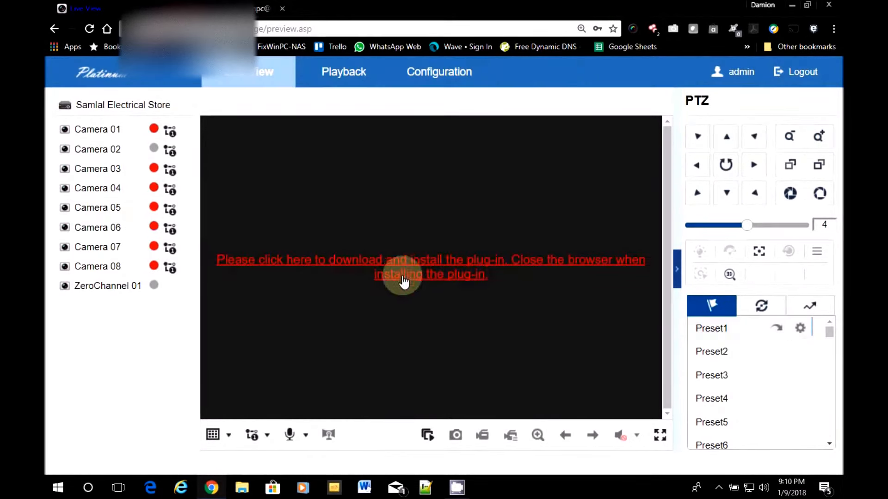
{"action": "mouse_move", "coordinate": [444, 77]}
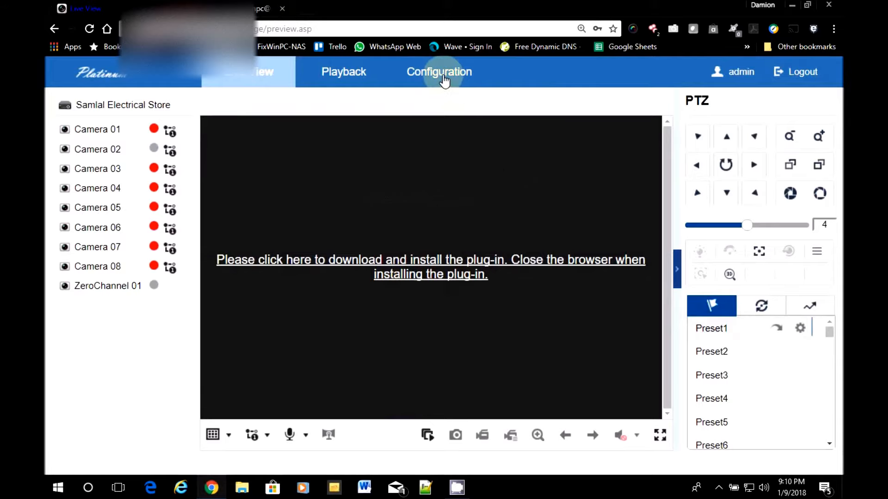
Open the Configuration area showing the recorder's model and firmware information
{"action": "left_click", "coordinate": [439, 71]}
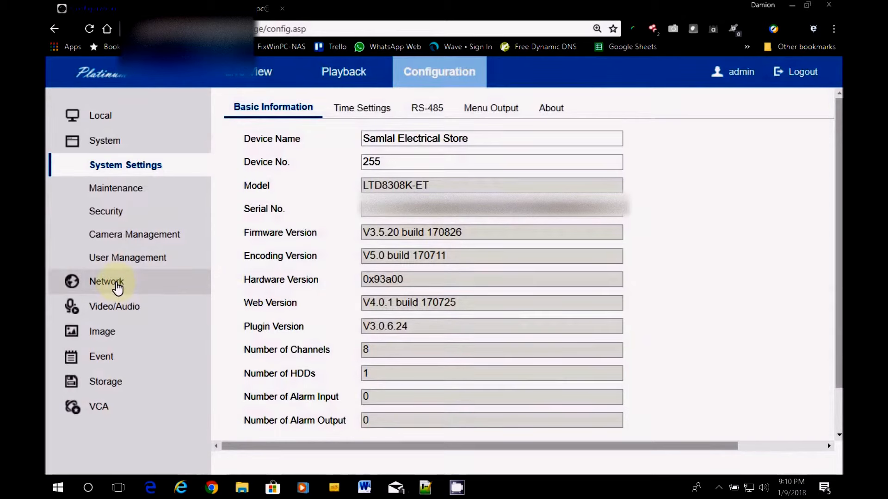
Open Network > Advanced Settings > Email and select the sender name field
{"action": "left_click", "coordinate": [106, 281]}
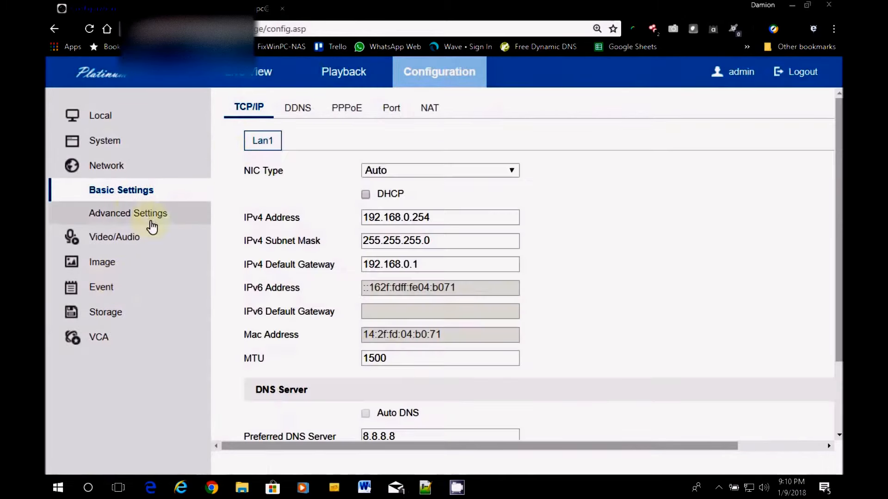
{"action": "left_click", "coordinate": [128, 213]}
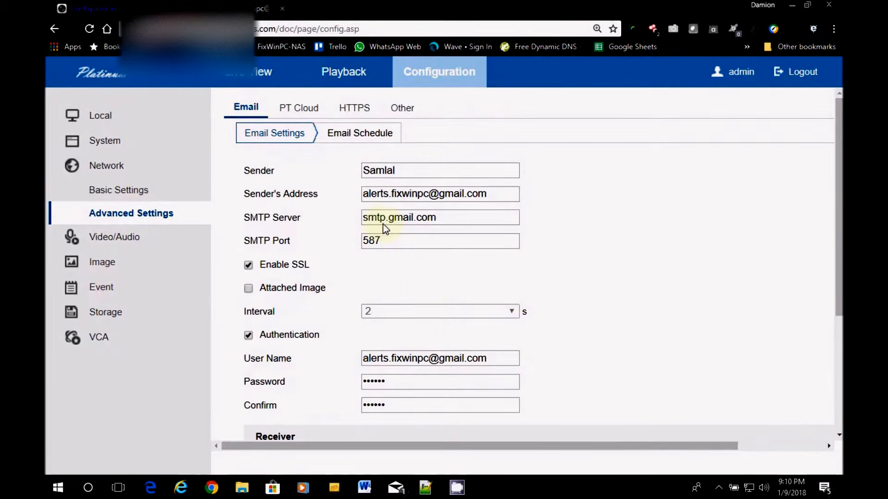
{"action": "mouse_move", "coordinate": [373, 340]}
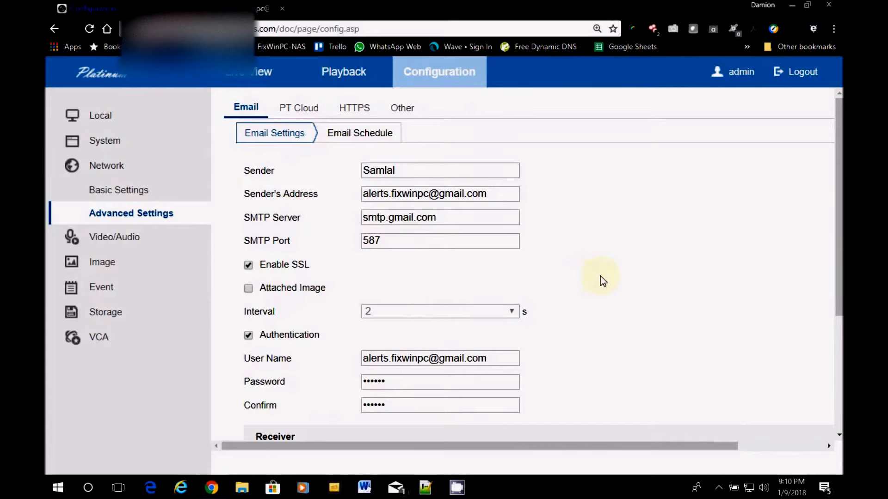
{"action": "mouse_move", "coordinate": [563, 327]}
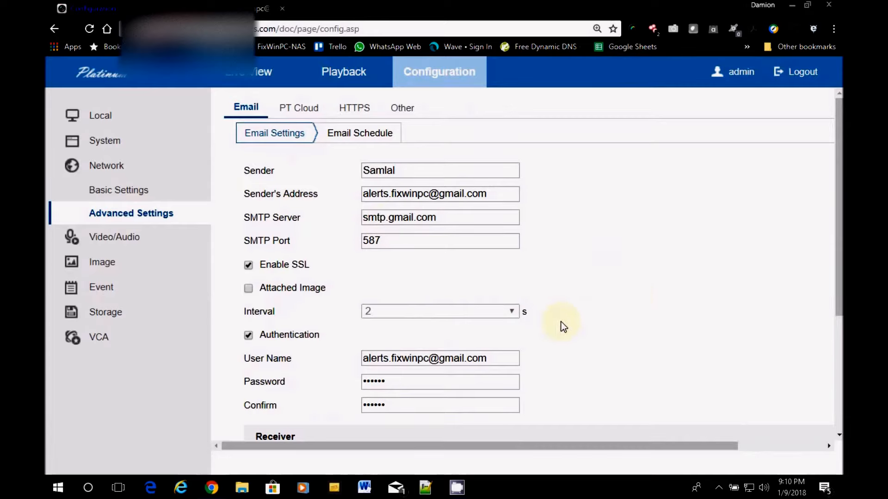
{"action": "mouse_move", "coordinate": [560, 267]}
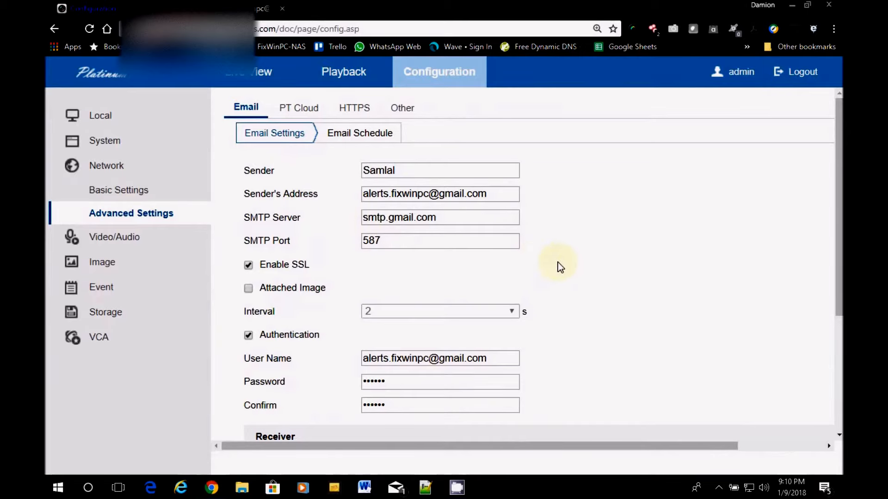
{"action": "mouse_move", "coordinate": [578, 228]}
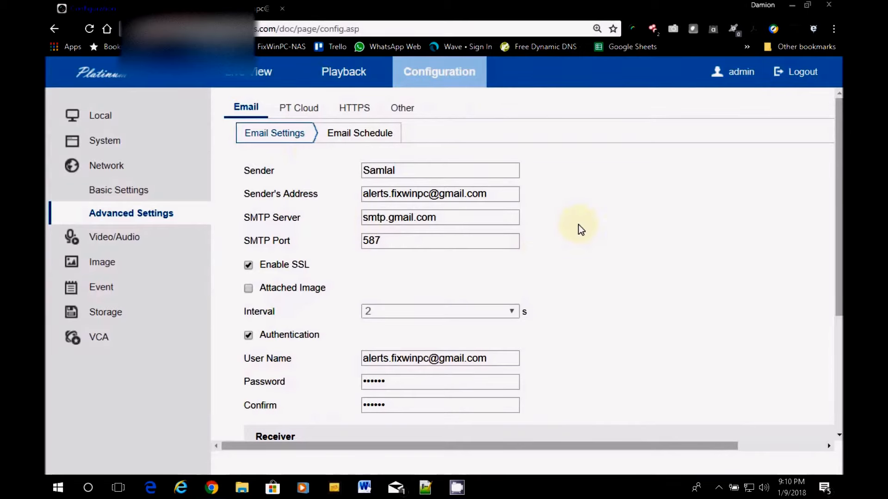
{"action": "mouse_move", "coordinate": [347, 178]}
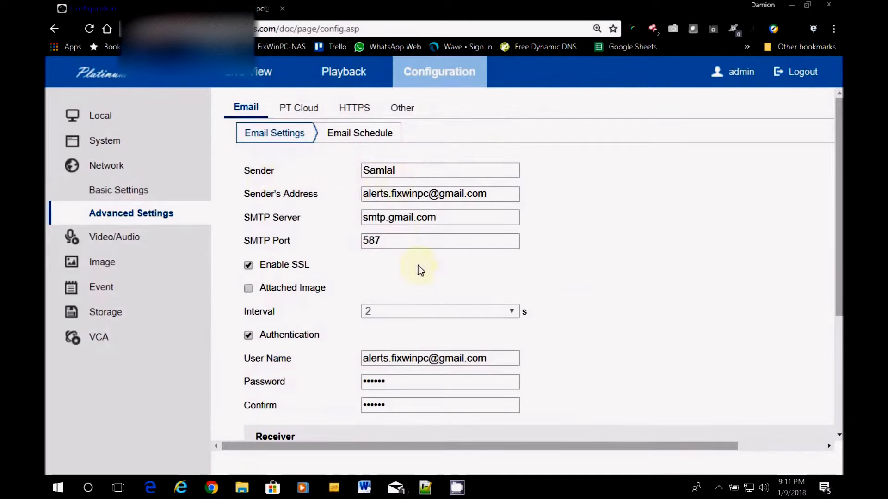
{"action": "mouse_move", "coordinate": [304, 176]}
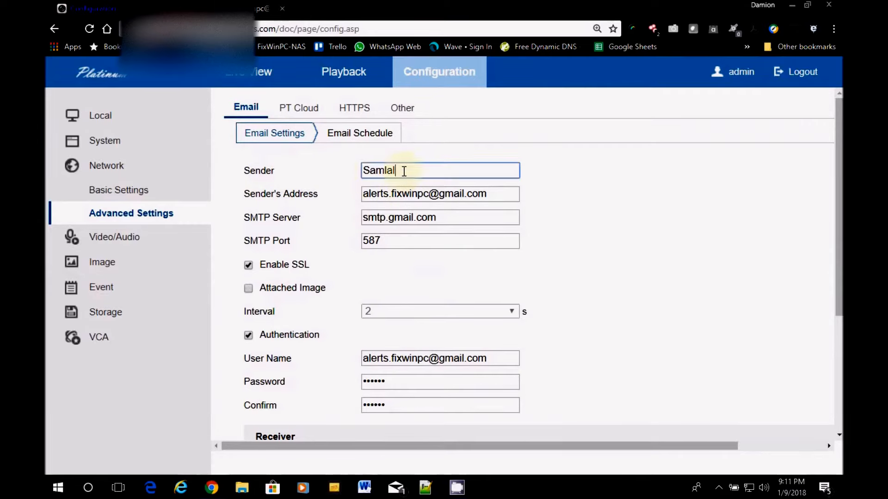
{"action": "double_click", "coordinate": [378, 170]}
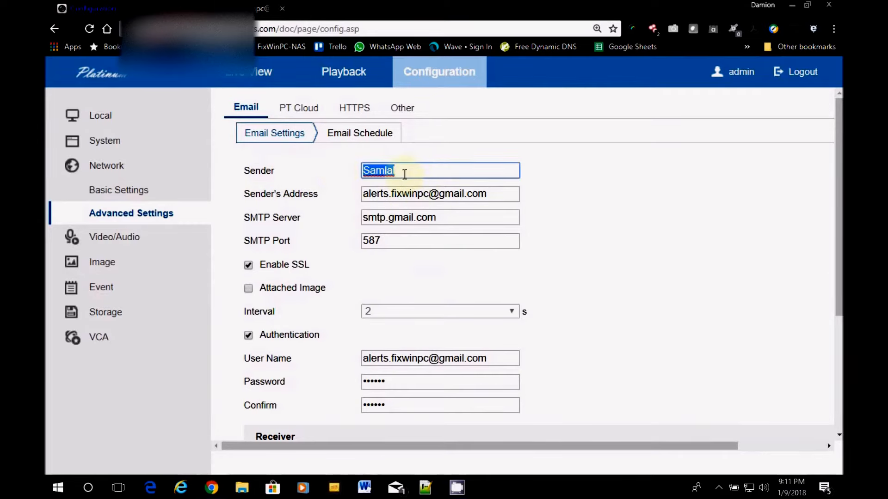
{"action": "left_click", "coordinate": [411, 170]}
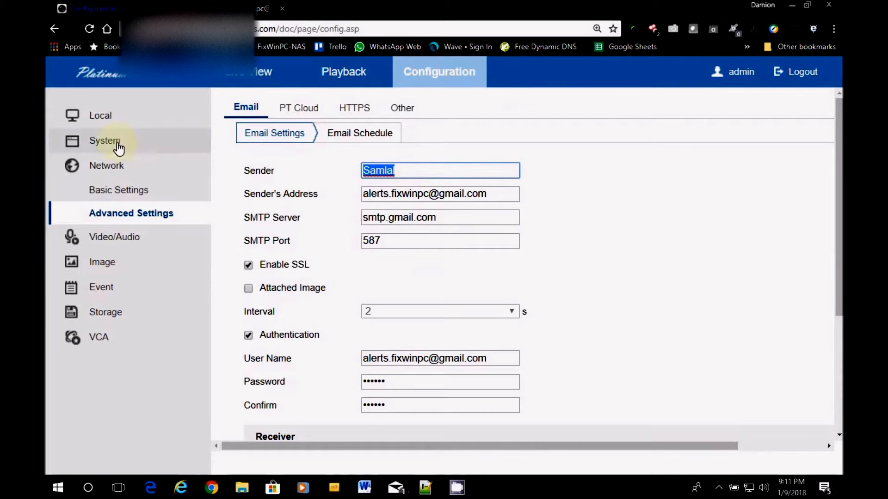
Return to System Basic Information and select the device name 'Samlal Electrical Store'
{"action": "left_click", "coordinate": [104, 141]}
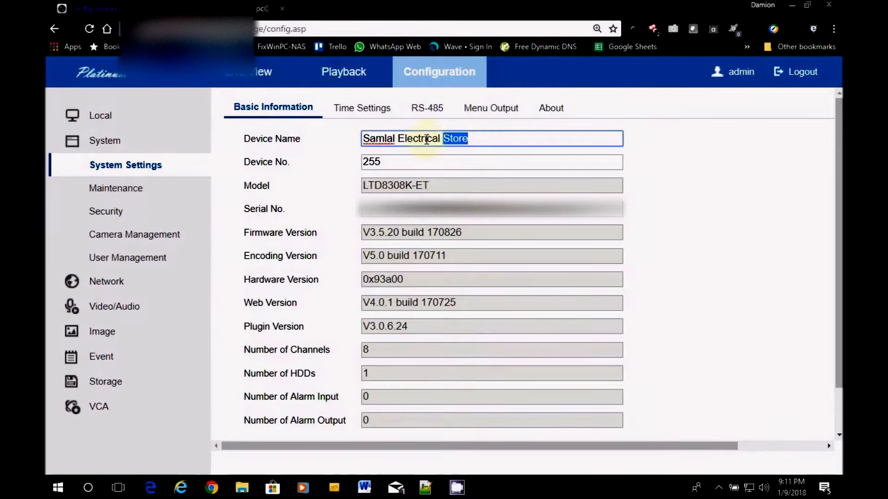
{"action": "triple_click", "coordinate": [427, 139]}
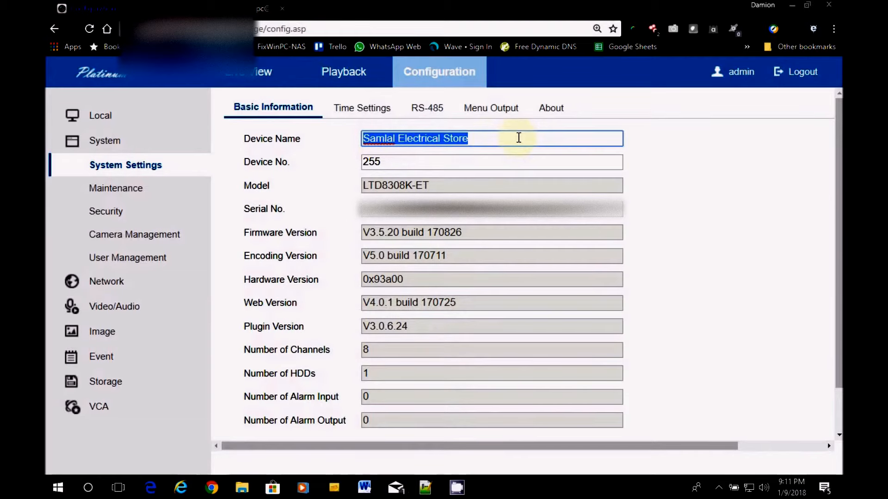
{"action": "mouse_move", "coordinate": [442, 124]}
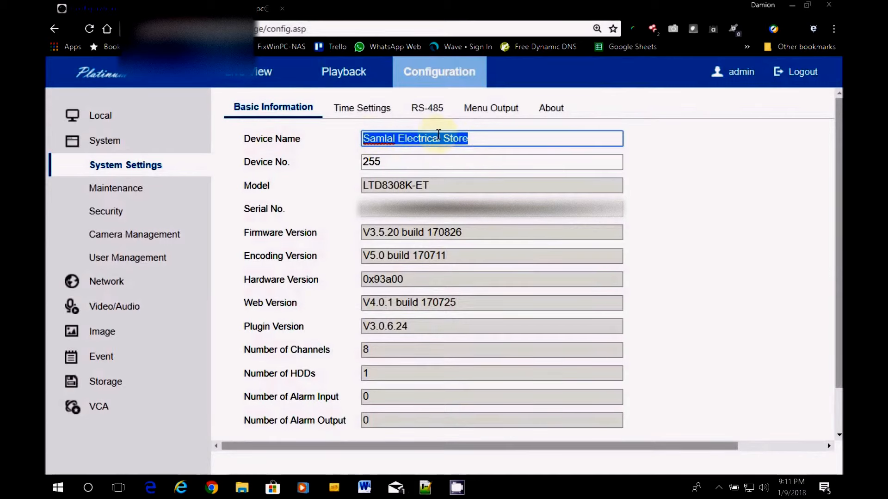
{"action": "mouse_move", "coordinate": [176, 137]}
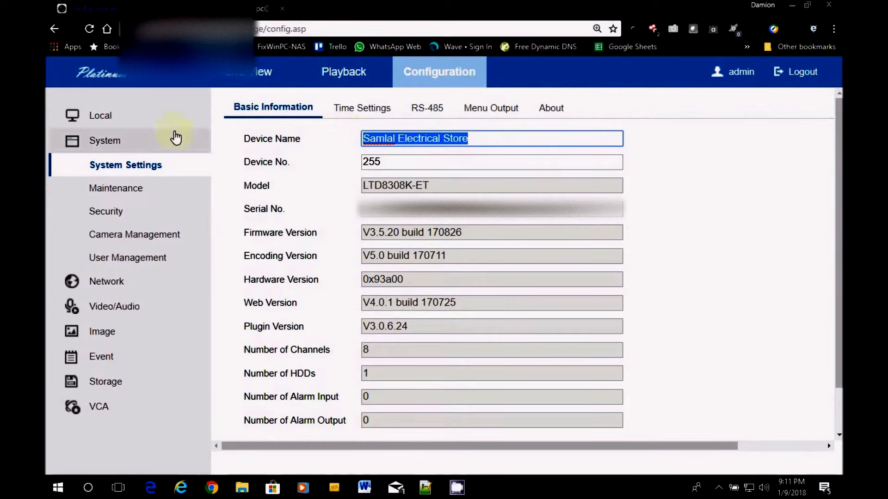
{"action": "mouse_move", "coordinate": [422, 141]}
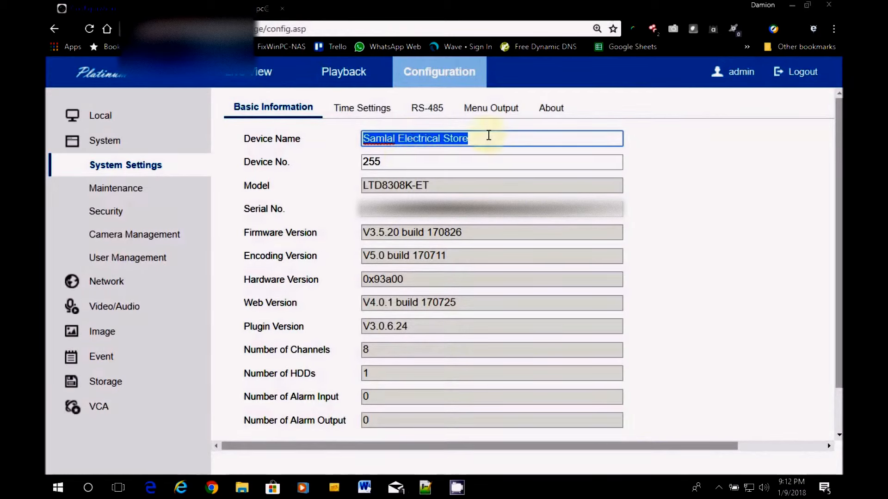
{"action": "mouse_move", "coordinate": [502, 179]}
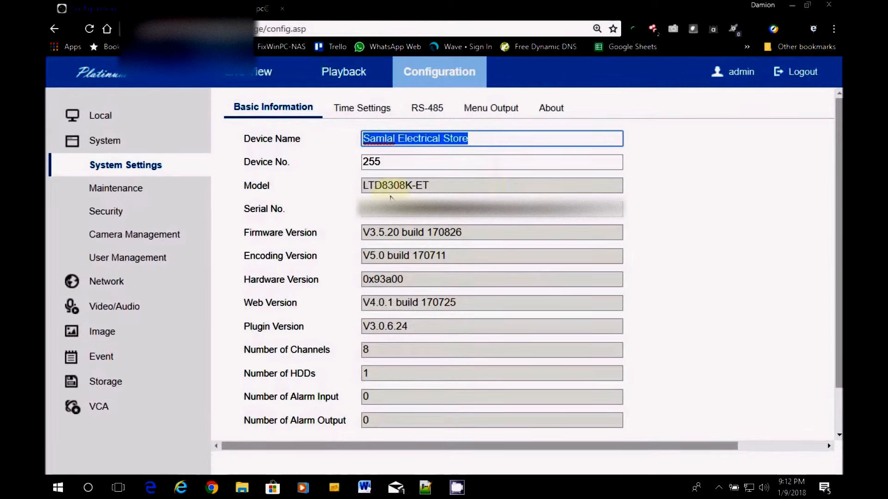
{"action": "mouse_move", "coordinate": [132, 229]}
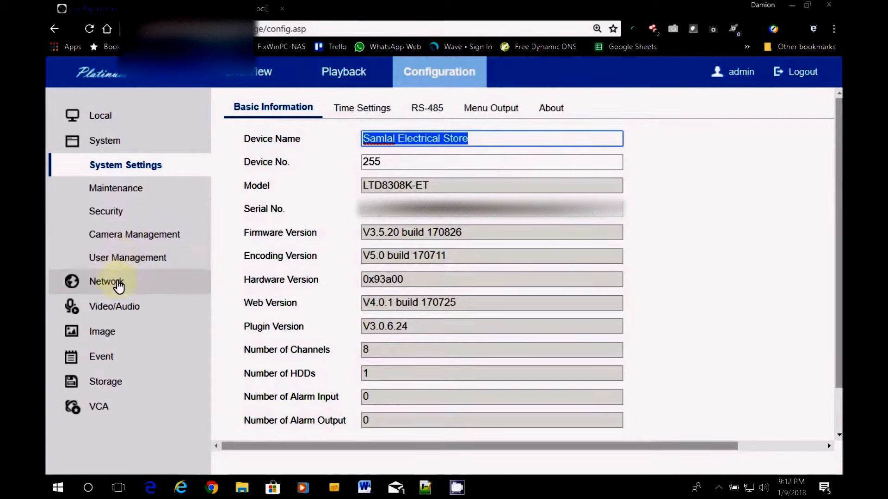
Reopen the Network email settings and select the sender name 'Samlal'
{"action": "left_click", "coordinate": [106, 281]}
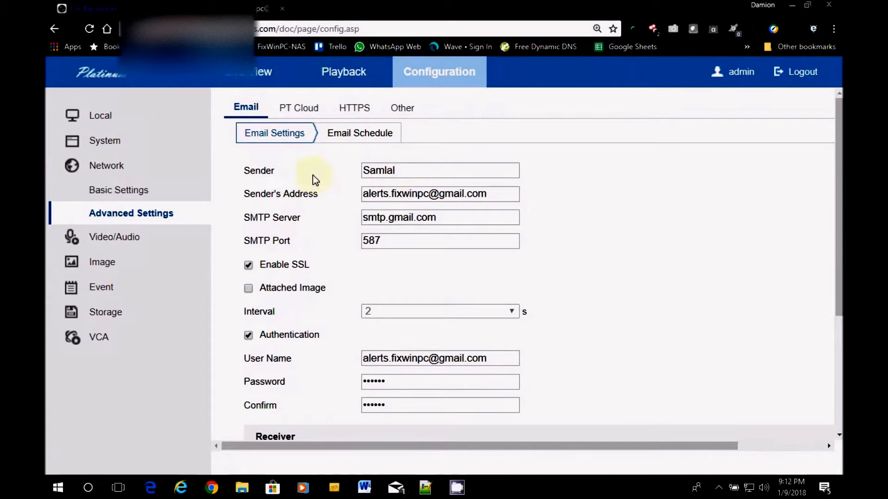
{"action": "double_click", "coordinate": [379, 171]}
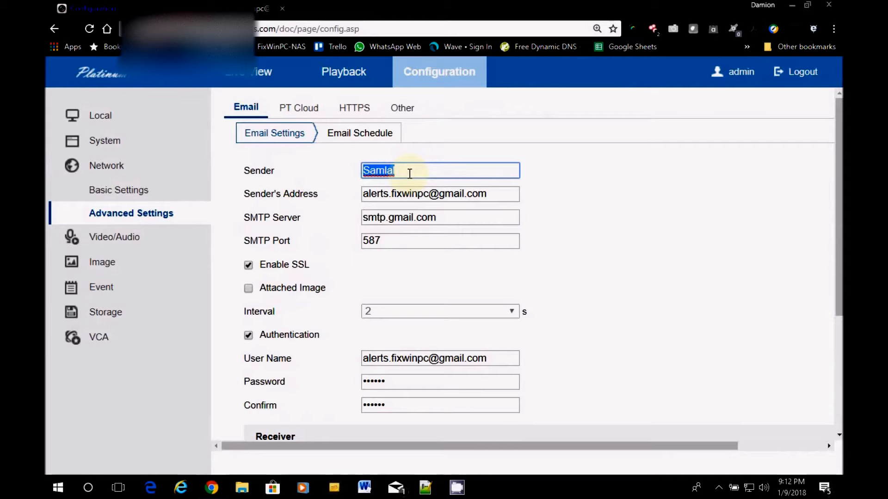
{"action": "mouse_move", "coordinate": [494, 200]}
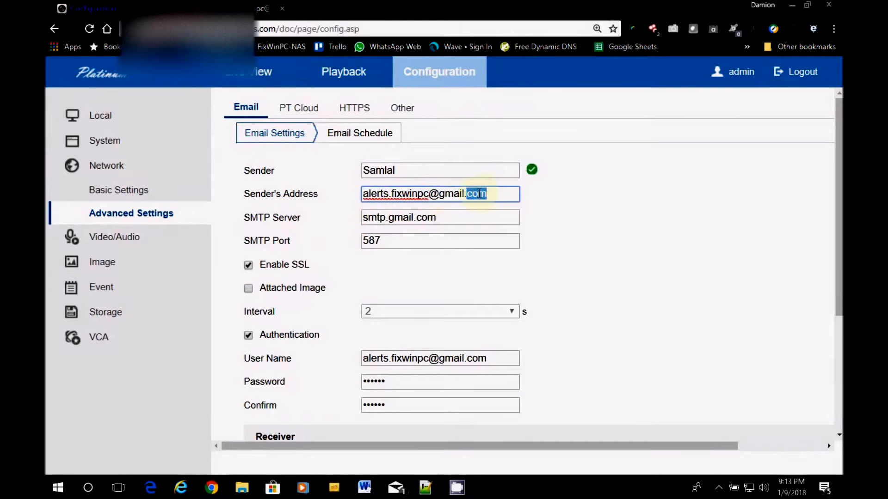
Validate SMTP server smtp.gmail.com and move into the port 587 field
{"action": "left_click", "coordinate": [454, 217]}
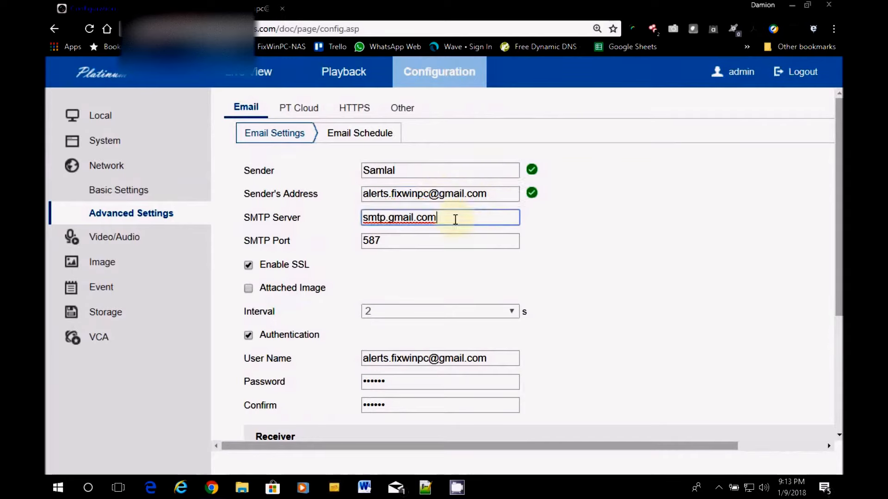
{"action": "mouse_move", "coordinate": [276, 218]}
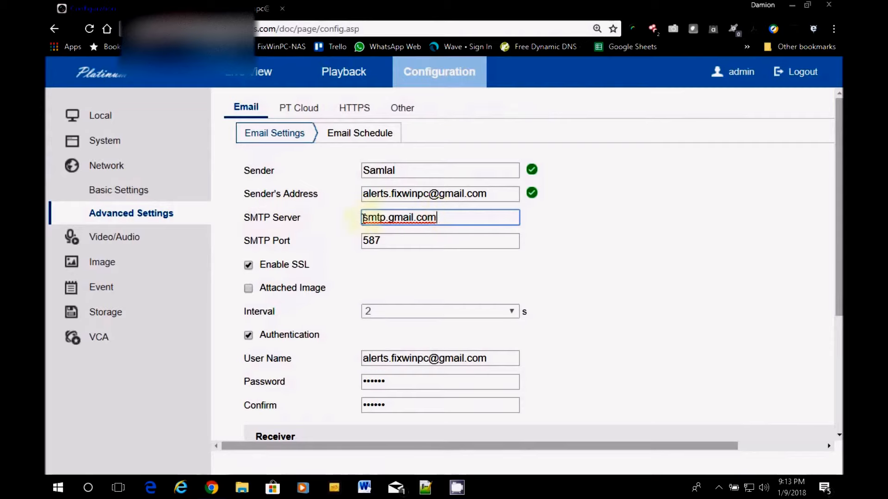
{"action": "double_click", "coordinate": [399, 217]}
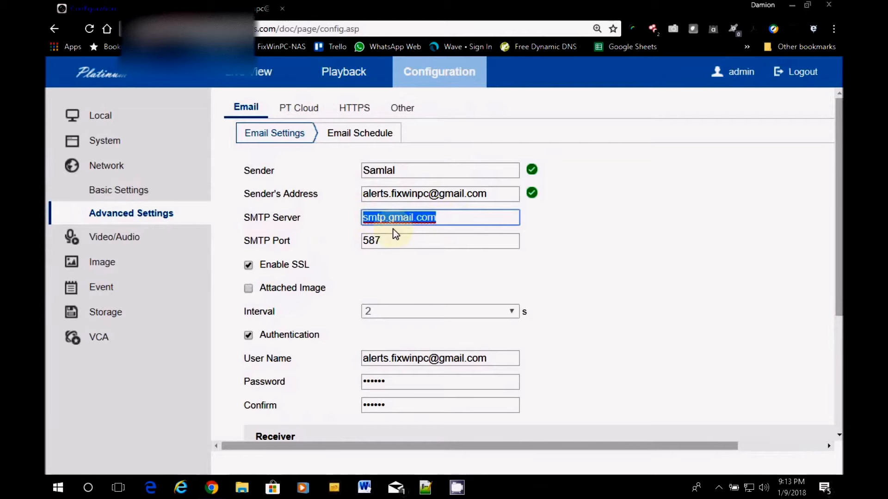
{"action": "mouse_move", "coordinate": [403, 269]}
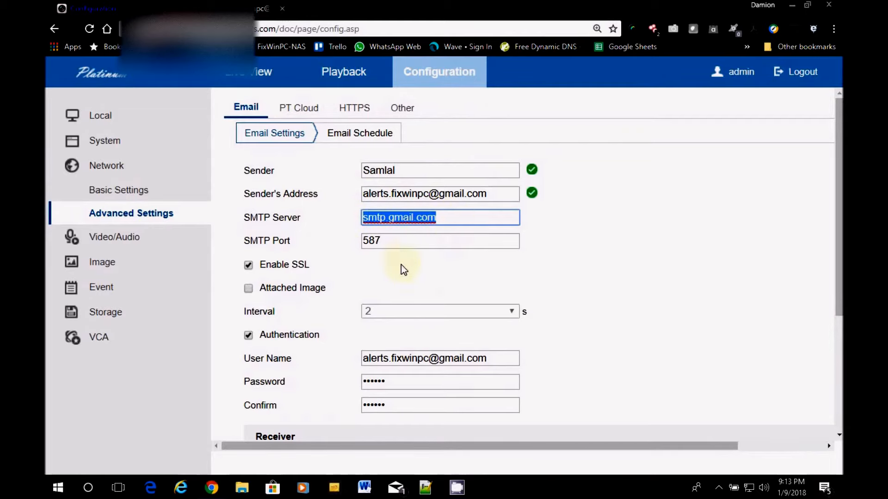
{"action": "left_click", "coordinate": [439, 240]}
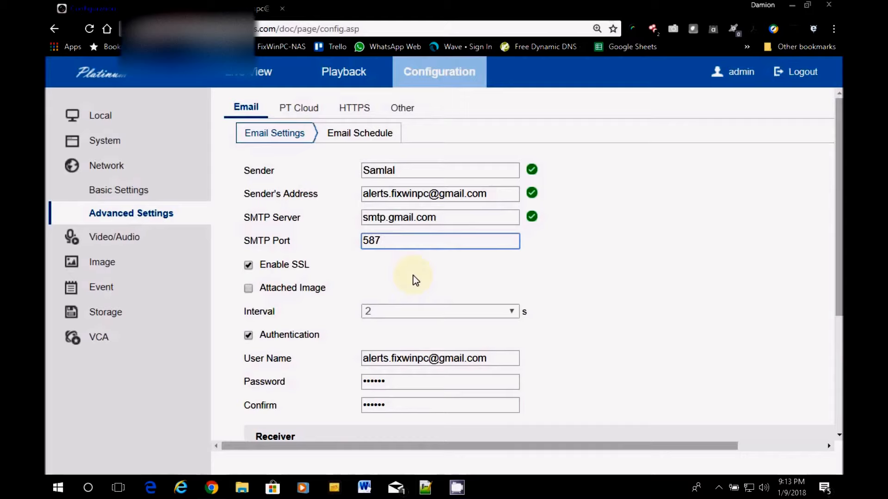
{"action": "mouse_move", "coordinate": [292, 270]}
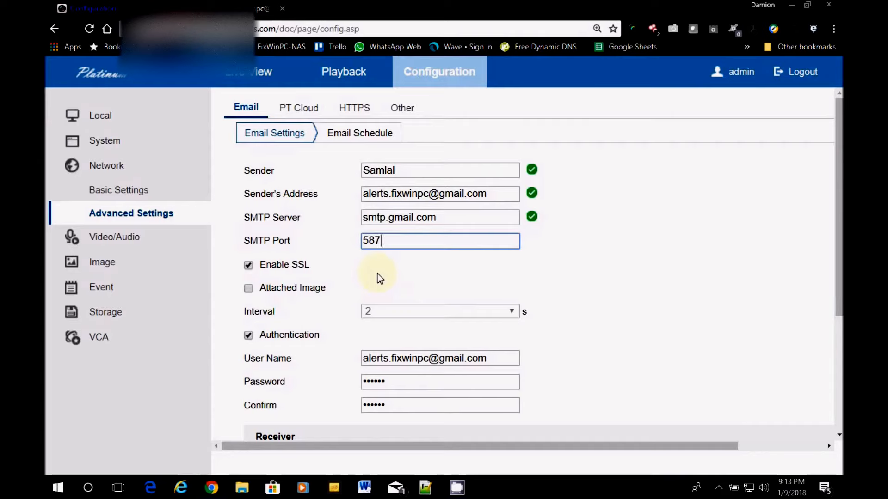
{"action": "mouse_move", "coordinate": [271, 270]}
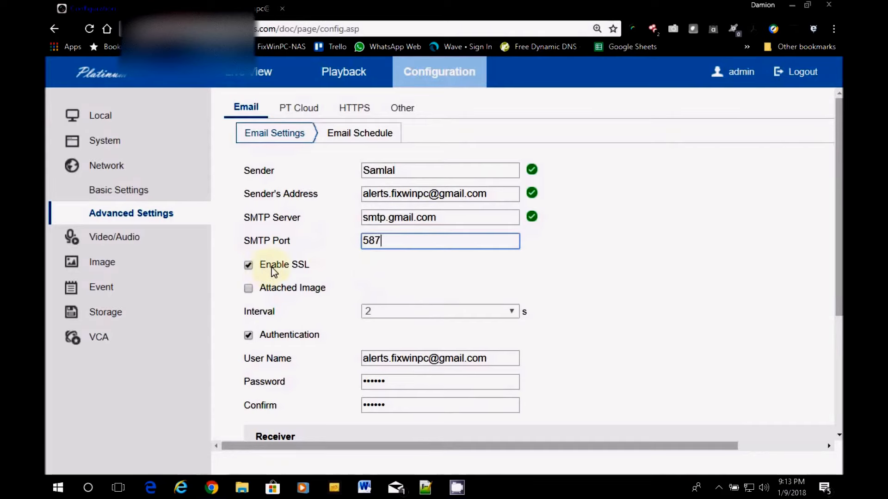
{"action": "mouse_move", "coordinate": [322, 270]}
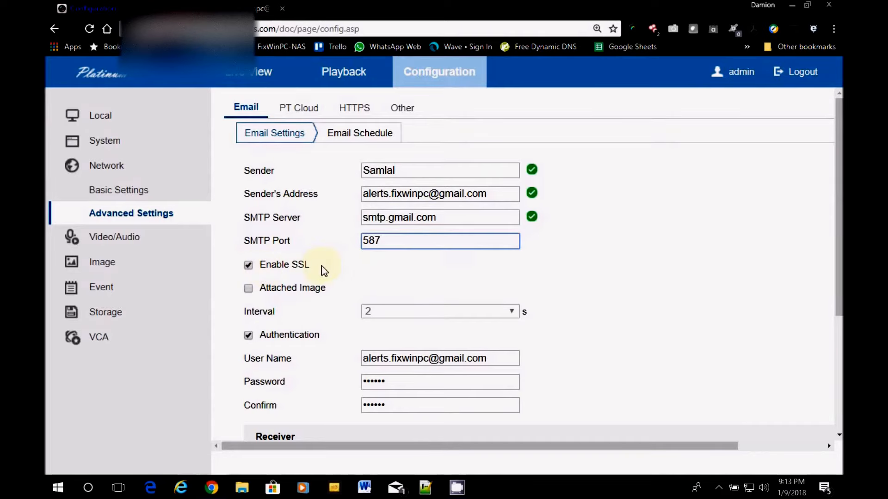
{"action": "mouse_move", "coordinate": [274, 271]}
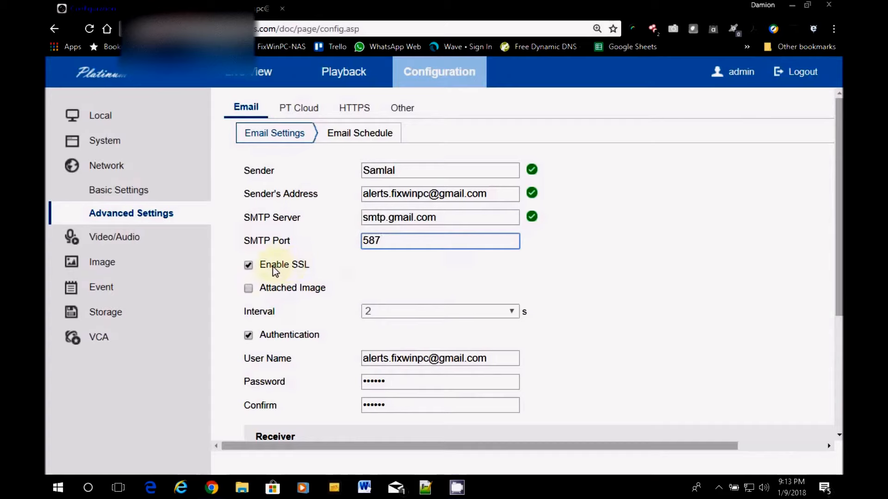
{"action": "mouse_move", "coordinate": [418, 274]}
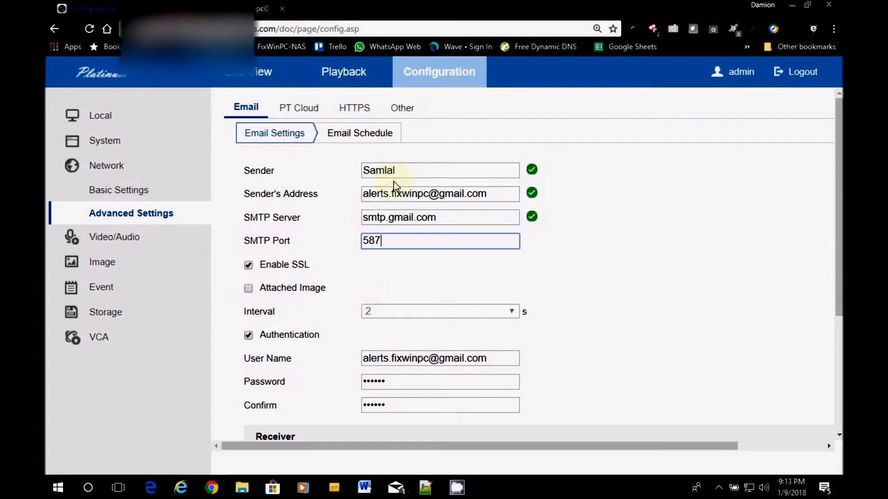
{"action": "mouse_move", "coordinate": [391, 318]}
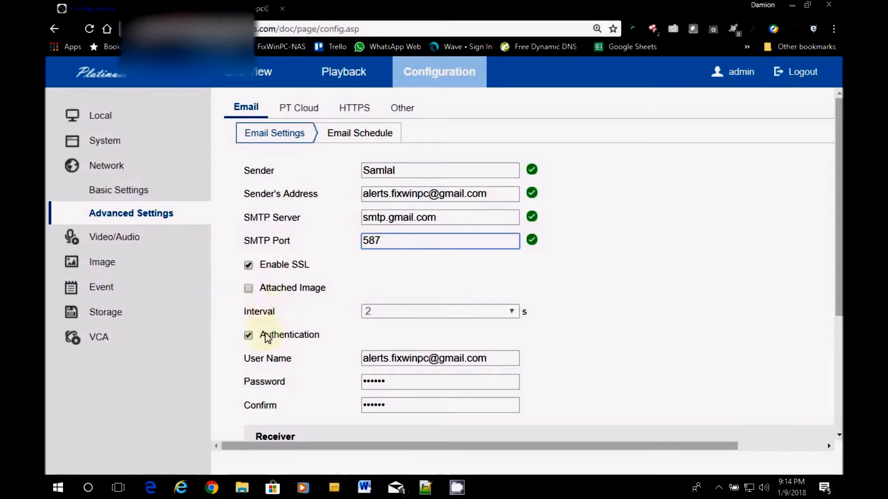
{"action": "mouse_move", "coordinate": [318, 337]}
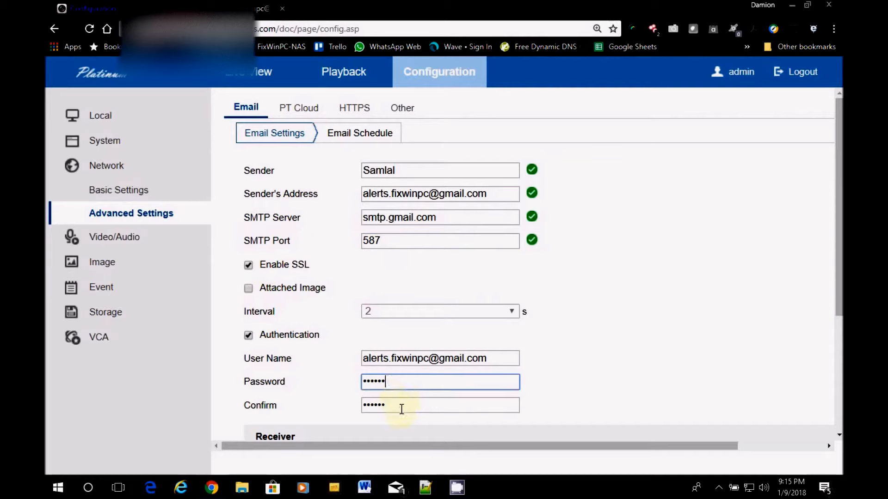
Validate the user name and password, then scroll to the FixWinPC receiver list
{"action": "left_click", "coordinate": [506, 359]}
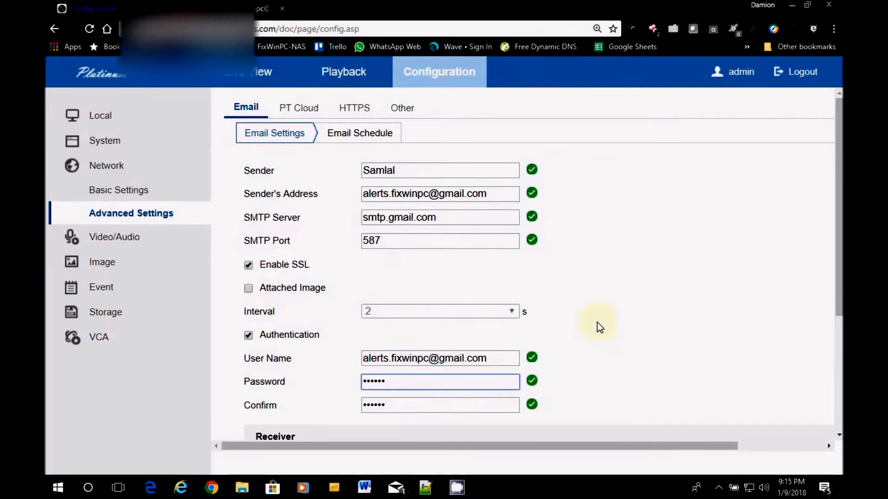
{"action": "scroll", "scroll_direction": "down", "scroll_amount": 3}
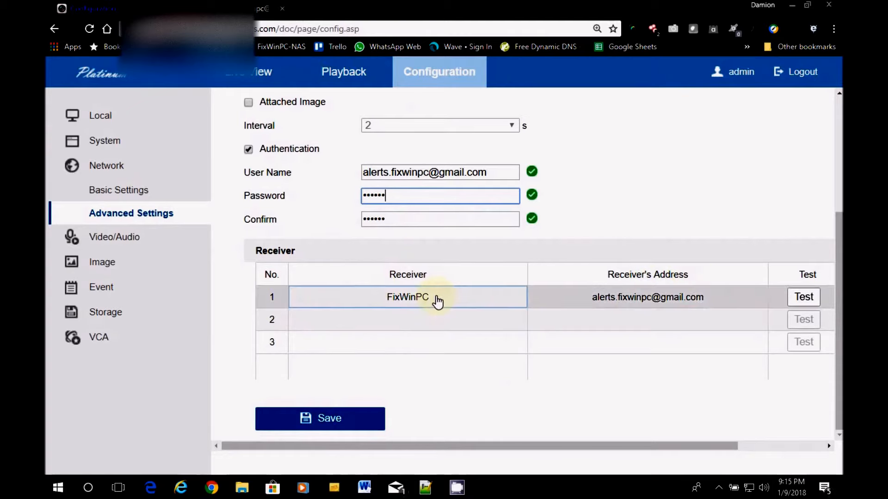
{"action": "mouse_move", "coordinate": [409, 299]}
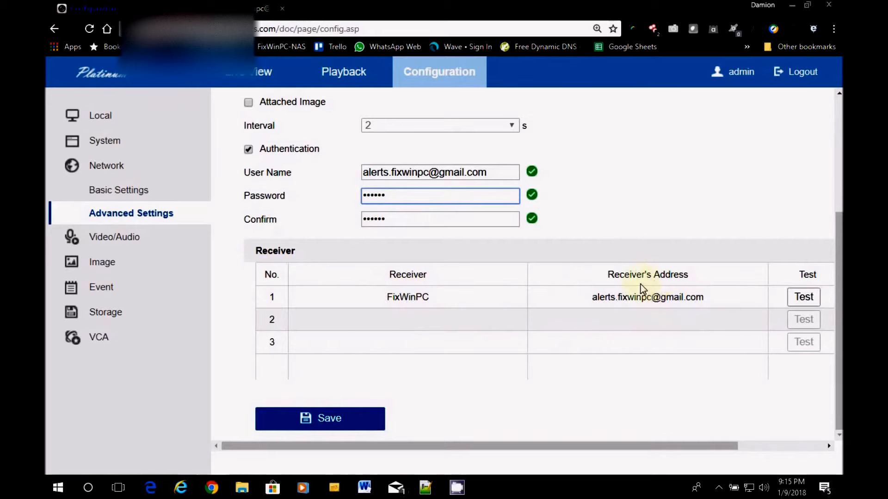
Send a test email to receiver FixWinPC and dismiss the 'Testing succeeded' notice
{"action": "left_click", "coordinate": [646, 296]}
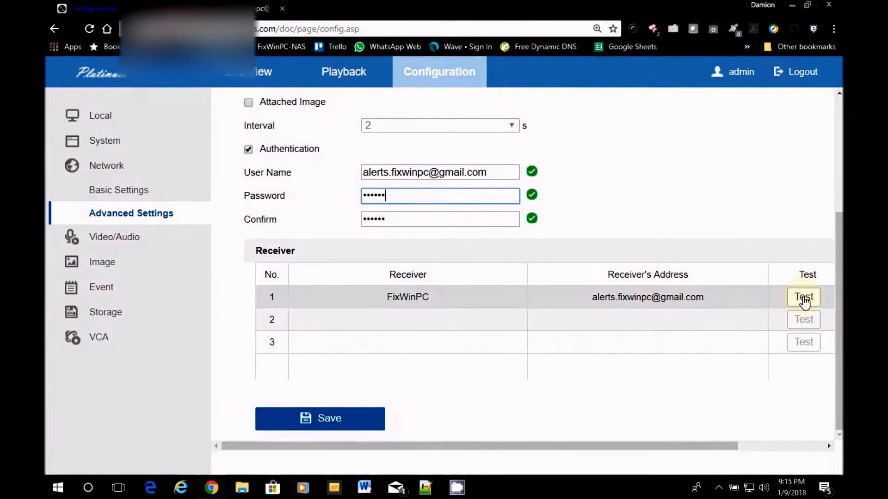
{"action": "left_click", "coordinate": [804, 296]}
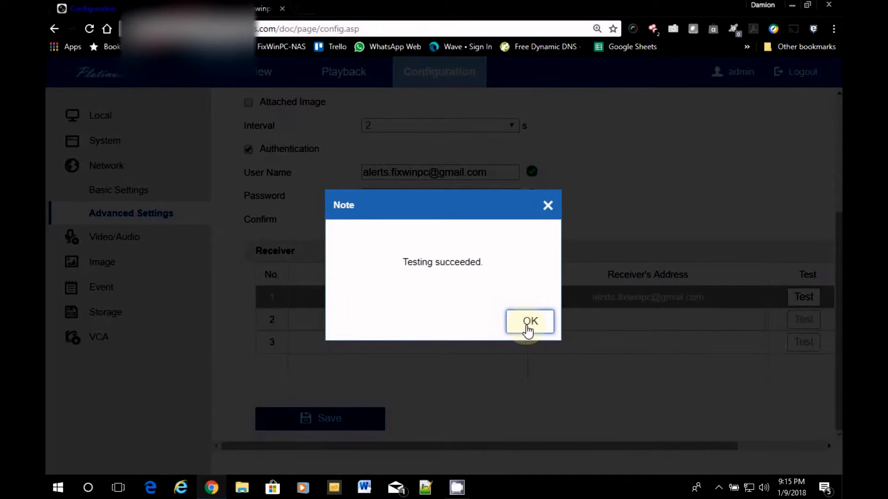
{"action": "left_click", "coordinate": [530, 321]}
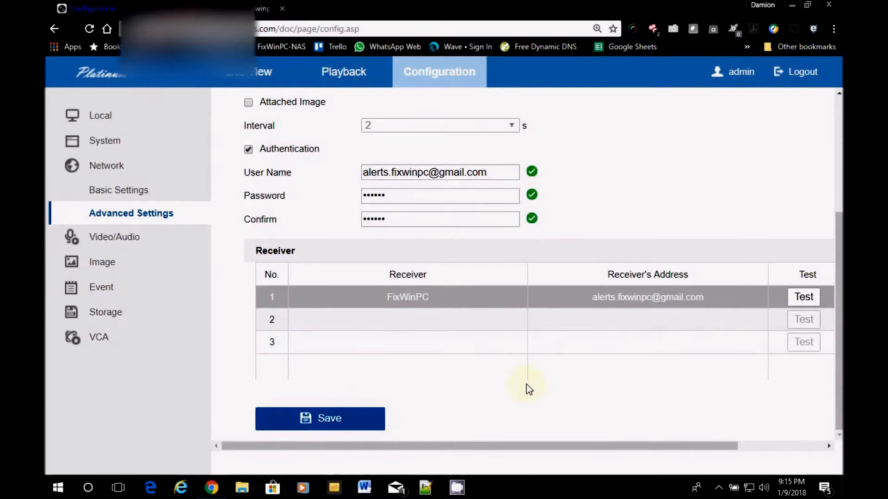
{"action": "left_click", "coordinate": [320, 419]}
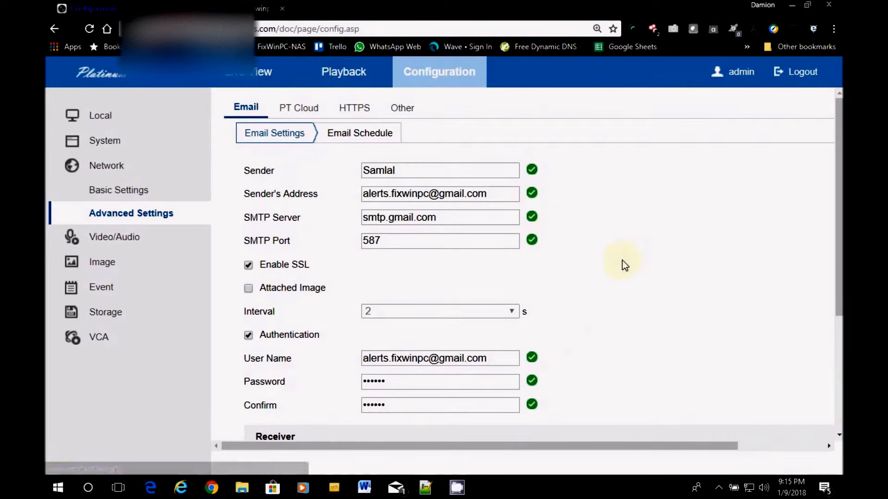
{"action": "mouse_move", "coordinate": [335, 275]}
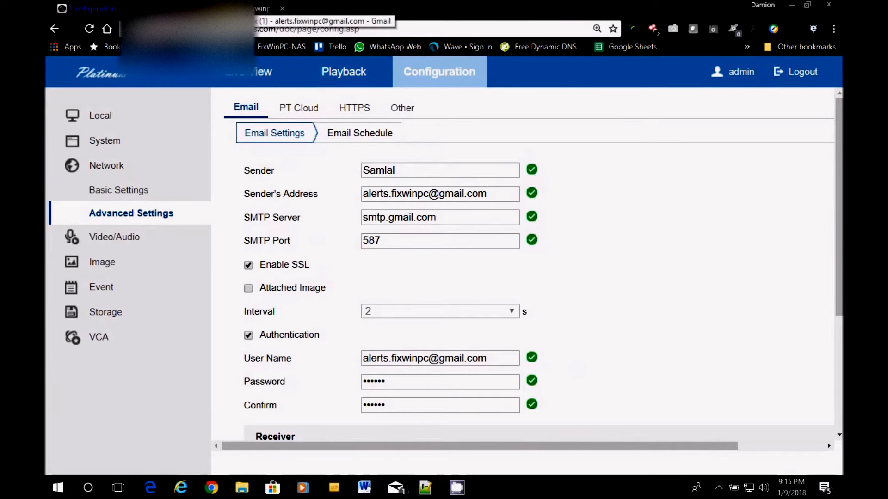
Open the 'TEST MESSAGE FROM: Samlal Electrical Store' email in Gmail and check its sender name
{"action": "left_click", "coordinate": [322, 21]}
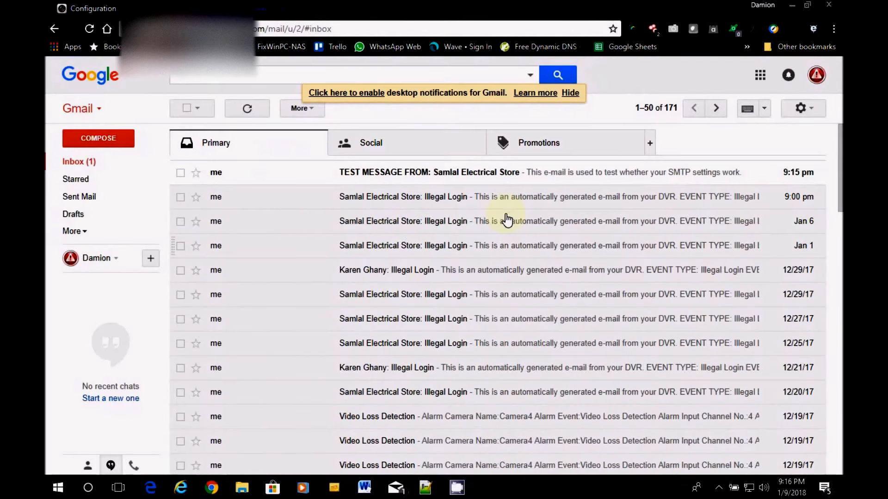
{"action": "mouse_move", "coordinate": [403, 217]}
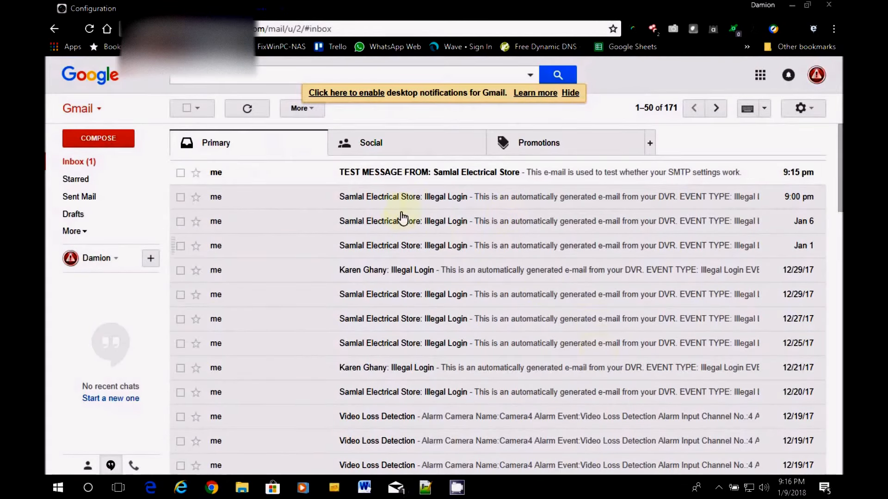
{"action": "mouse_move", "coordinate": [77, 164]}
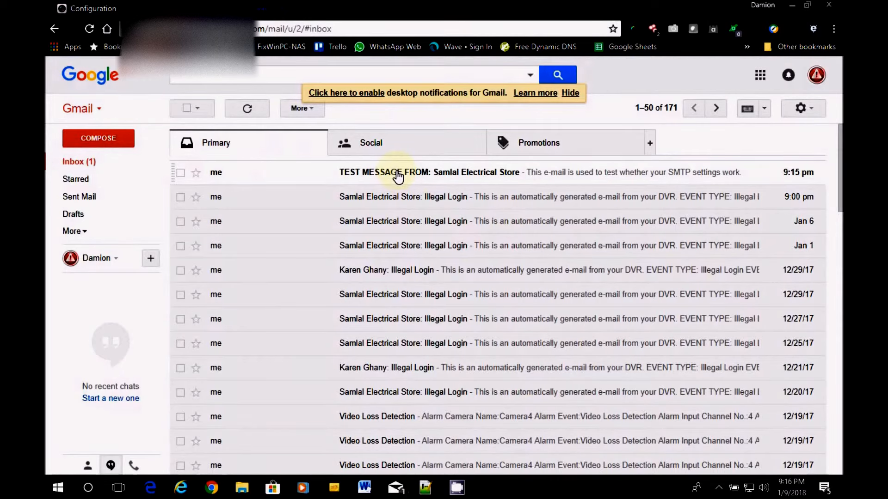
{"action": "left_click", "coordinate": [398, 172]}
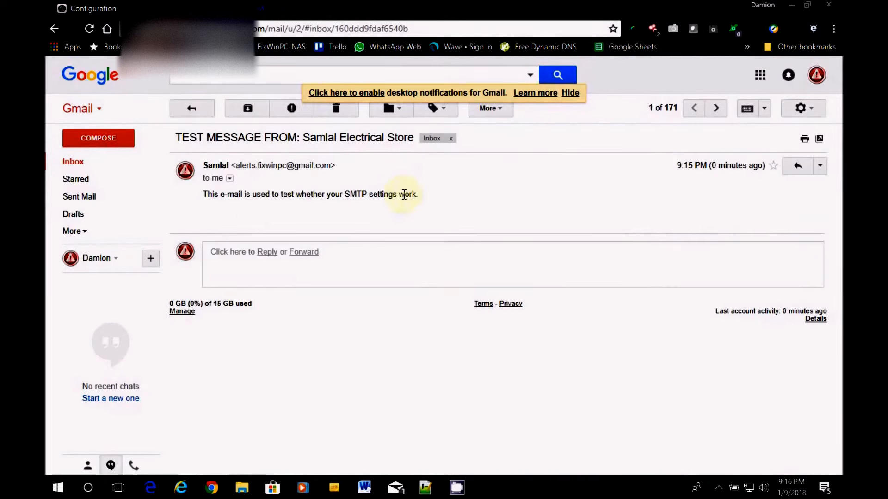
{"action": "mouse_move", "coordinate": [272, 194]}
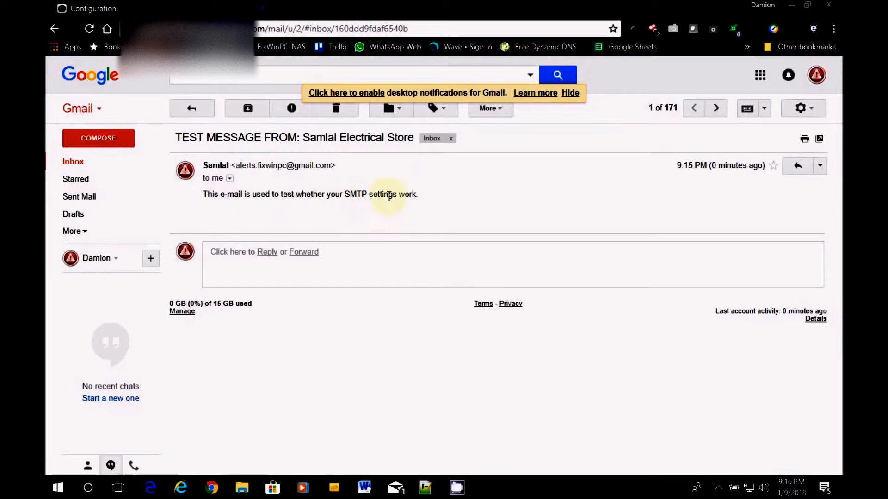
{"action": "mouse_move", "coordinate": [233, 192]}
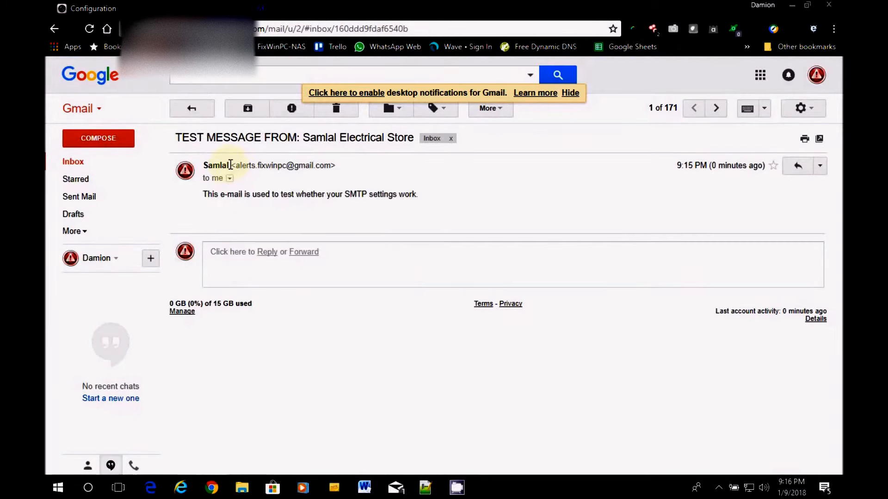
{"action": "double_click", "coordinate": [216, 165]}
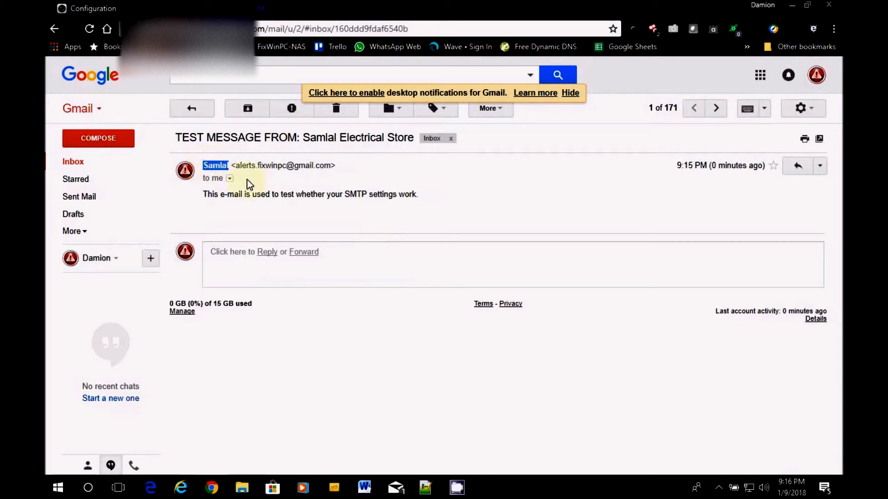
{"action": "mouse_move", "coordinate": [238, 172]}
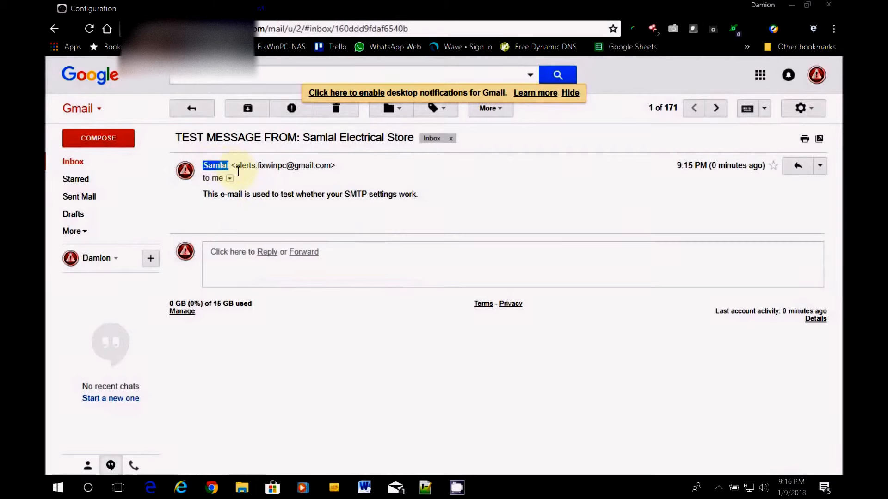
{"action": "mouse_move", "coordinate": [698, 205]}
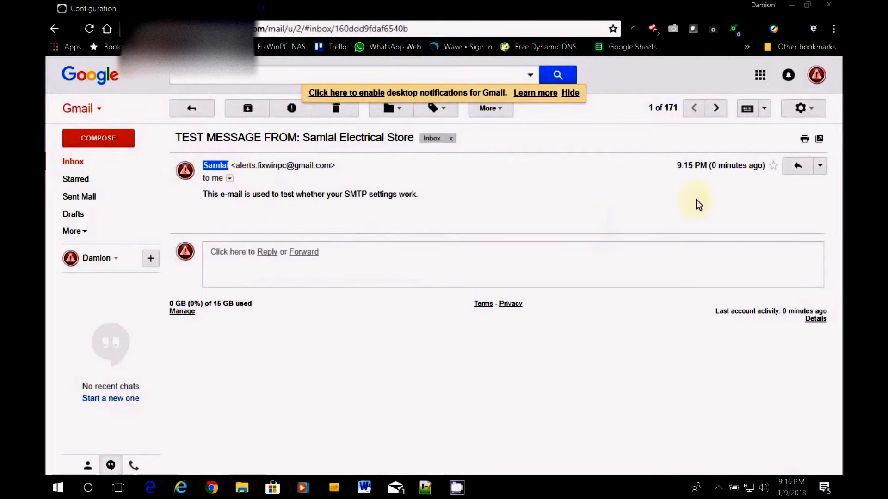
{"action": "left_click", "coordinate": [215, 165]}
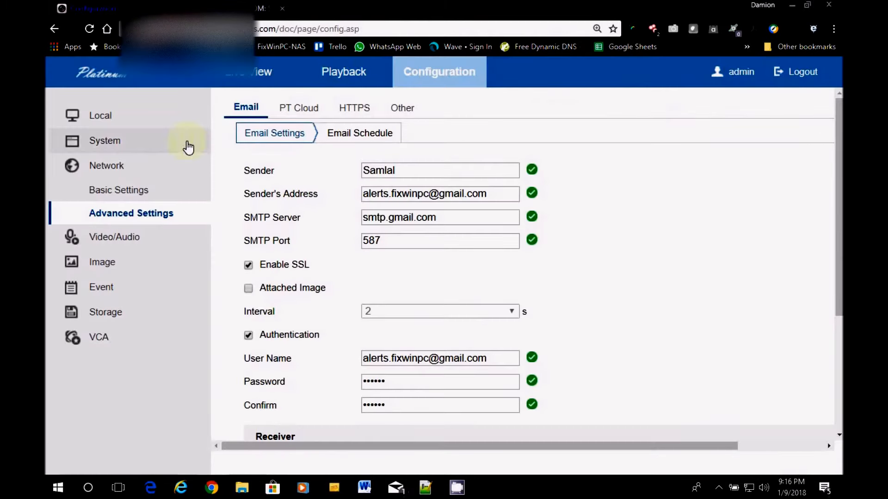
{"action": "double_click", "coordinate": [379, 170]}
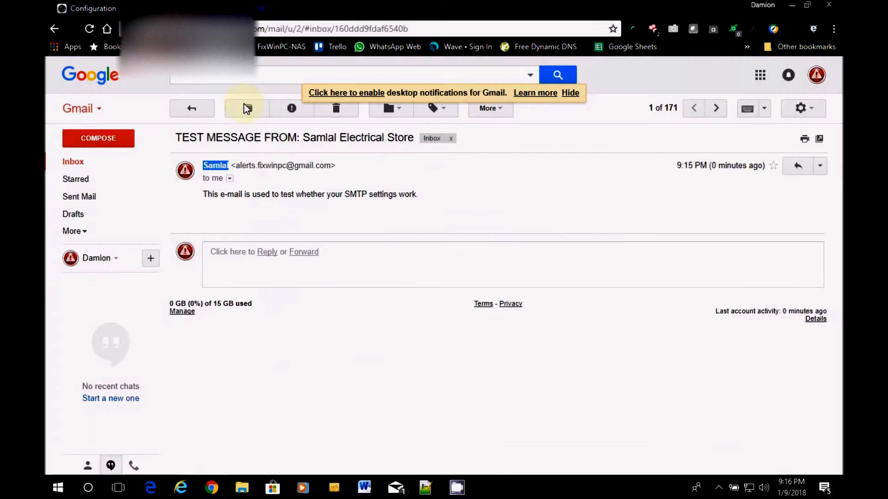
{"action": "left_click", "coordinate": [215, 165]}
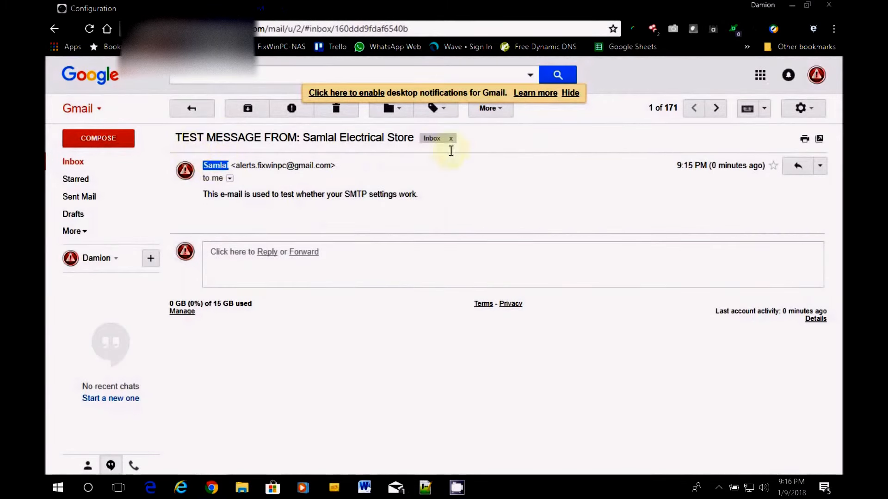
Compare the message's Samlal/FixWinPC details with the DVR receiver table, then start a reply
{"action": "left_click", "coordinate": [229, 178]}
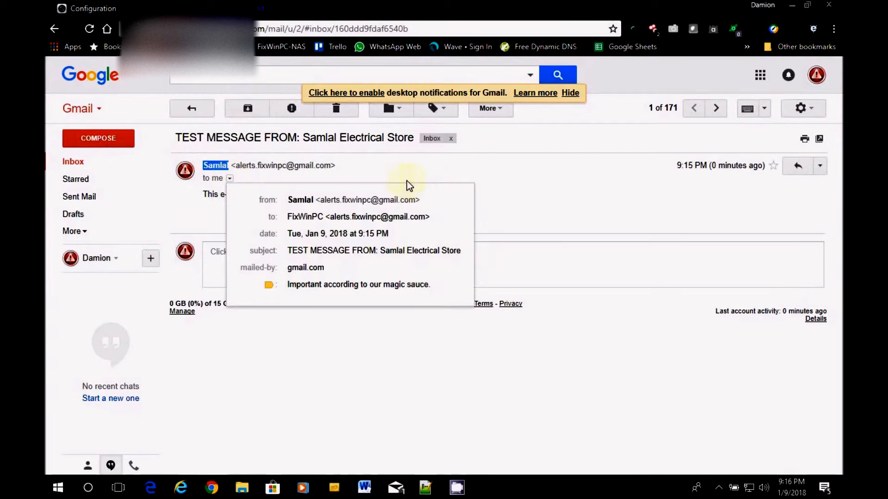
{"action": "mouse_move", "coordinate": [276, 199]}
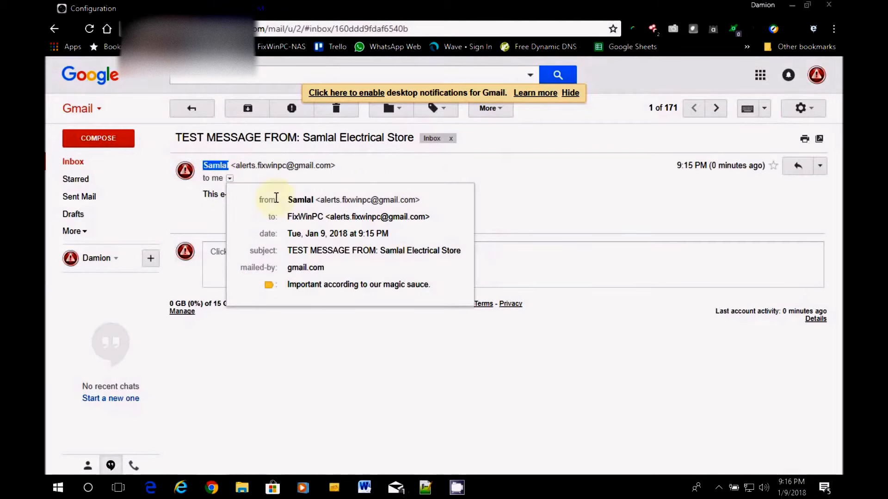
{"action": "double_click", "coordinate": [300, 200]}
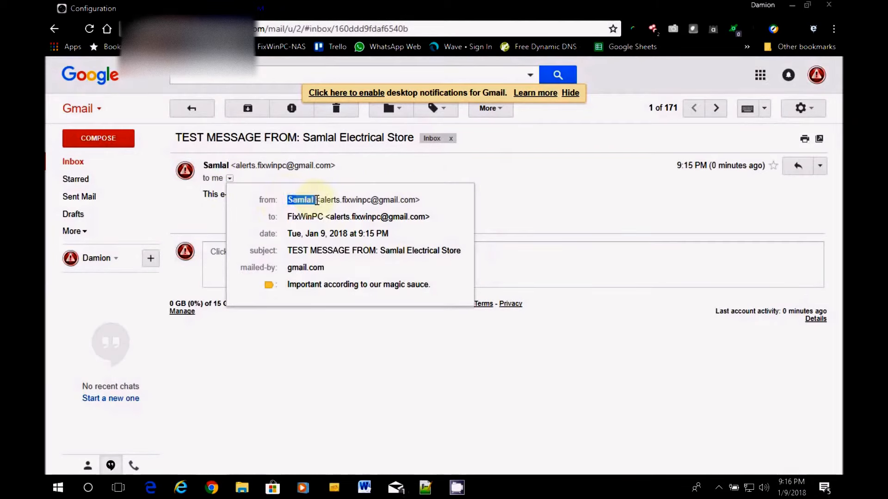
{"action": "mouse_move", "coordinate": [289, 218]}
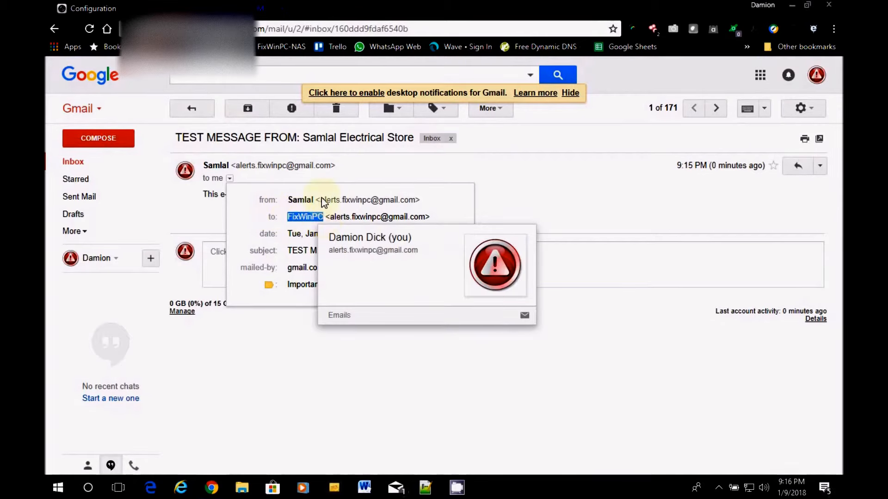
{"action": "left_click", "coordinate": [87, 9]}
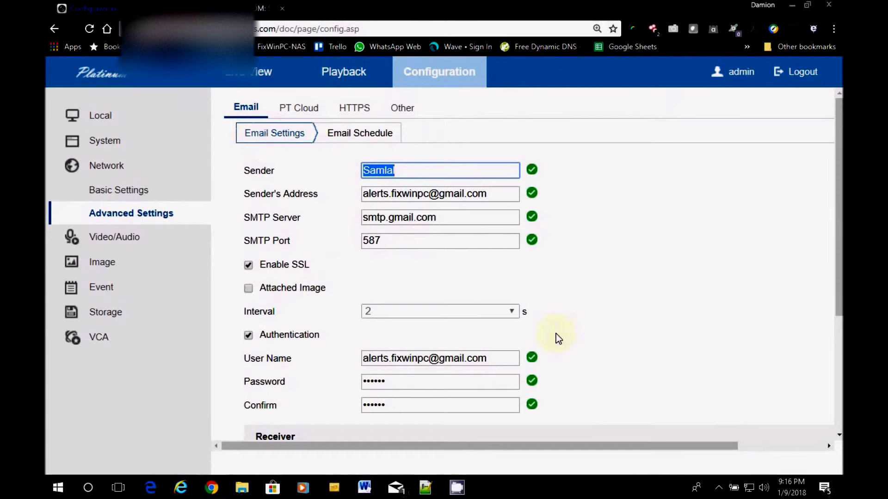
{"action": "scroll", "scroll_direction": "down", "scroll_amount": 3}
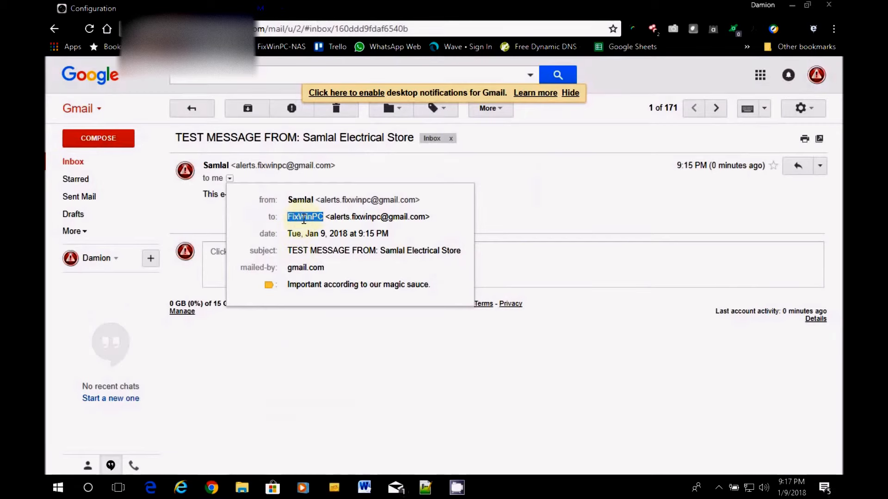
{"action": "mouse_move", "coordinate": [246, 249]}
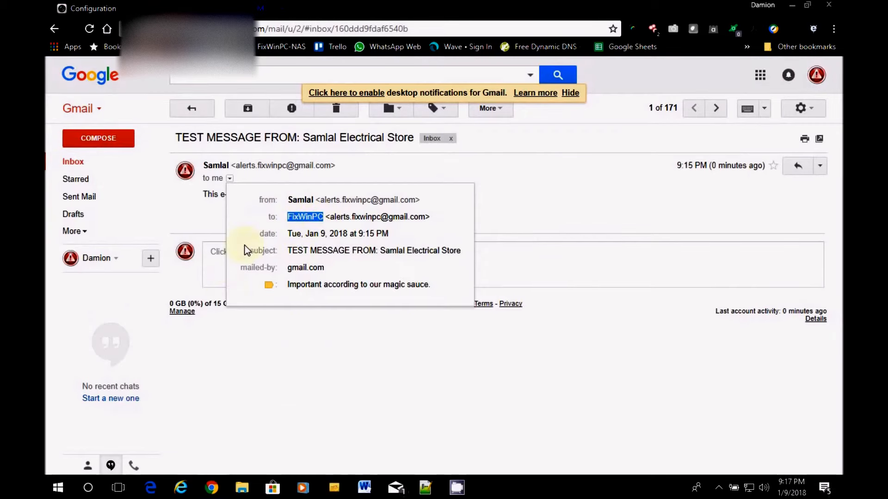
{"action": "mouse_move", "coordinate": [386, 250]}
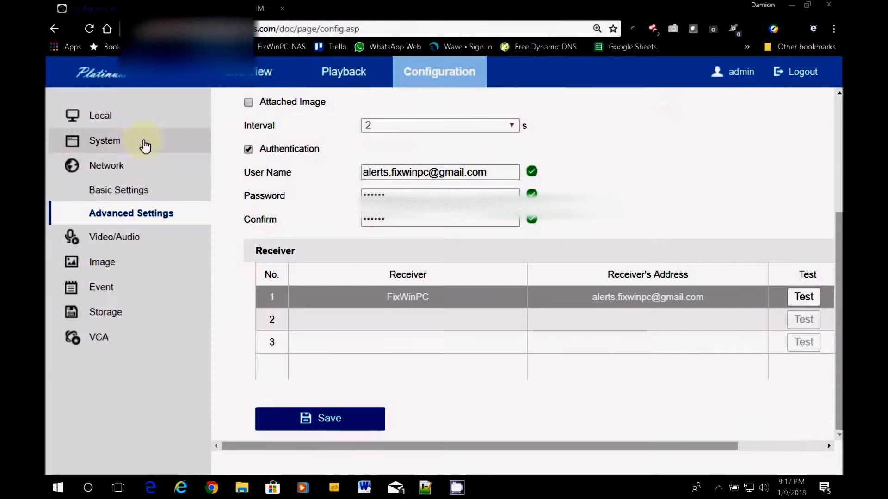
{"action": "left_click", "coordinate": [105, 141]}
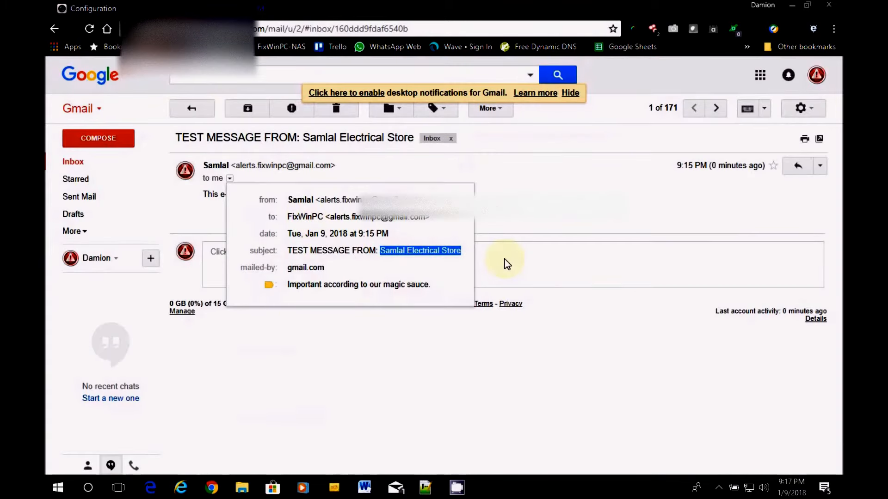
{"action": "left_click", "coordinate": [796, 166]}
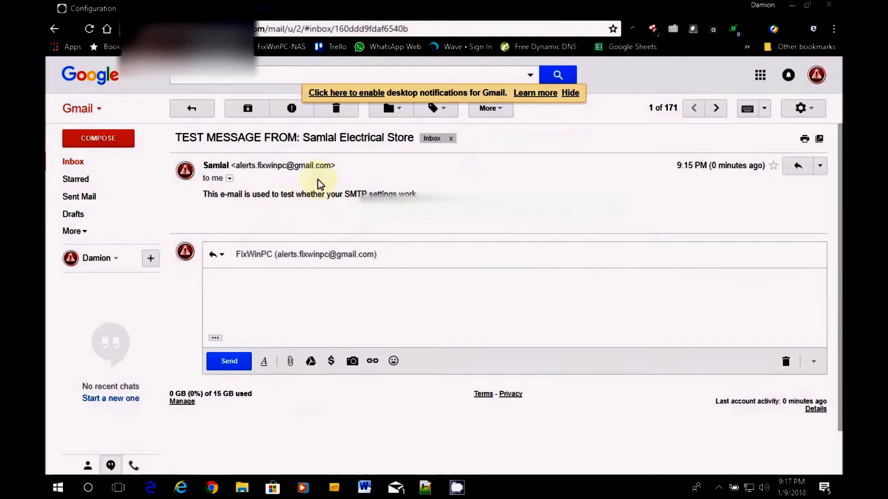
{"action": "mouse_move", "coordinate": [83, 159]}
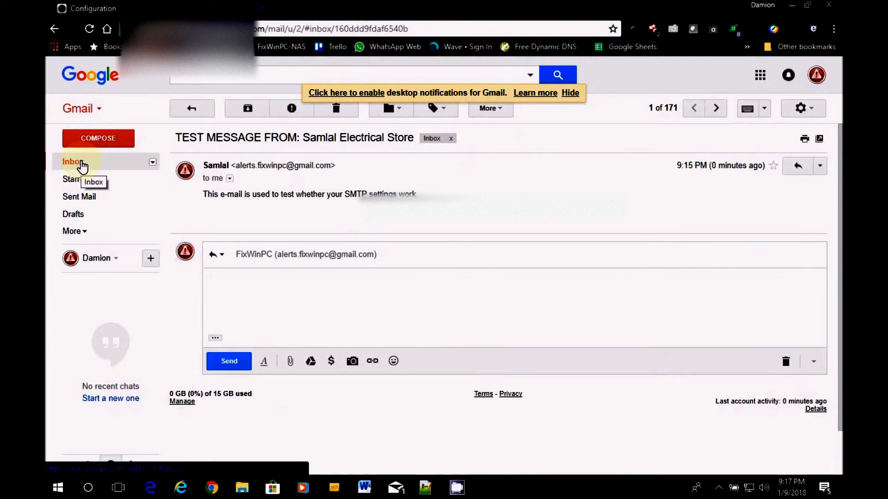
Return to the Gmail inbox listing the DVR Illegal Login alert emails
{"action": "left_click", "coordinate": [71, 161]}
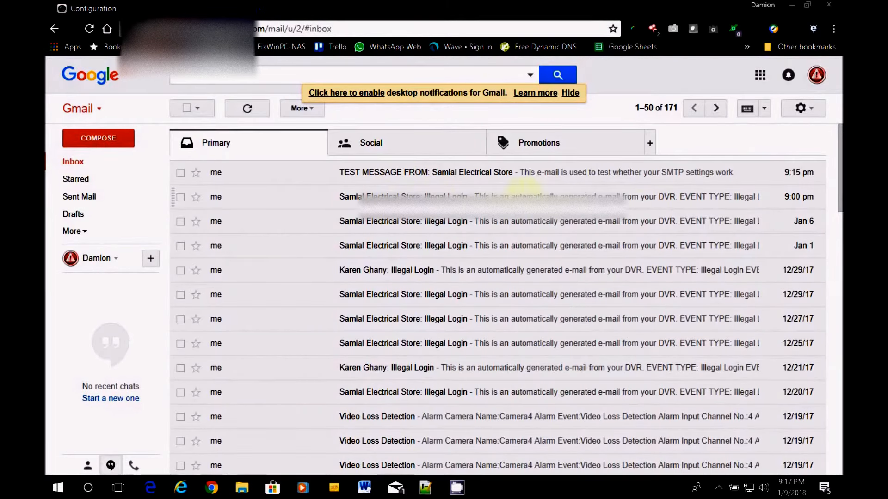
{"action": "mouse_move", "coordinate": [700, 209]}
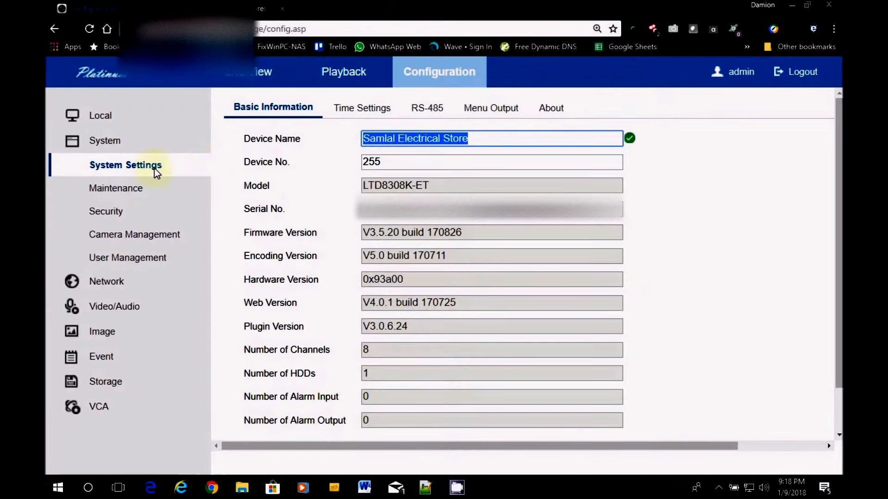
Open System > Maintenance, look at Upgrade & Maintenance, then return to the Log tab
{"action": "left_click", "coordinate": [116, 188]}
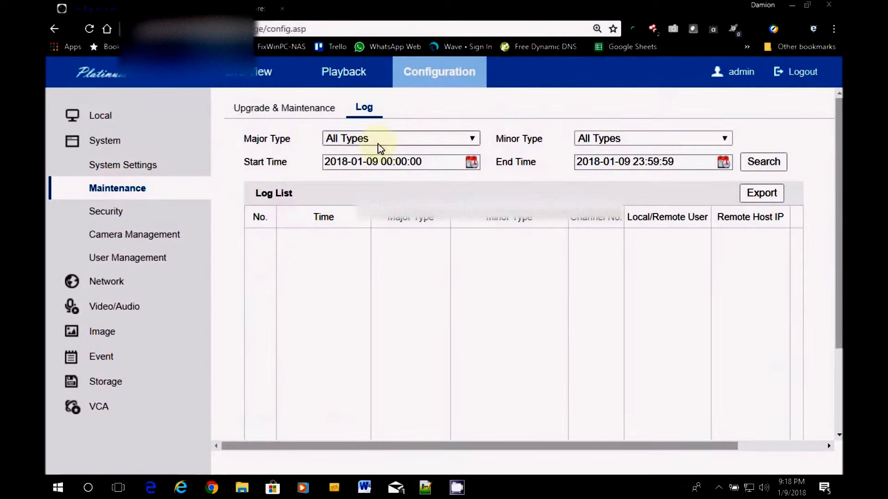
{"action": "mouse_move", "coordinate": [270, 111]}
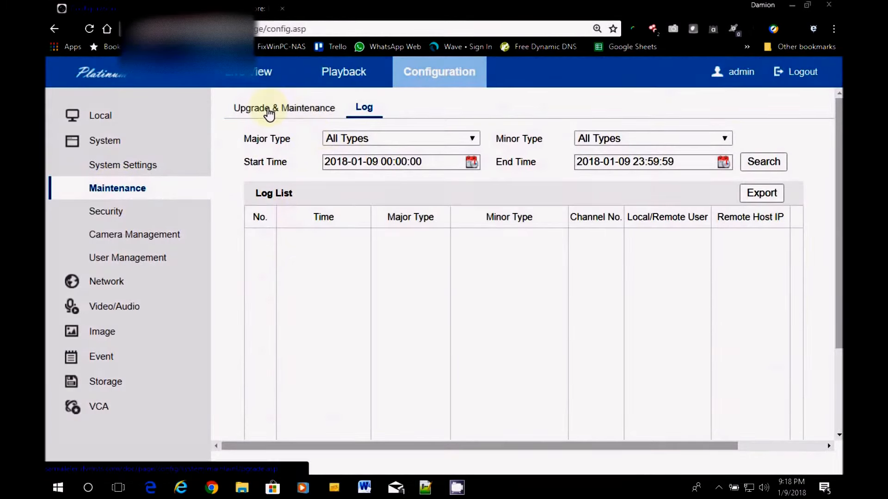
{"action": "left_click", "coordinate": [269, 108]}
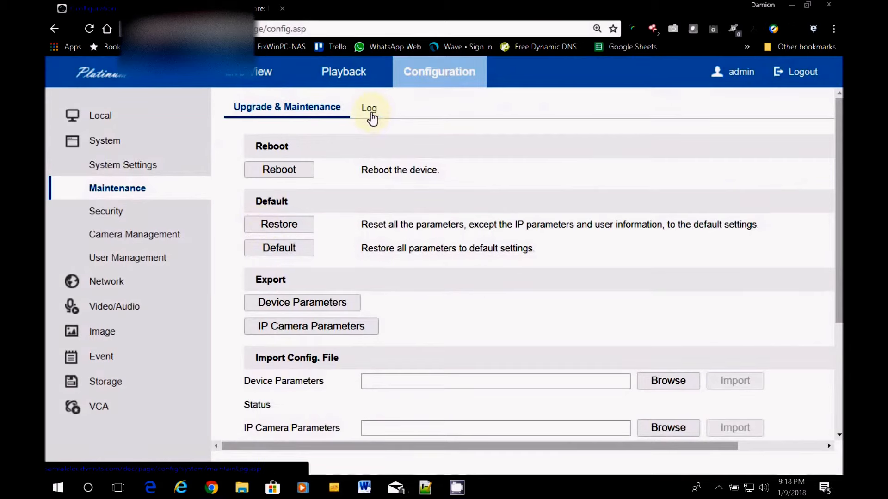
{"action": "left_click", "coordinate": [369, 107]}
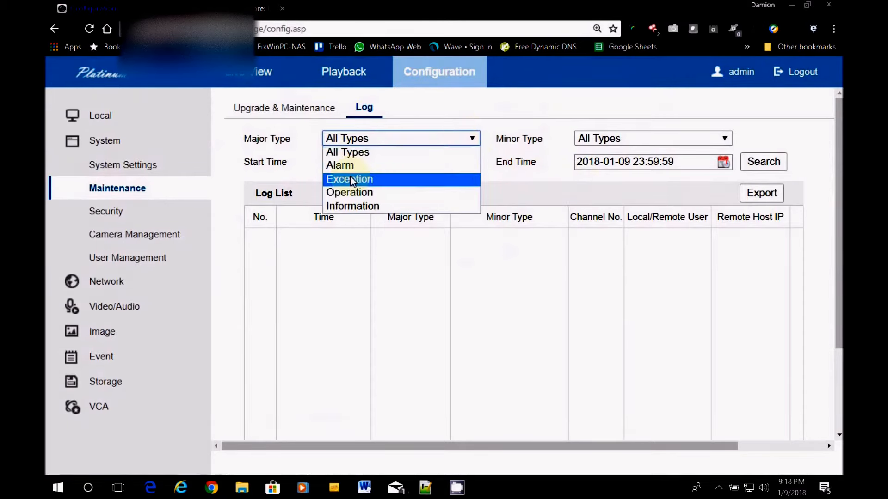
Filter the log to Exception and Illegal Login, then view Camera 01's Basic Event motion settings
{"action": "left_click", "coordinate": [348, 179]}
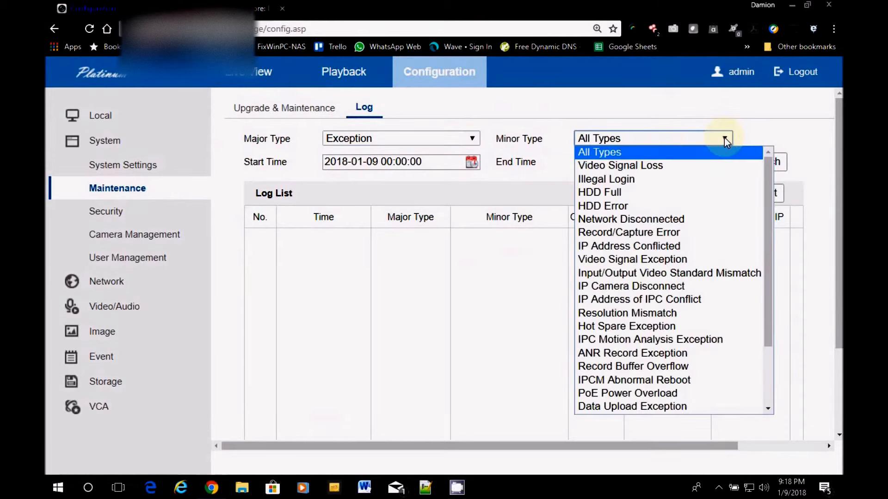
{"action": "left_click", "coordinate": [605, 179]}
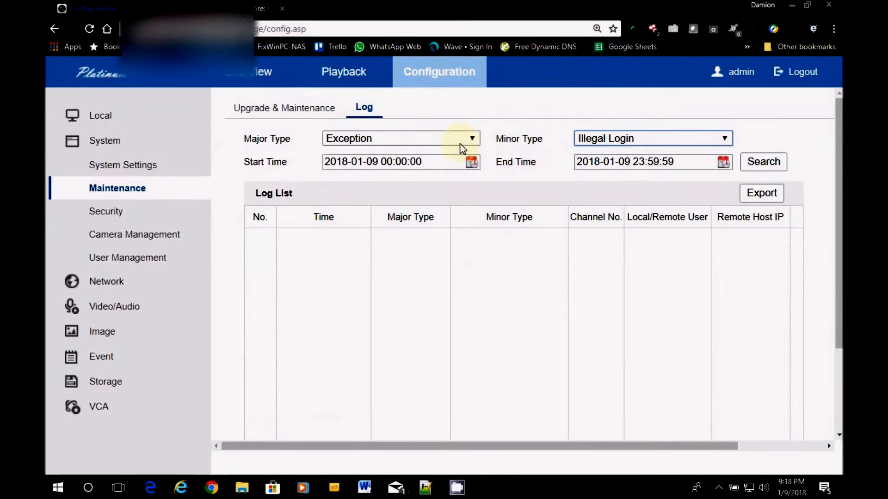
{"action": "mouse_move", "coordinate": [350, 270]}
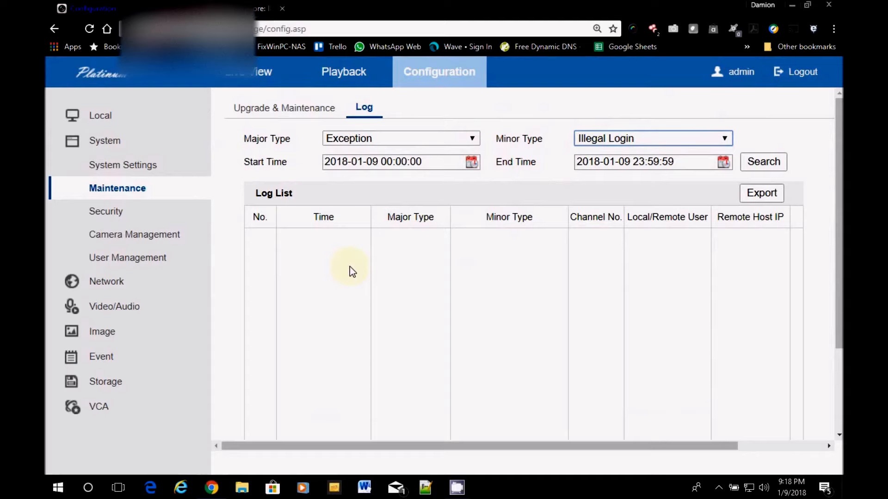
{"action": "mouse_move", "coordinate": [100, 358]}
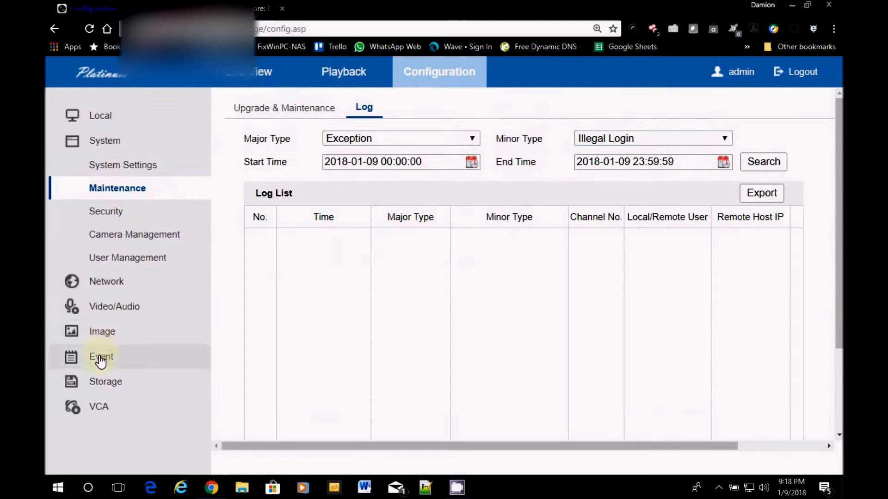
{"action": "left_click", "coordinate": [100, 357]}
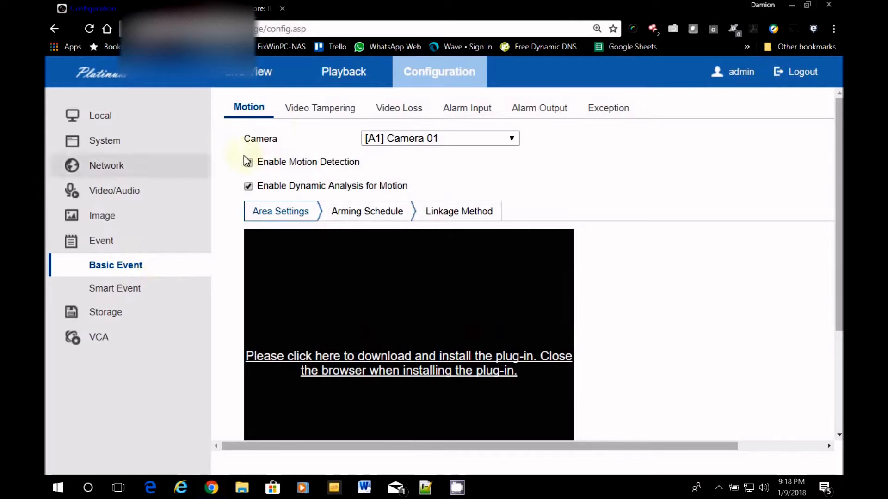
{"action": "left_click", "coordinate": [248, 162]}
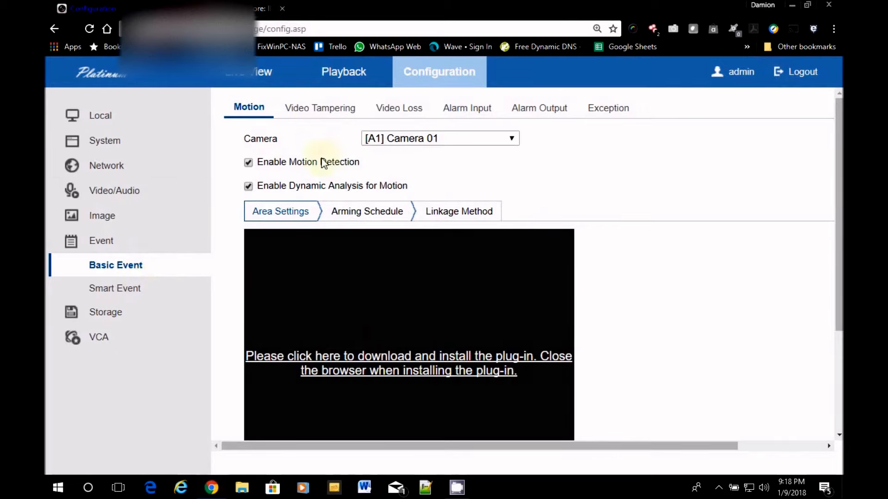
{"action": "mouse_move", "coordinate": [220, 229]}
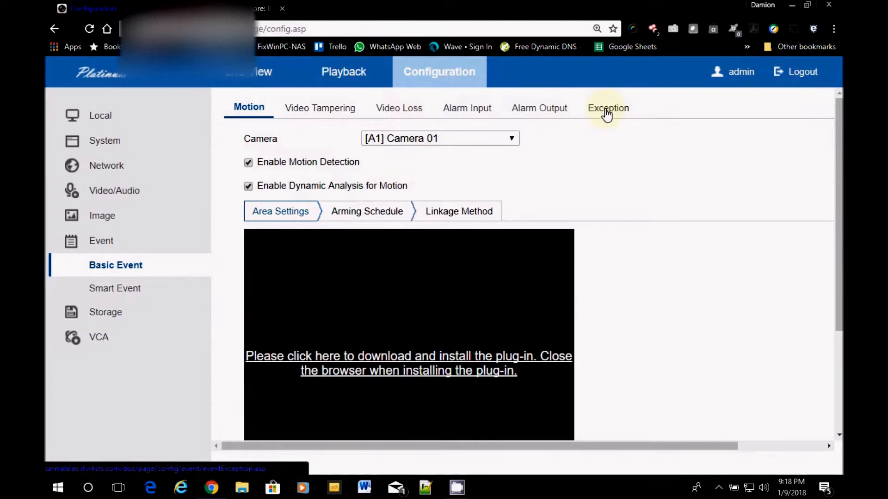
Review alert actions per exception type, from HDD Error through Network Disconnected
{"action": "left_click", "coordinate": [607, 108]}
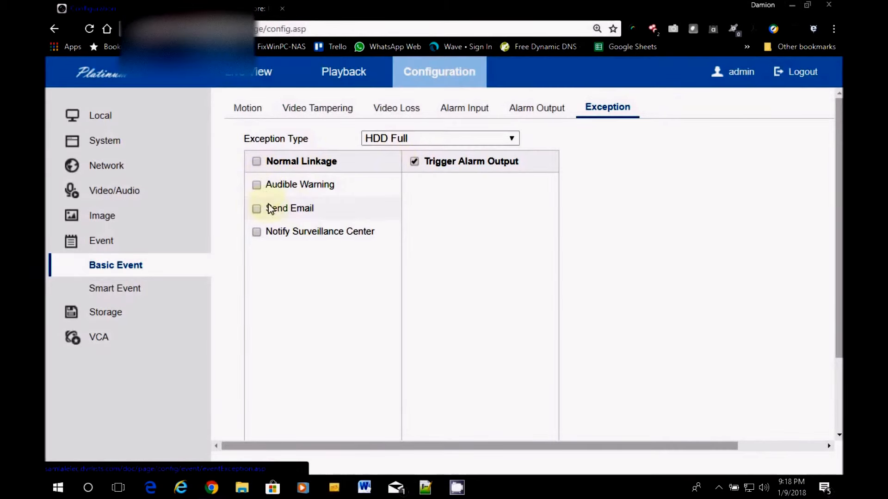
{"action": "mouse_move", "coordinate": [317, 188]}
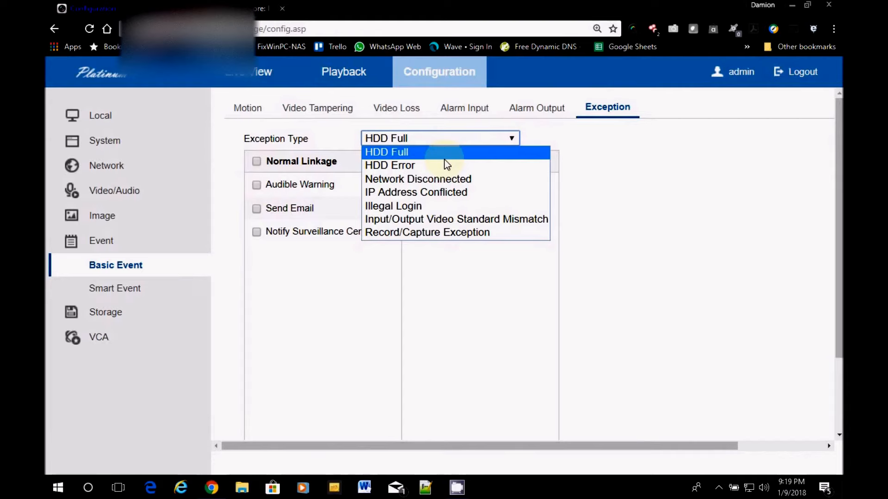
{"action": "mouse_move", "coordinate": [414, 167]}
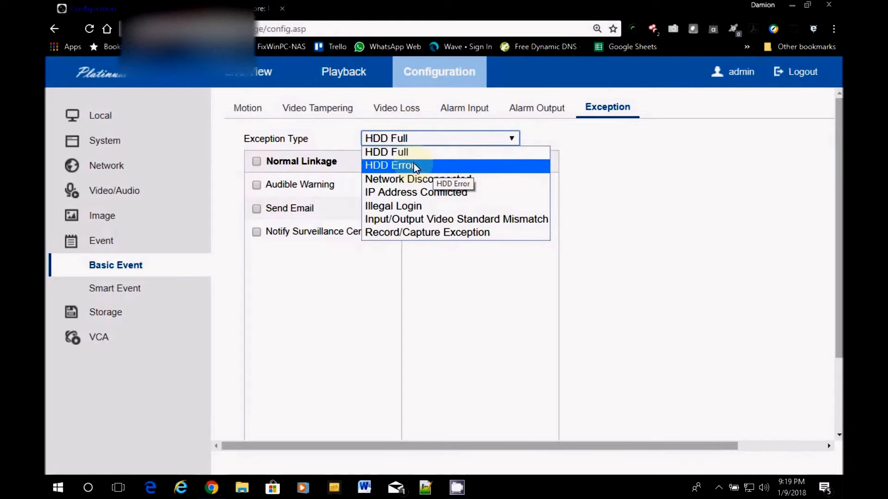
{"action": "left_click", "coordinate": [391, 166]}
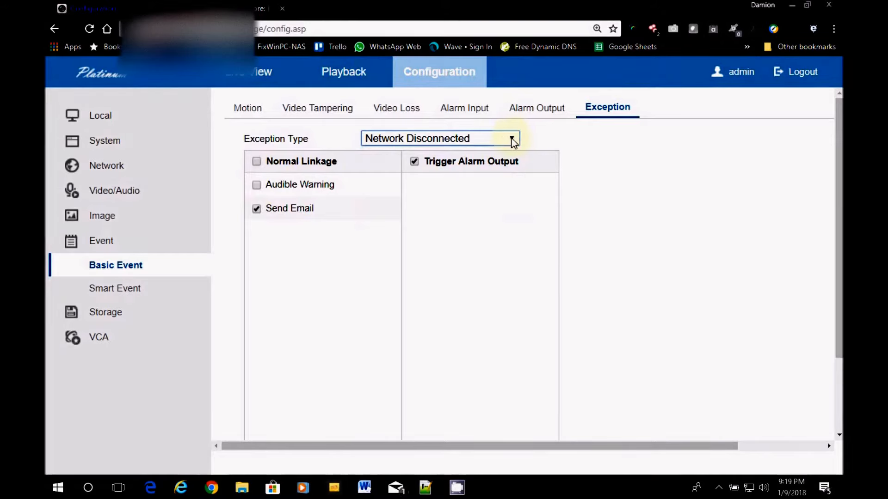
Select Illegal Login as the exception type and confirm Send Email and Trigger Alarm Output are ticked
{"action": "left_click", "coordinate": [510, 138]}
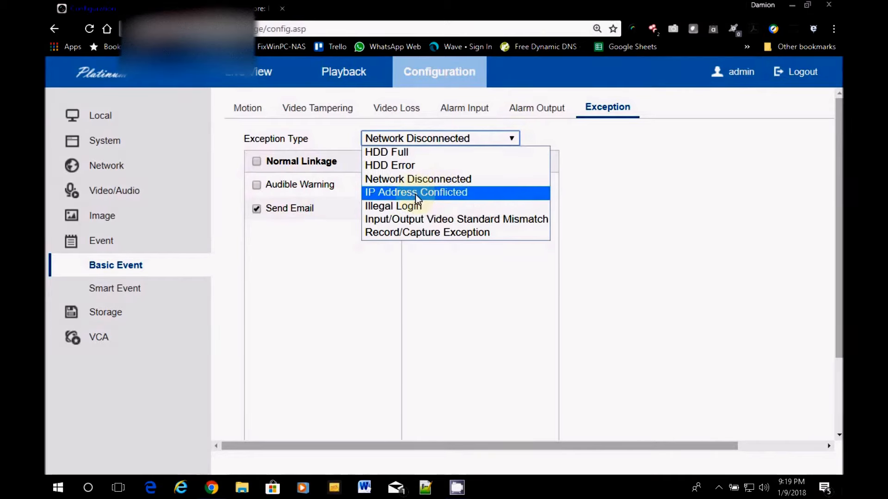
{"action": "mouse_move", "coordinate": [414, 198]}
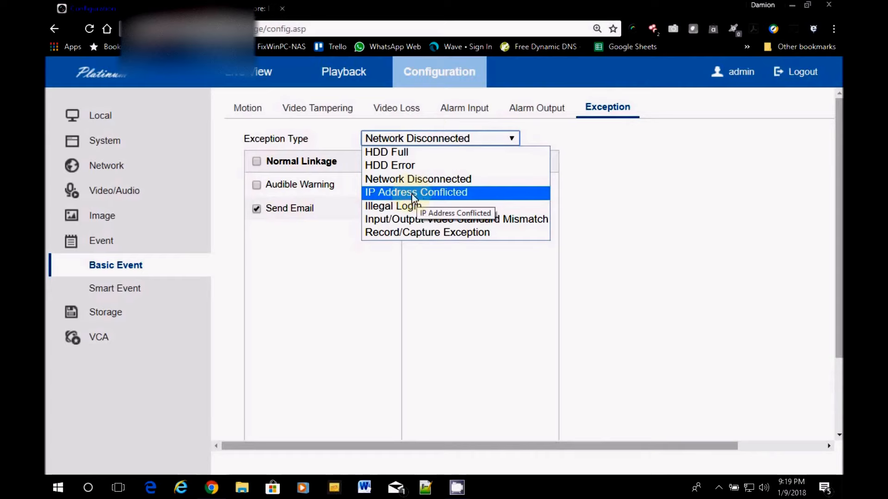
{"action": "mouse_move", "coordinate": [401, 202]}
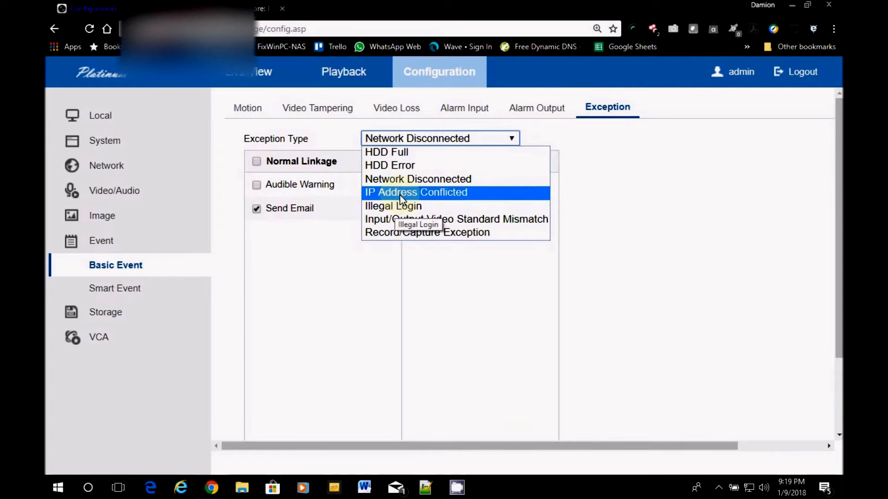
{"action": "mouse_move", "coordinate": [381, 206]}
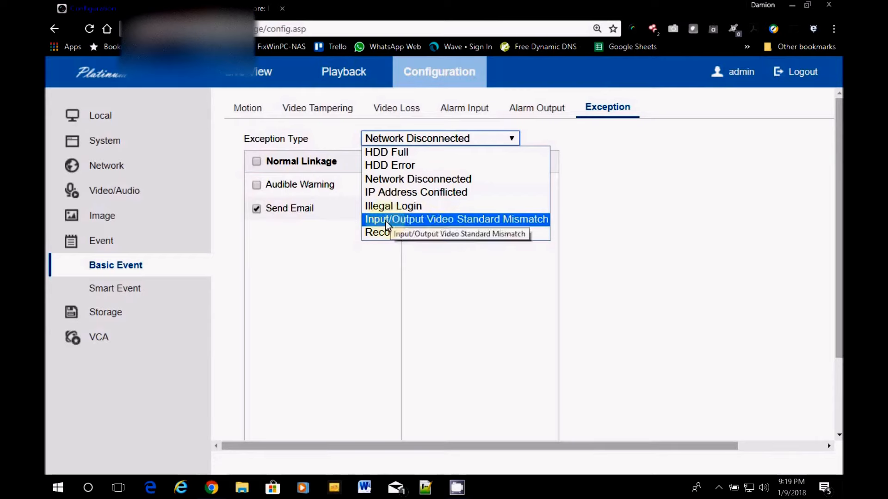
{"action": "left_click", "coordinate": [392, 206]}
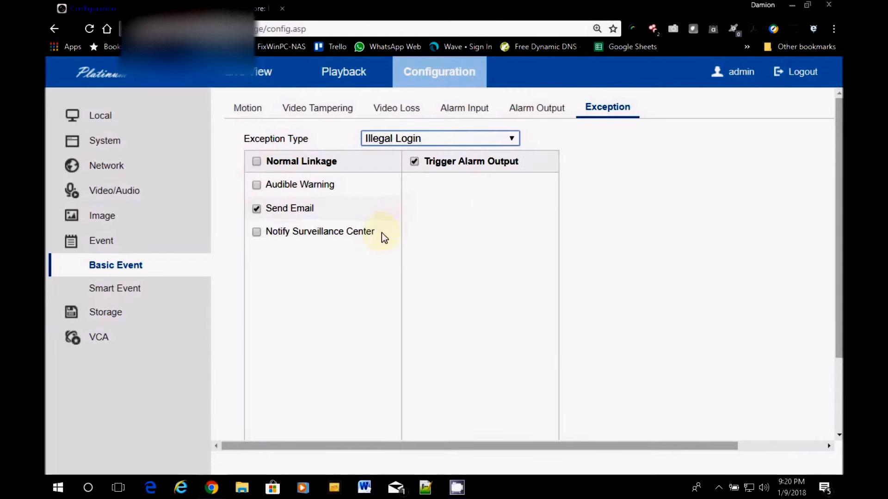
{"action": "mouse_move", "coordinate": [351, 208]}
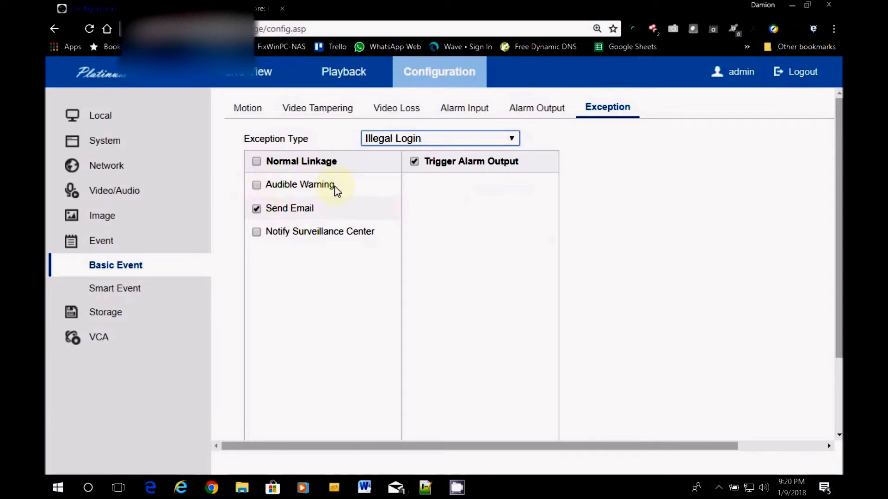
{"action": "mouse_move", "coordinate": [330, 273]}
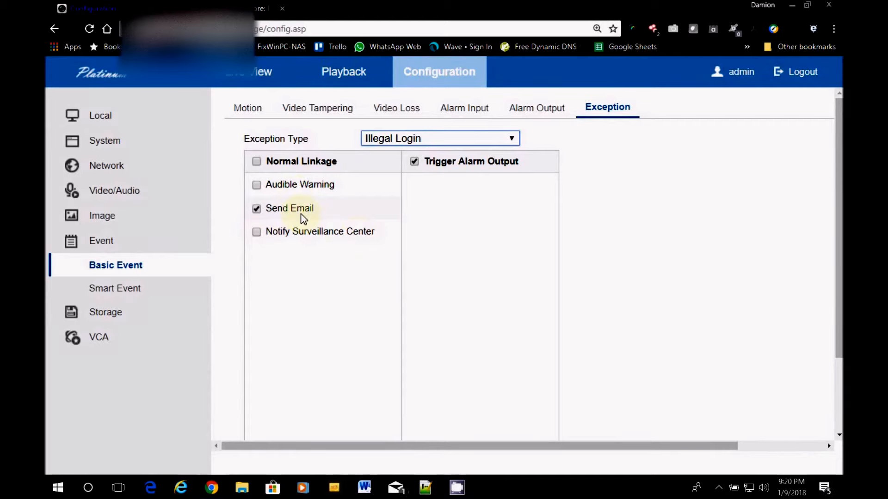
{"action": "left_click", "coordinate": [440, 138]}
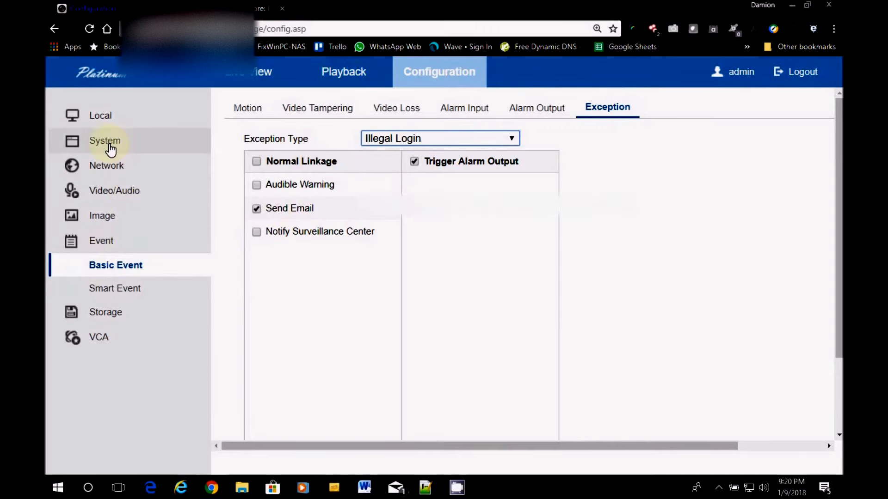
Filter the System > Maintenance log to Exception / Illegal Login and open the start-date calendar
{"action": "left_click", "coordinate": [104, 141]}
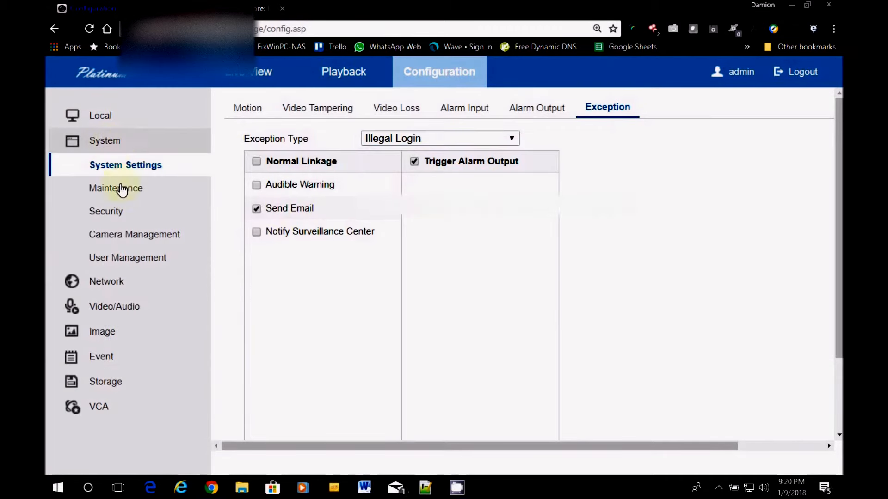
{"action": "left_click", "coordinate": [115, 188]}
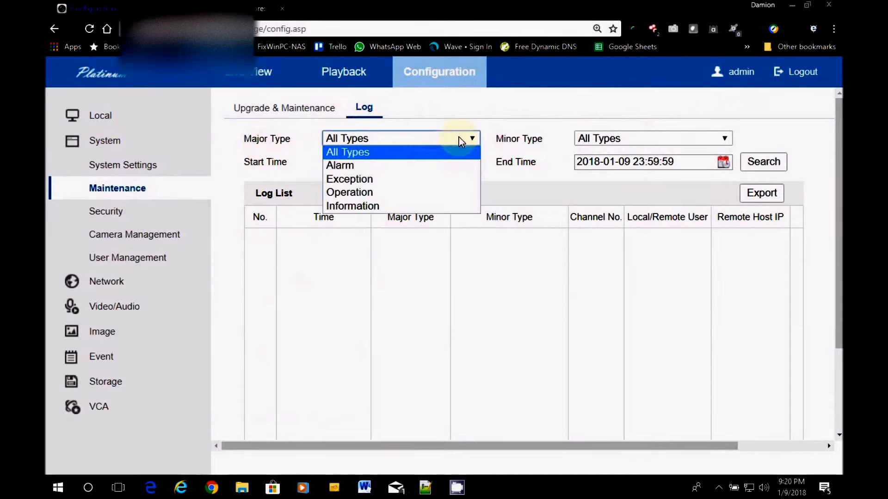
{"action": "left_click", "coordinate": [349, 178]}
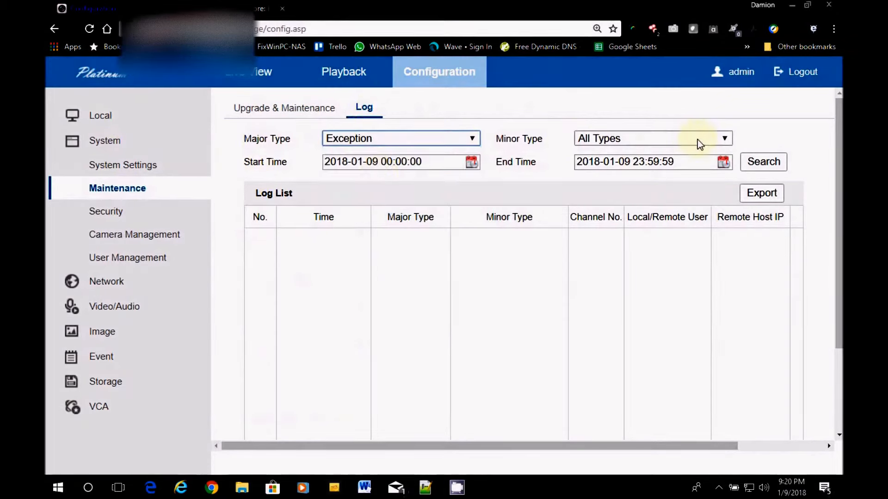
{"action": "left_click", "coordinate": [722, 138]}
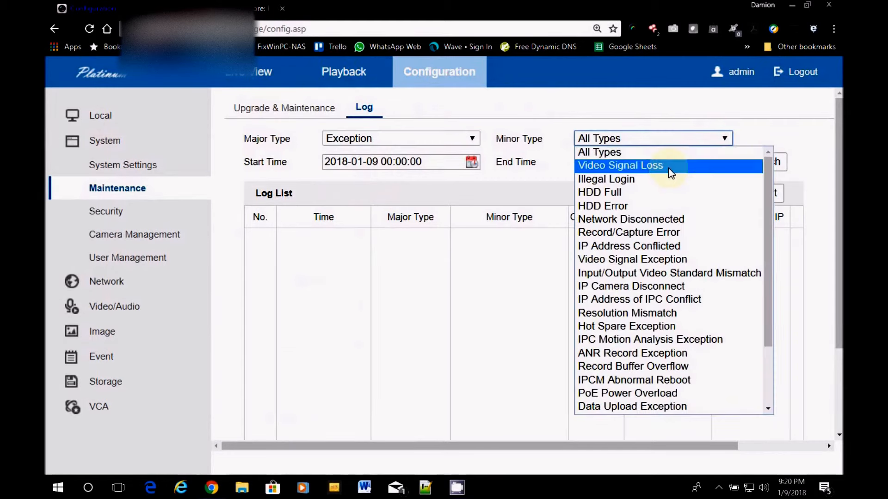
{"action": "left_click", "coordinate": [605, 179]}
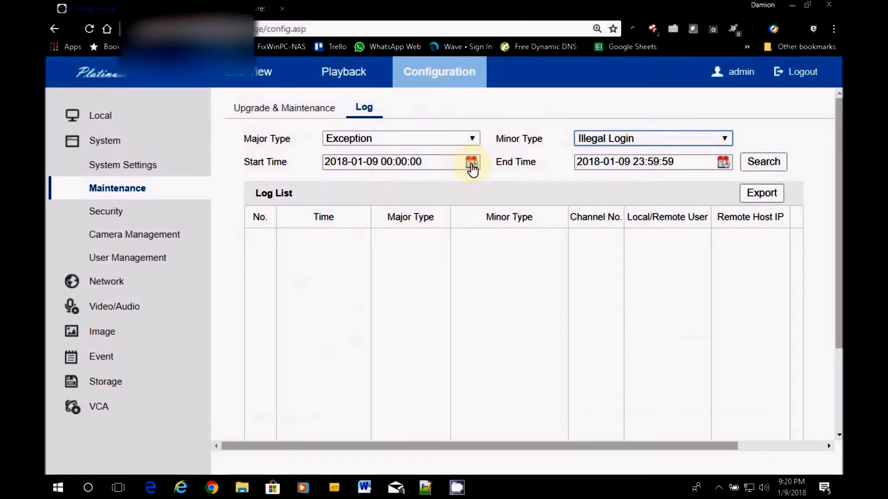
{"action": "left_click", "coordinate": [470, 162]}
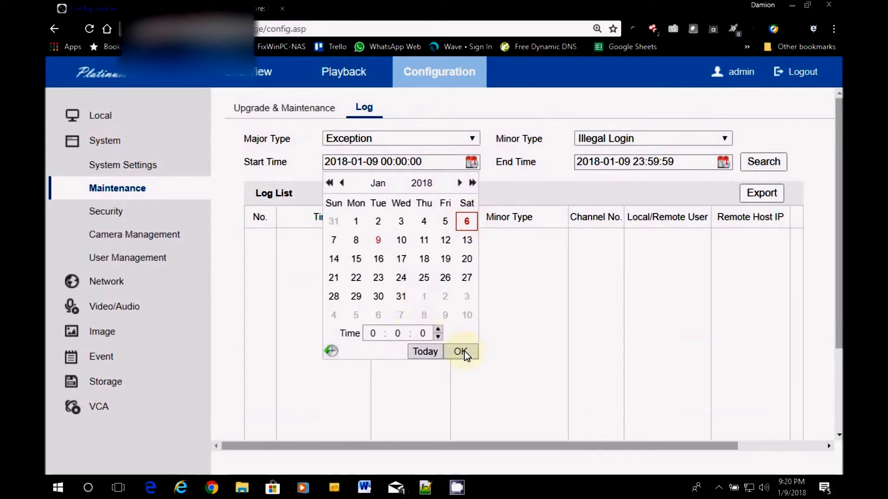
{"action": "mouse_move", "coordinate": [506, 353]}
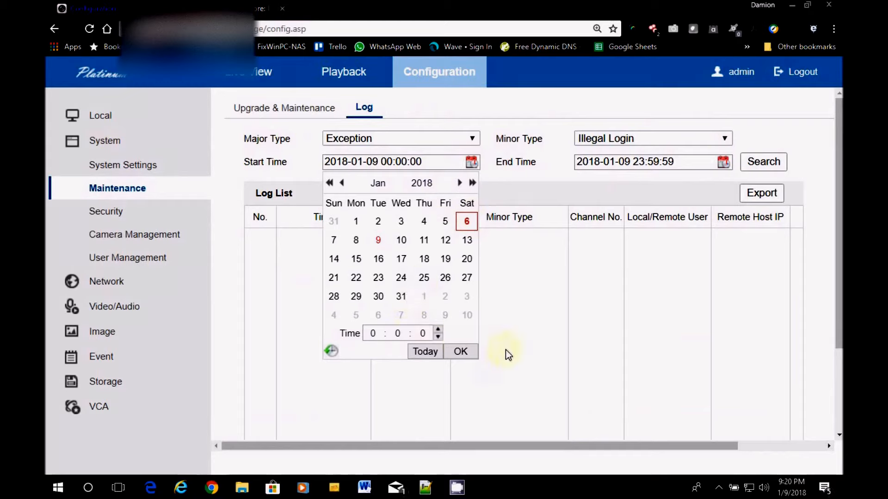
{"action": "left_click", "coordinate": [460, 351]}
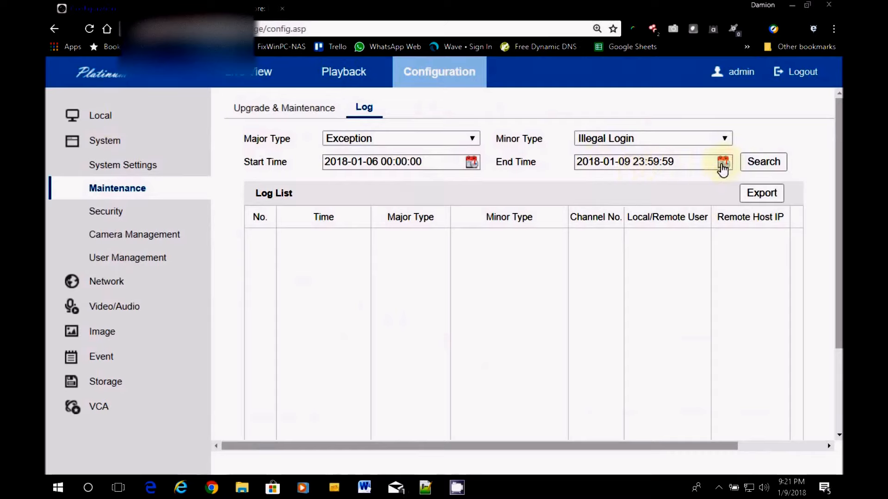
{"action": "left_click", "coordinate": [722, 163]}
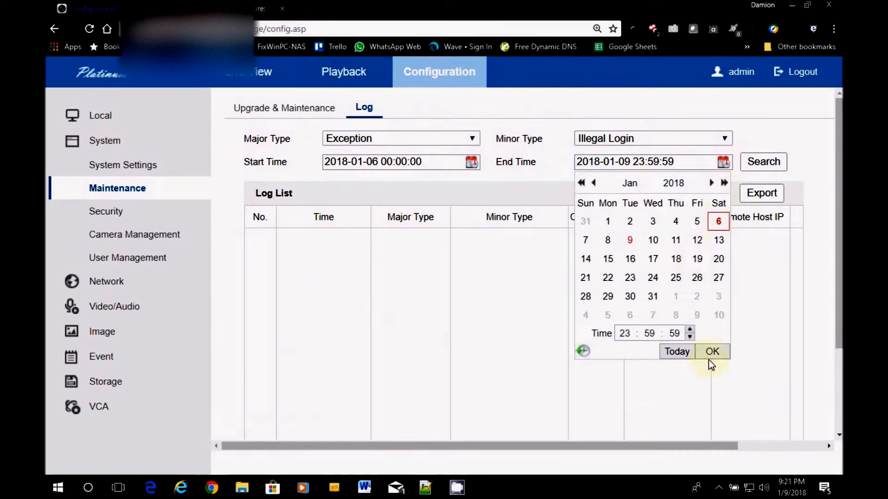
{"action": "left_click", "coordinate": [712, 352]}
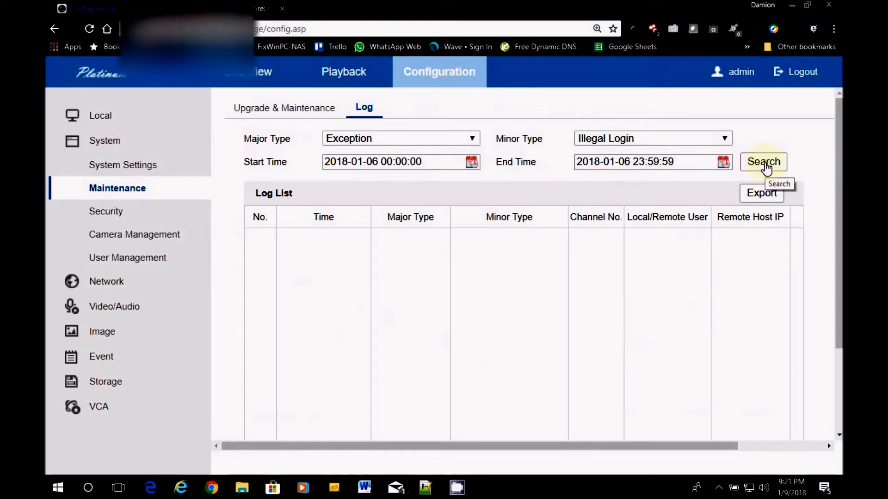
{"action": "left_click", "coordinate": [763, 162]}
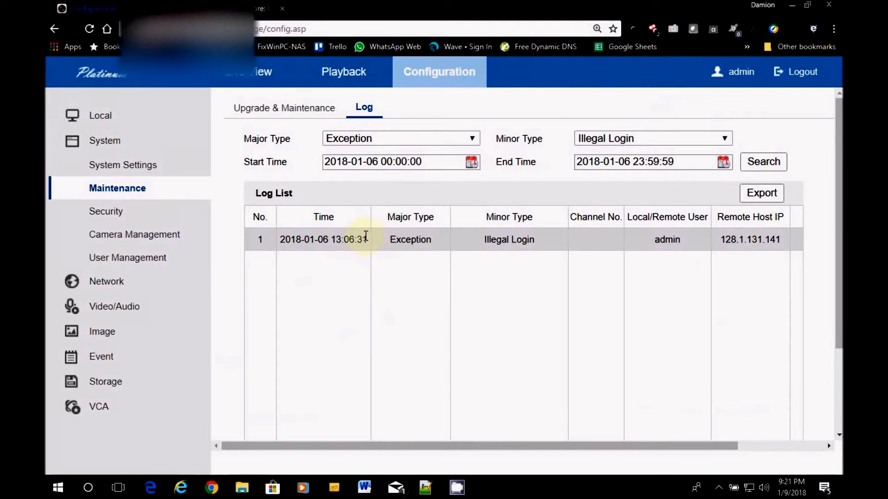
{"action": "mouse_move", "coordinate": [410, 239]}
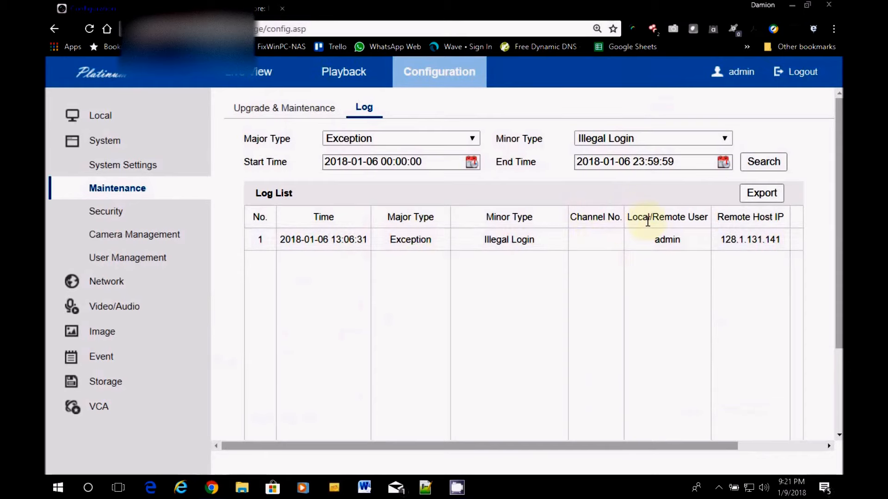
{"action": "mouse_move", "coordinate": [647, 220]}
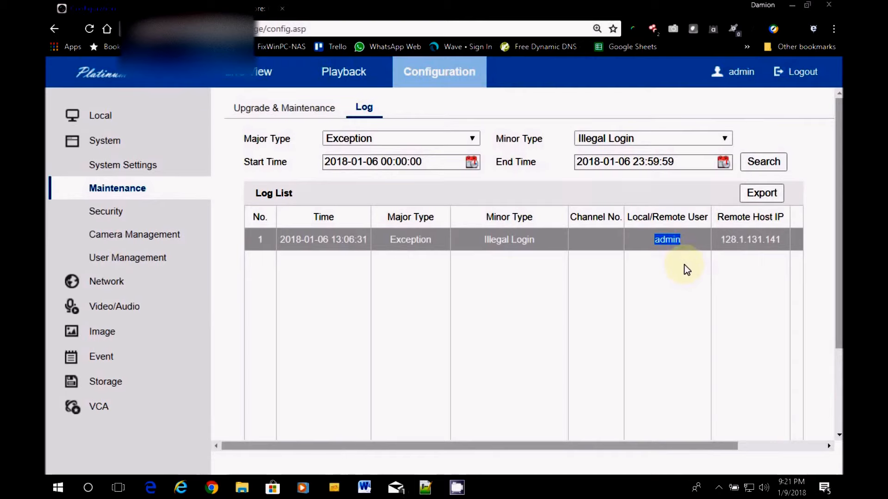
{"action": "mouse_move", "coordinate": [748, 246]}
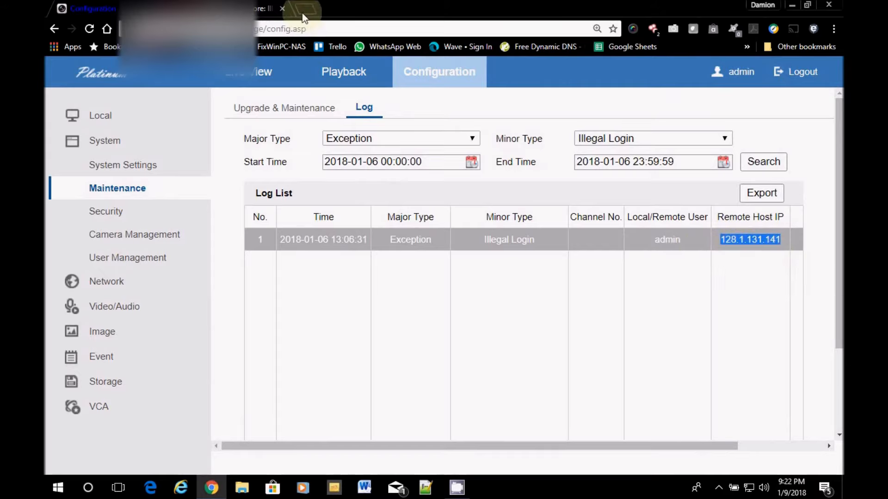
Google 'who is 128.1.131.141' in a new tab and open the geoiplookup.net result
{"action": "left_click", "coordinate": [304, 9]}
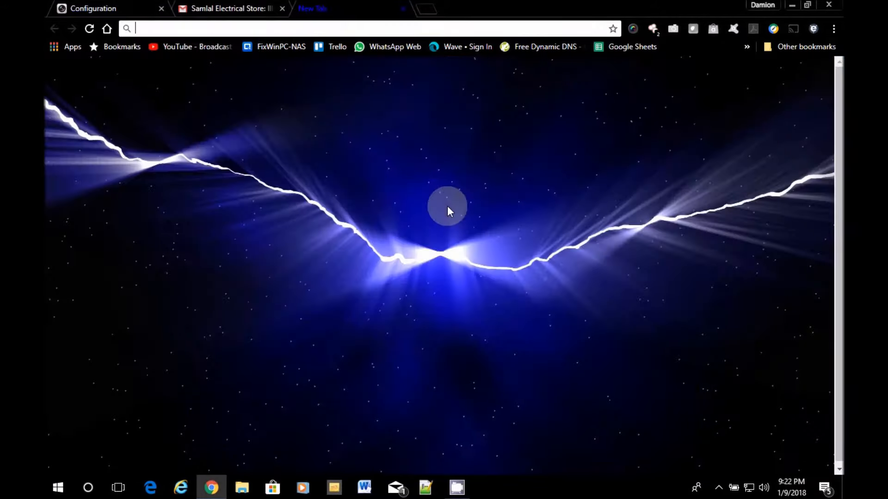
{"action": "type", "text": "who"}
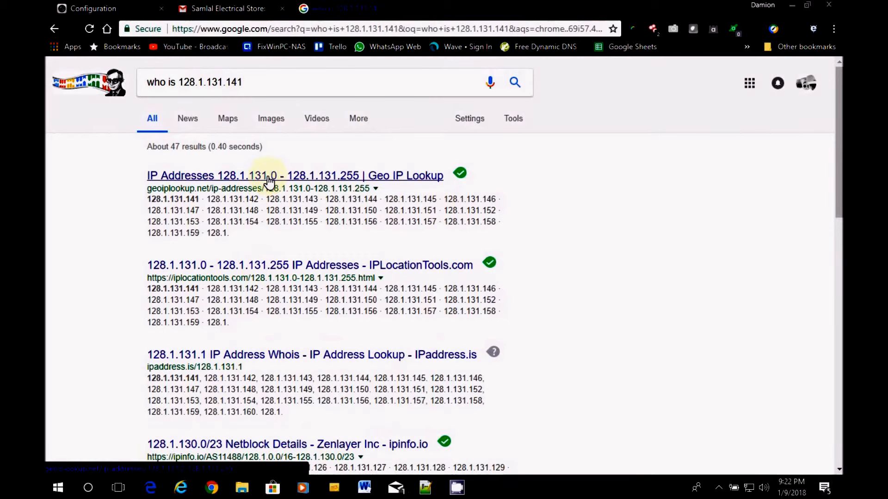
{"action": "left_click", "coordinate": [266, 176]}
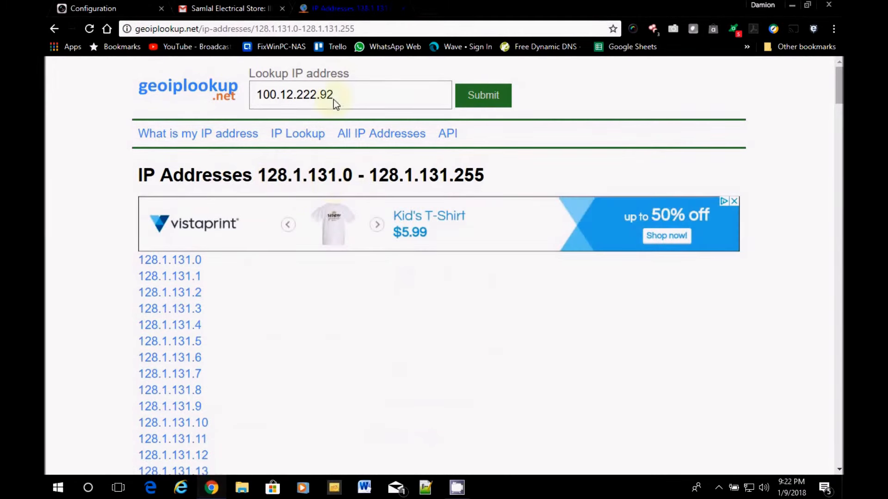
Check the IP against the DVR log tab, then scroll geoiplookup's list to 128.1.131.141
{"action": "left_click", "coordinate": [224, 8]}
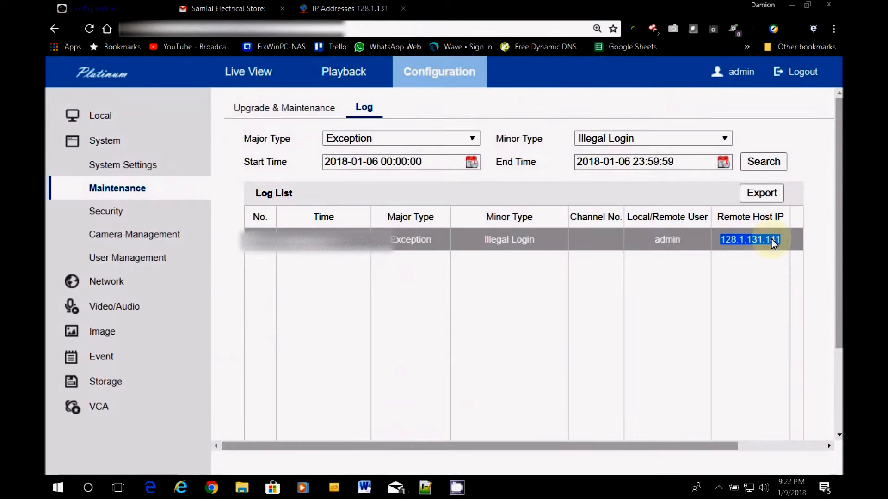
{"action": "left_click", "coordinate": [340, 9]}
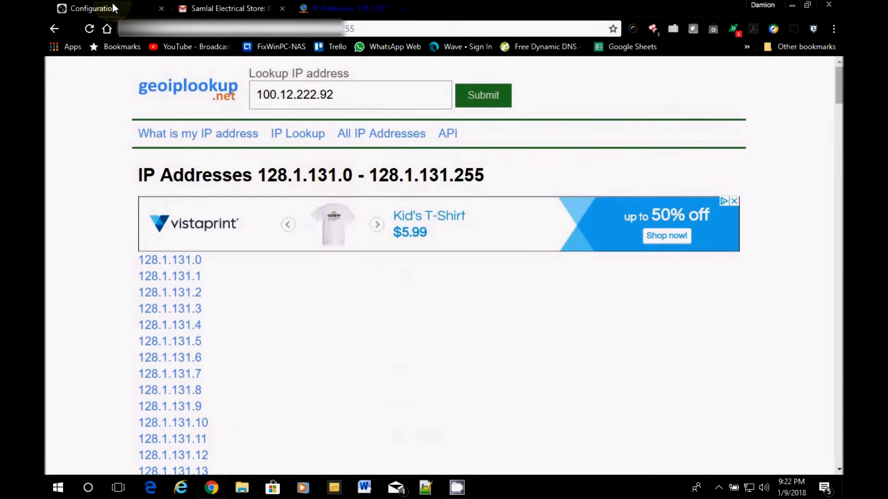
{"action": "left_click", "coordinate": [353, 9]}
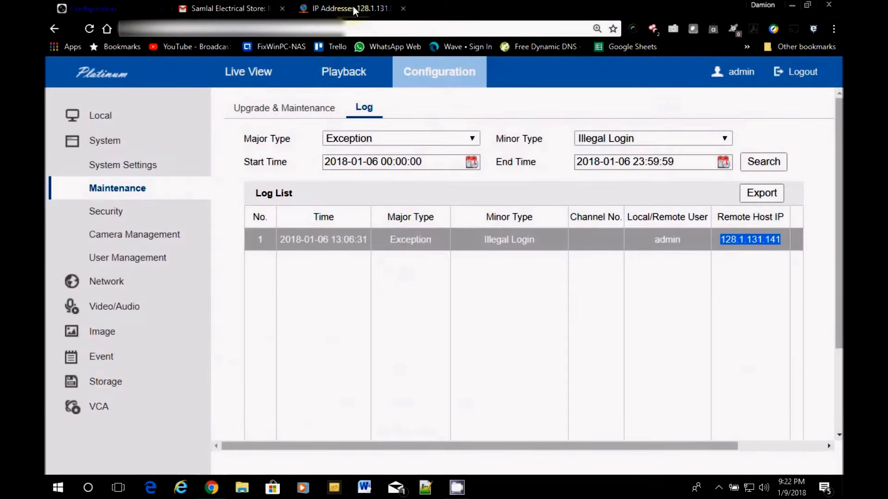
{"action": "left_click", "coordinate": [348, 8]}
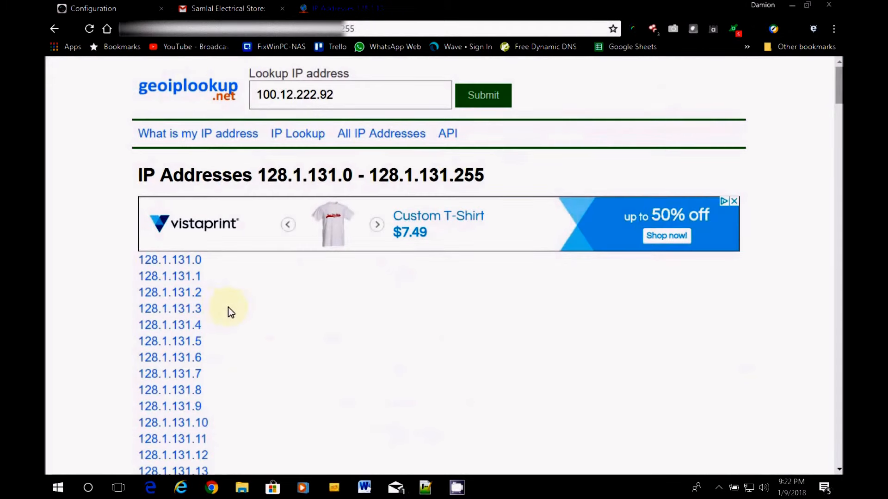
{"action": "scroll", "scroll_direction": "down", "scroll_amount": 3}
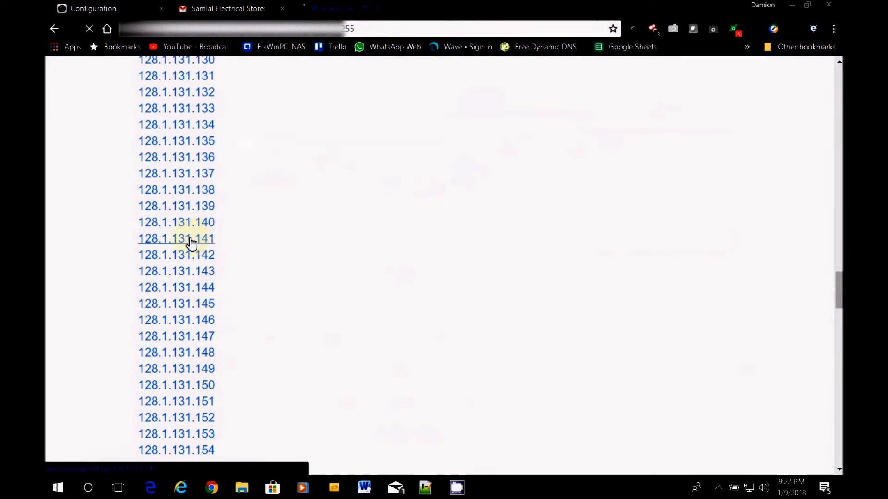
Open the 128.1.131.141 lookup details and highlight its city, Los Angeles
{"action": "left_click", "coordinate": [176, 238]}
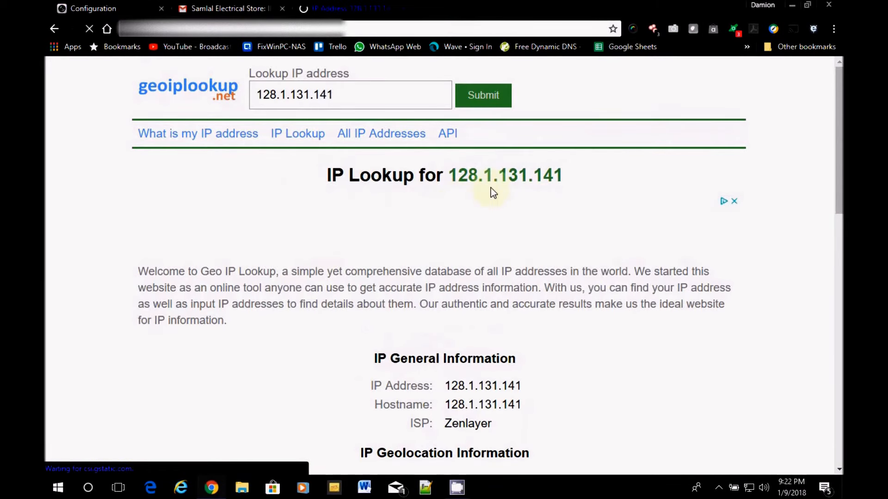
{"action": "scroll", "scroll_direction": "down", "scroll_amount": 3}
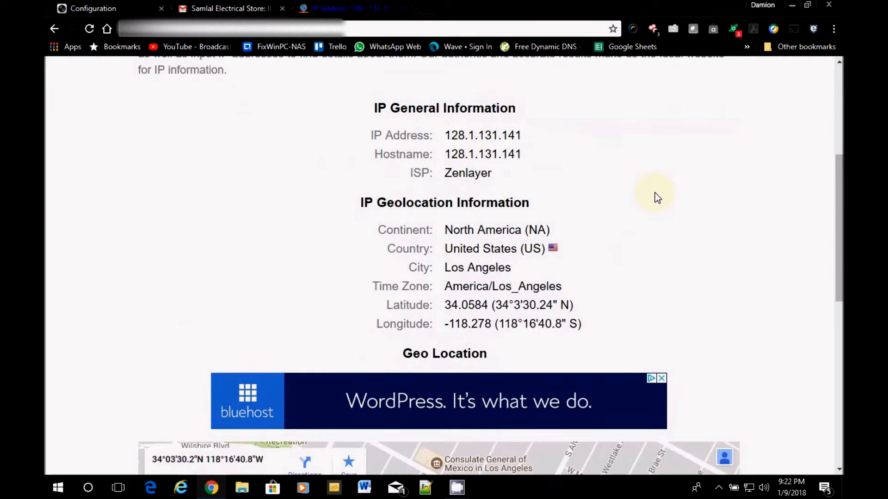
{"action": "mouse_move", "coordinate": [442, 147]}
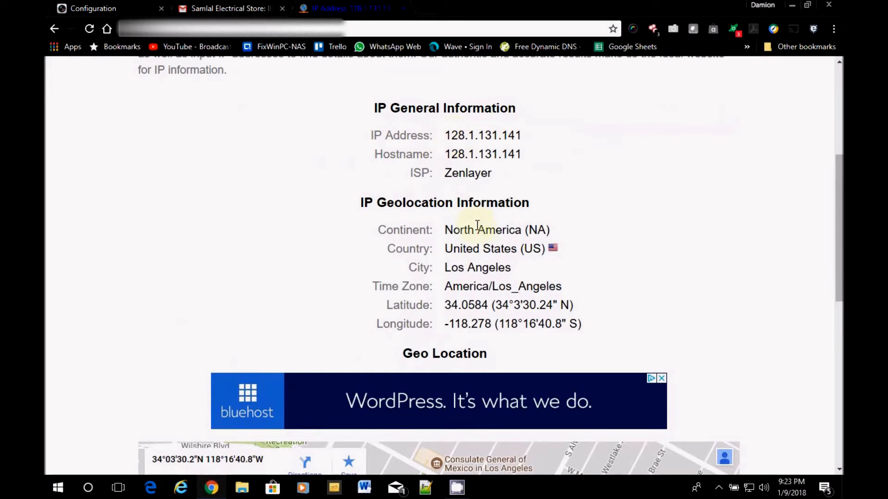
{"action": "mouse_move", "coordinate": [444, 272]}
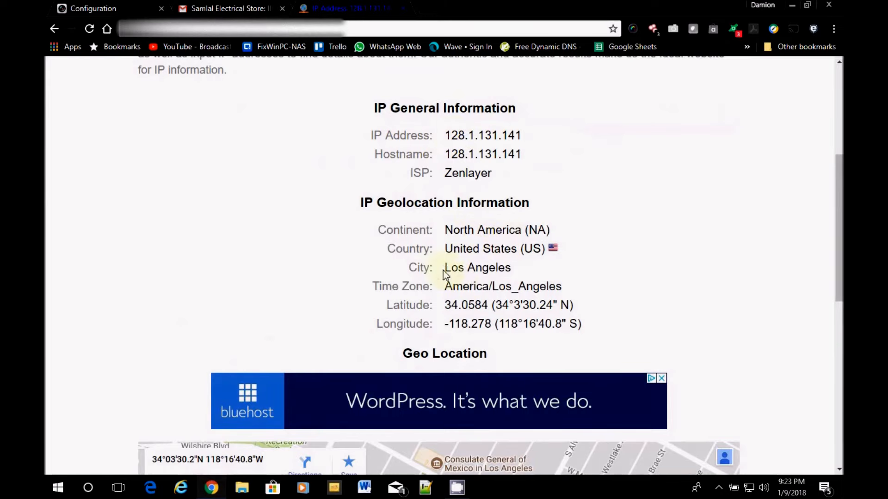
{"action": "mouse_move", "coordinate": [513, 273]}
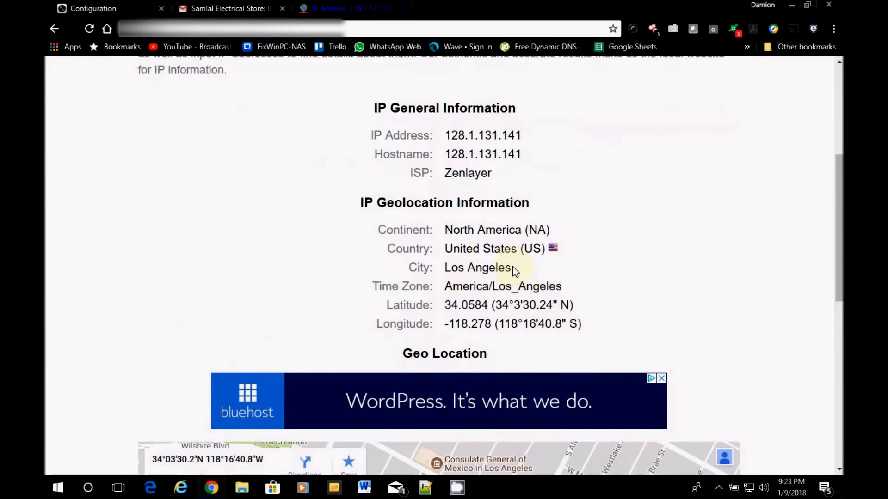
{"action": "double_click", "coordinate": [477, 268]}
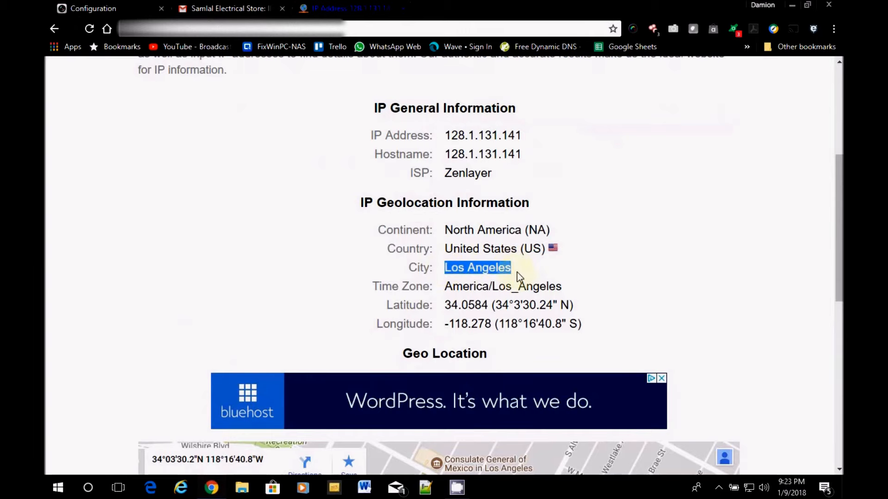
Scroll through the lookup results and highlight the ISP name Zenlayer
{"action": "scroll", "scroll_direction": "down", "scroll_amount": 3}
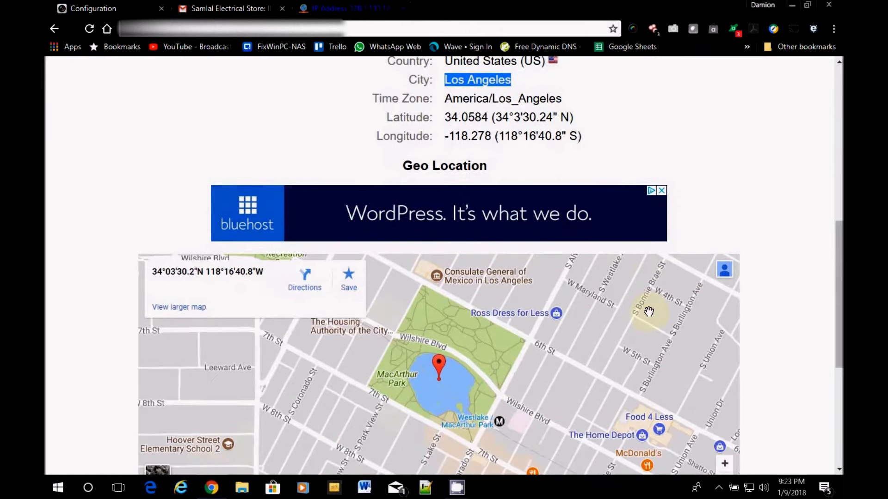
{"action": "scroll", "scroll_direction": "down", "scroll_amount": 3}
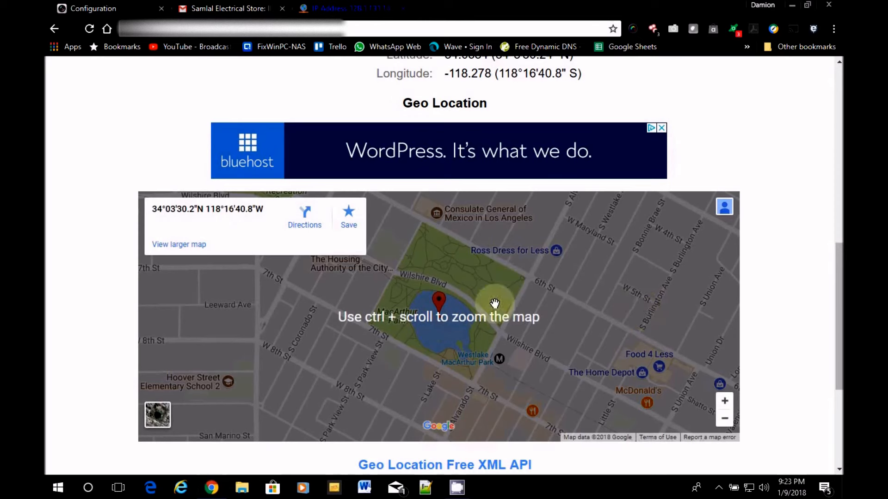
{"action": "mouse_move", "coordinate": [768, 279]}
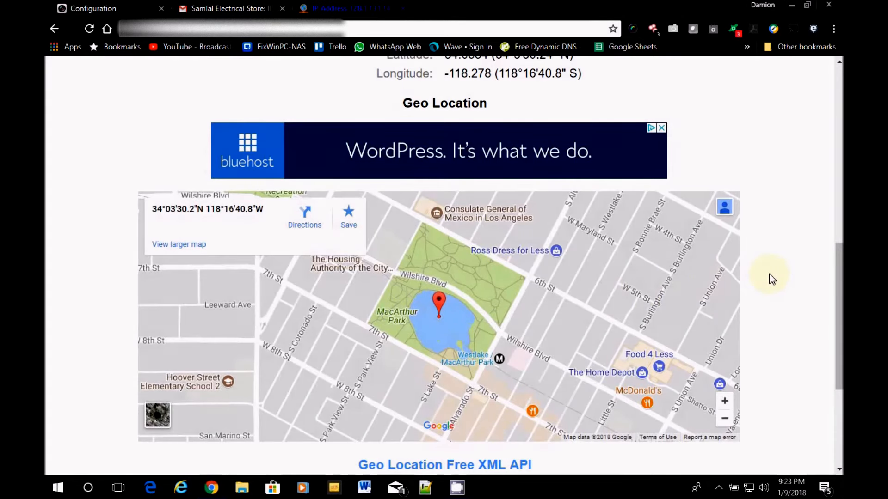
{"action": "mouse_move", "coordinate": [763, 268]}
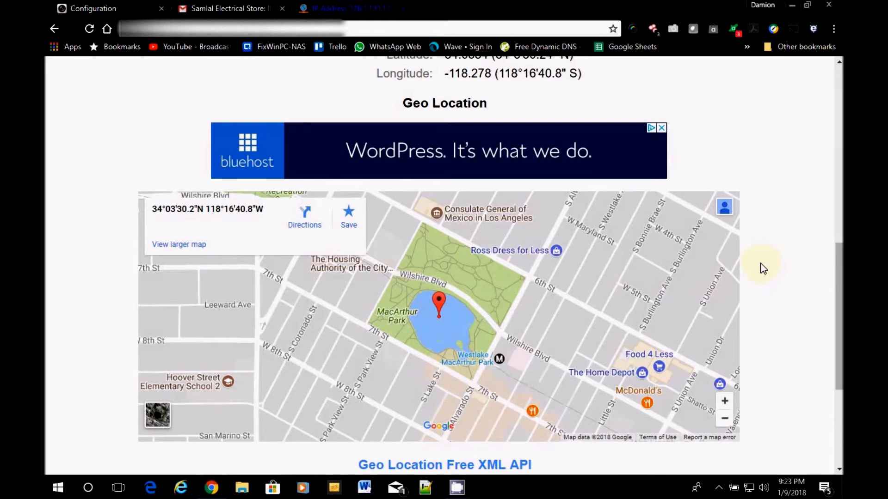
{"action": "mouse_move", "coordinate": [798, 288]}
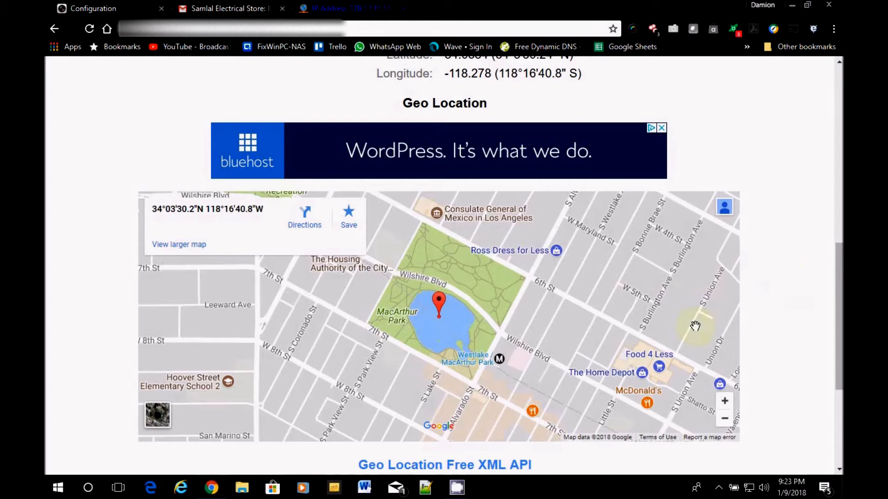
{"action": "mouse_move", "coordinate": [626, 308]}
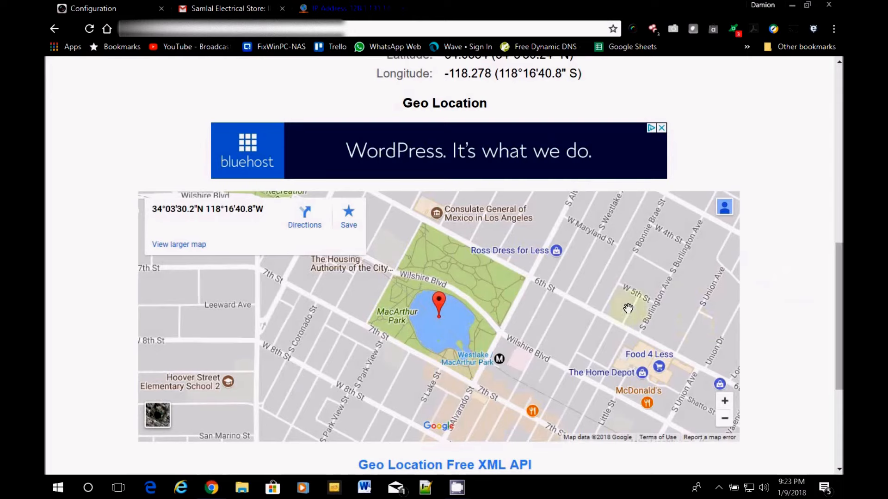
{"action": "mouse_move", "coordinate": [460, 313]}
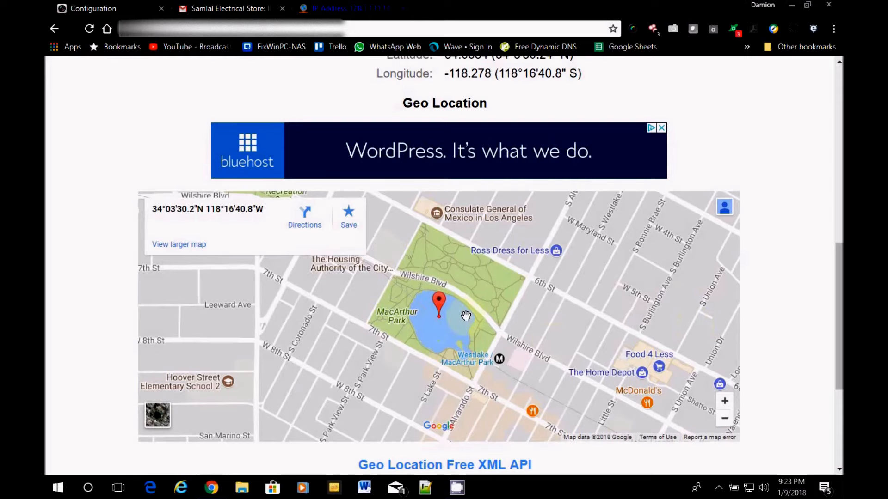
{"action": "mouse_move", "coordinate": [532, 338]}
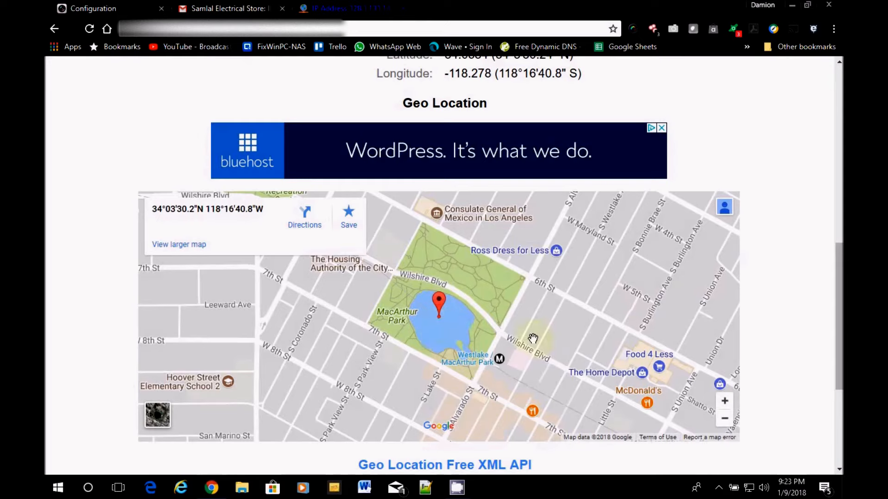
{"action": "mouse_move", "coordinate": [420, 372]}
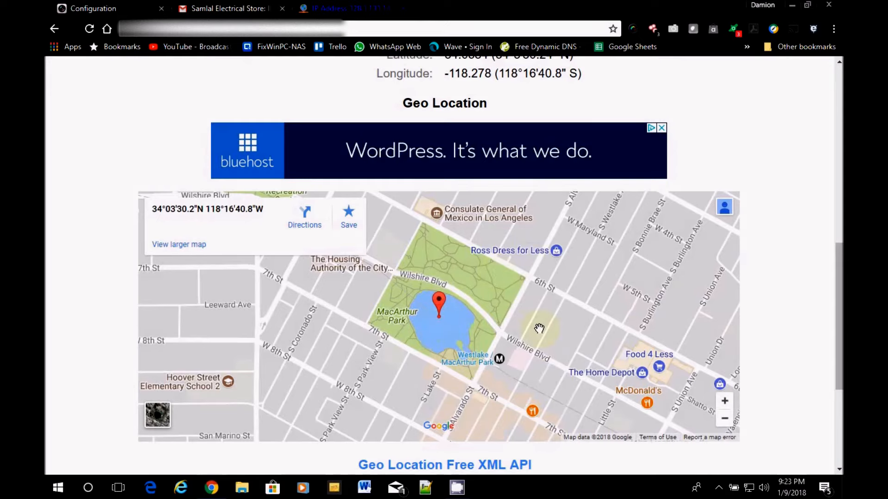
{"action": "mouse_move", "coordinate": [523, 343]}
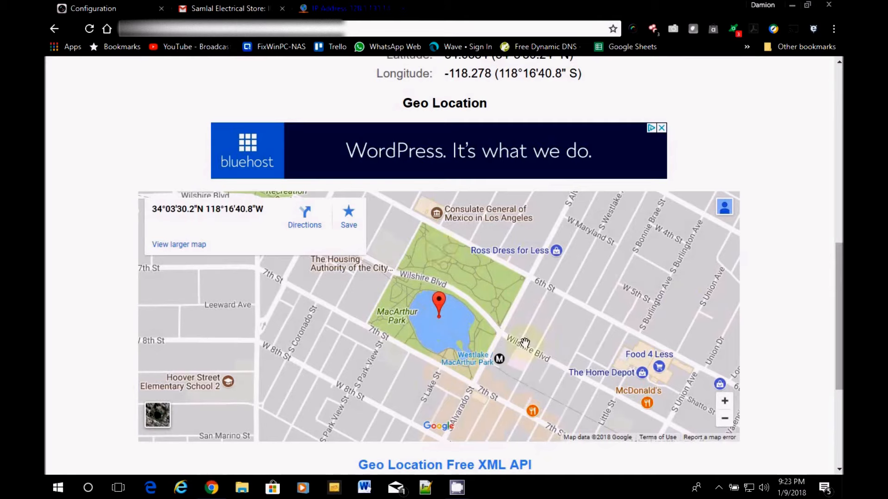
{"action": "mouse_move", "coordinate": [403, 311]}
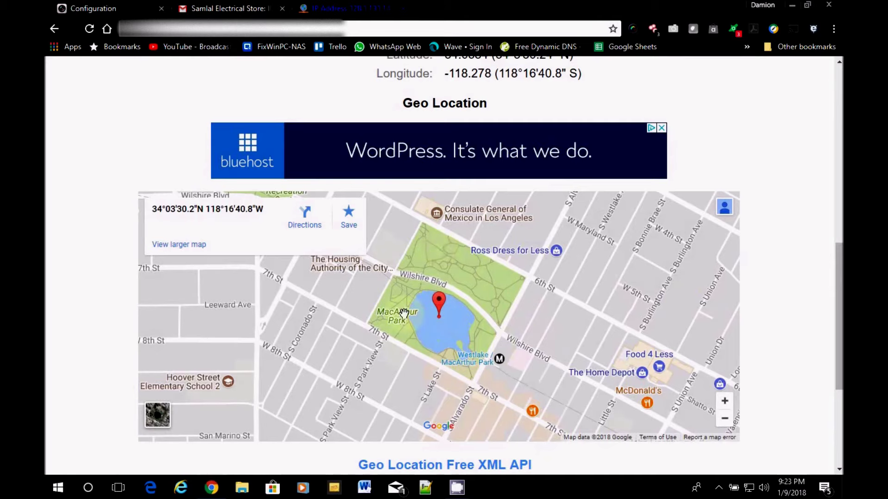
{"action": "mouse_move", "coordinate": [522, 320]}
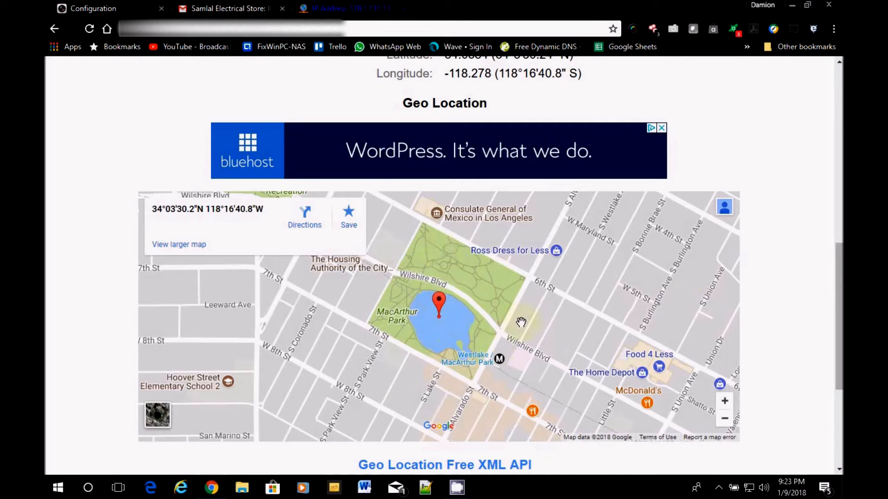
{"action": "mouse_move", "coordinate": [454, 243]}
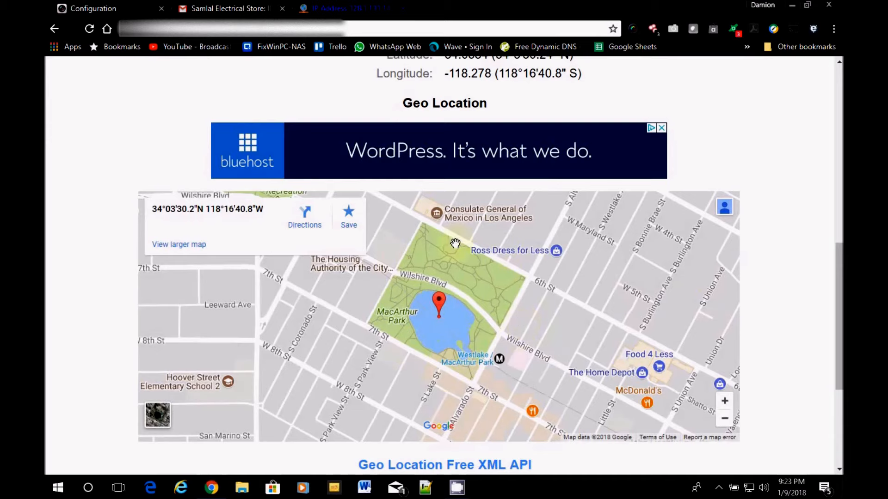
{"action": "mouse_move", "coordinate": [413, 301]}
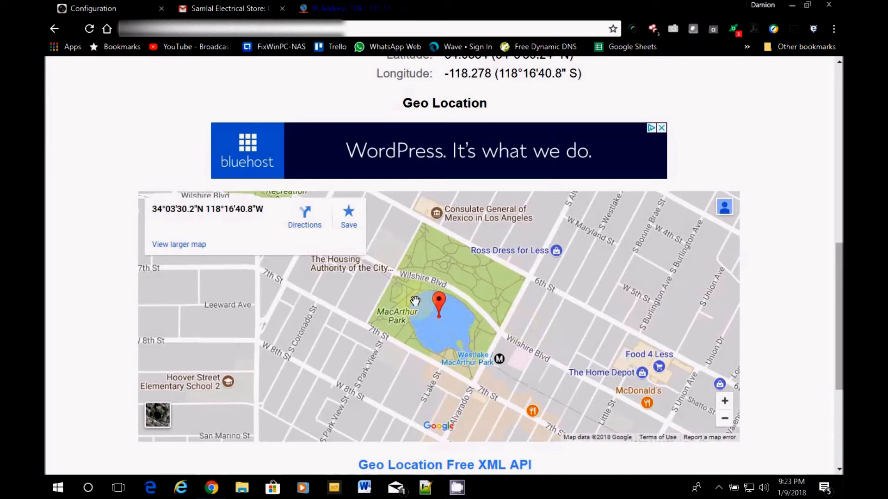
{"action": "mouse_move", "coordinate": [402, 365]}
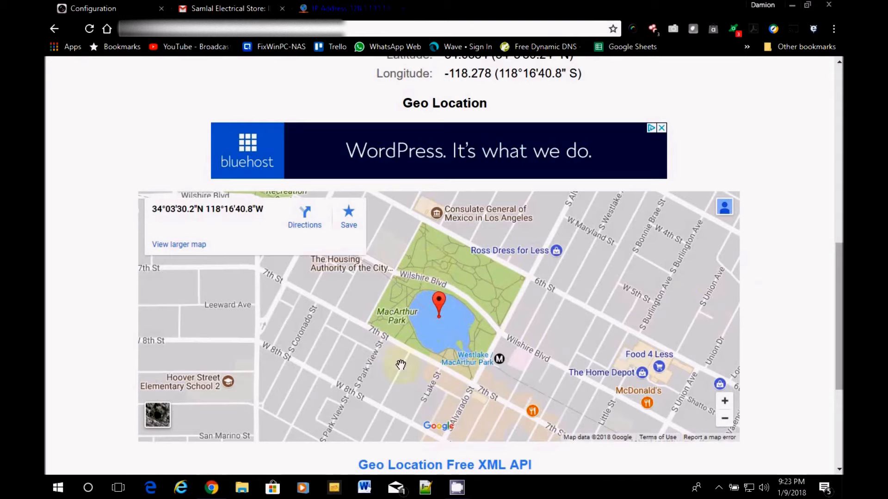
{"action": "mouse_move", "coordinate": [815, 301]}
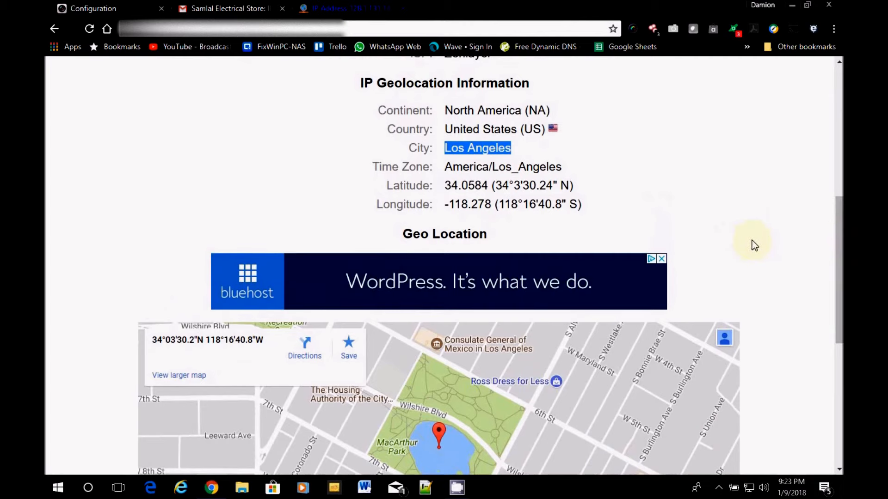
{"action": "mouse_move", "coordinate": [728, 237]}
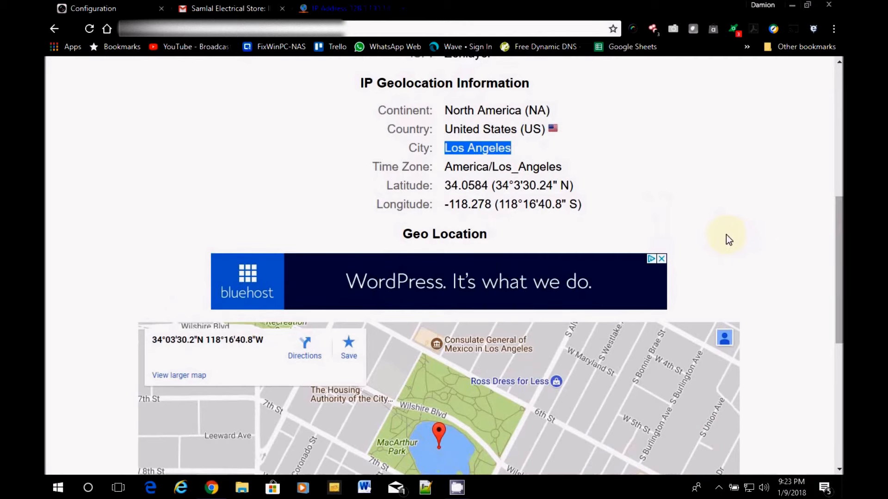
{"action": "scroll", "scroll_direction": "down", "scroll_amount": 3}
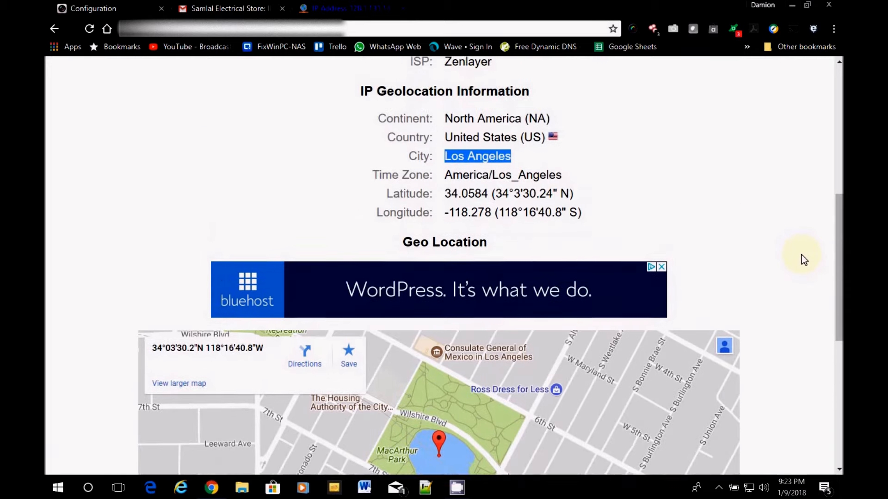
{"action": "scroll", "scroll_direction": "up", "scroll_amount": 3}
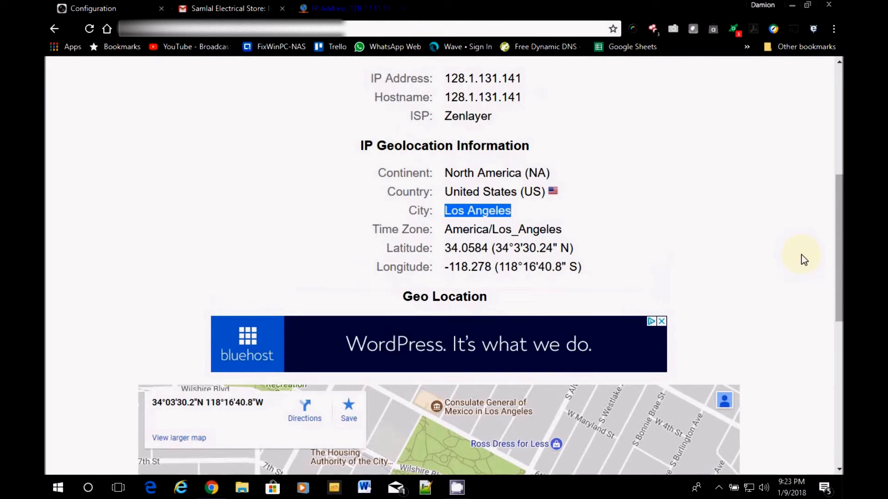
{"action": "scroll", "scroll_direction": "down", "scroll_amount": 3}
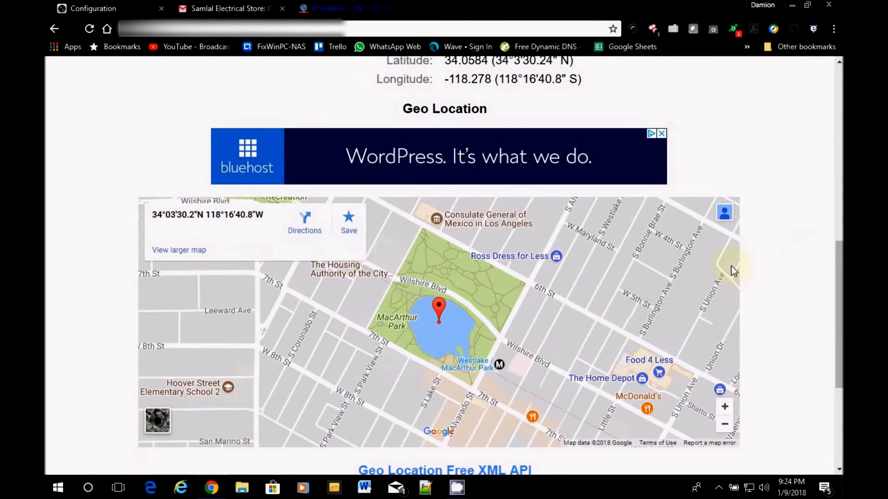
{"action": "mouse_move", "coordinate": [448, 317]}
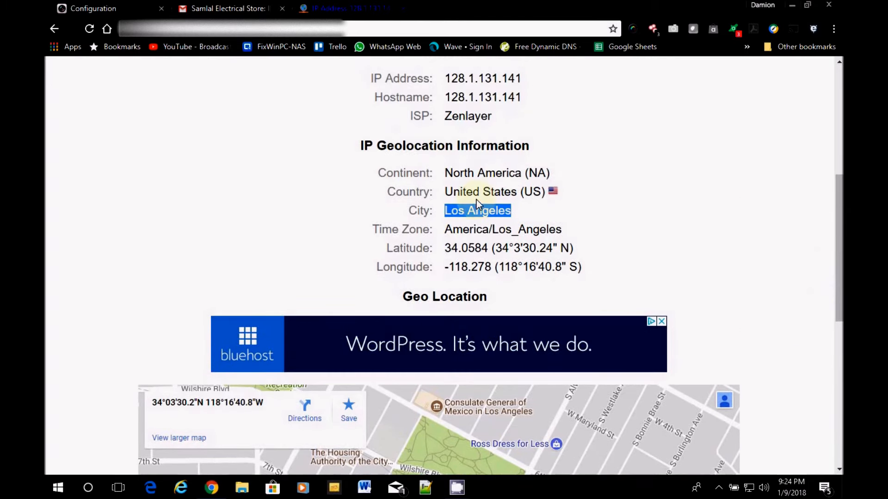
{"action": "scroll", "scroll_direction": "down", "scroll_amount": 3}
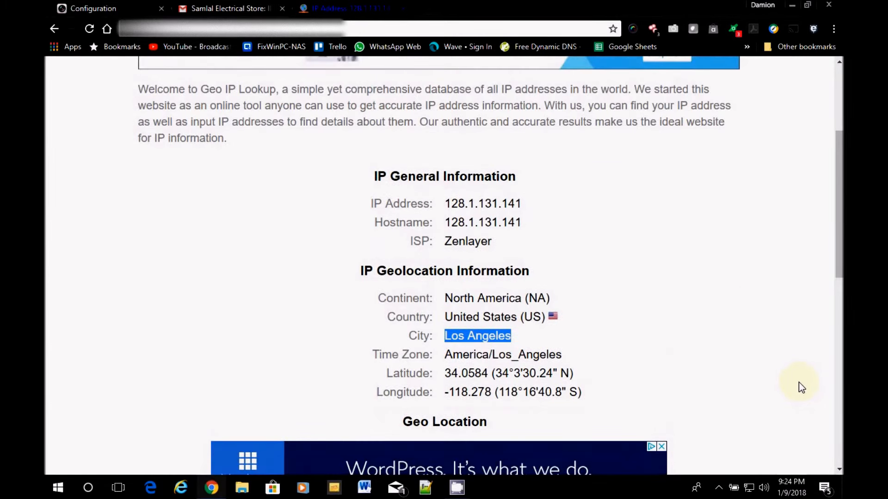
{"action": "double_click", "coordinate": [467, 241]}
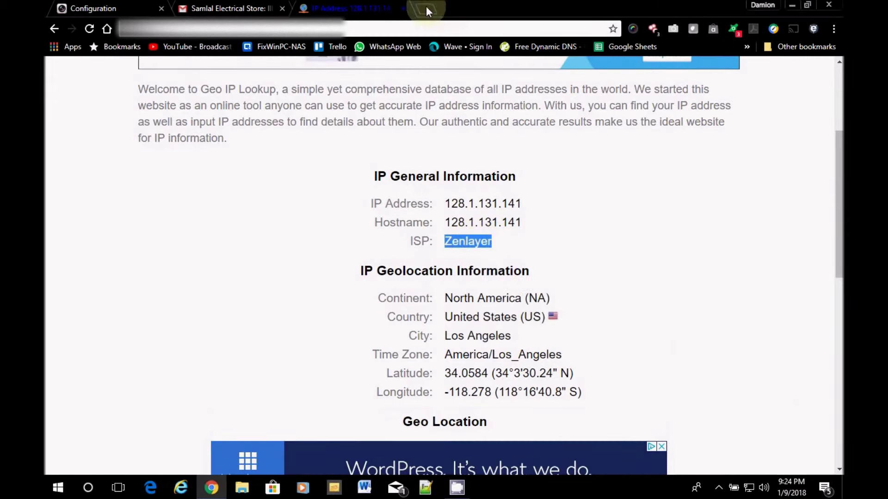
Search Google for Zenlayer and browse its SDN networking homepage at zenlayer.com
{"action": "left_click", "coordinate": [424, 11]}
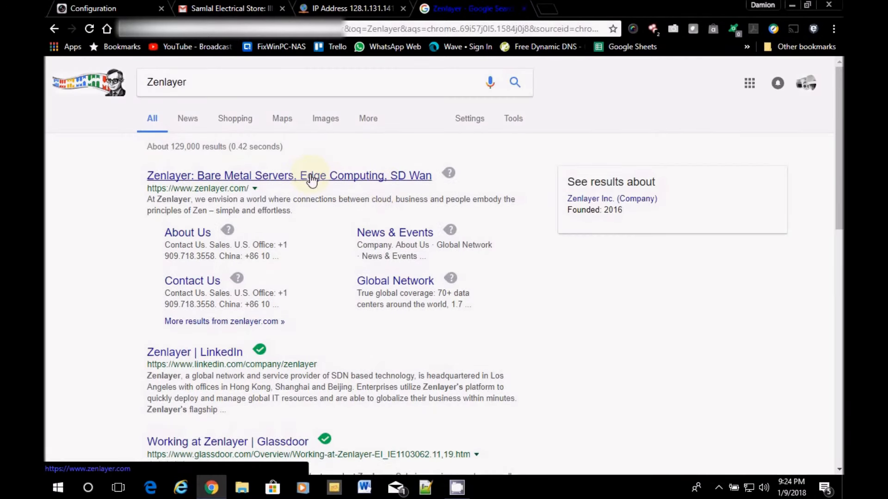
{"action": "mouse_move", "coordinate": [309, 352]}
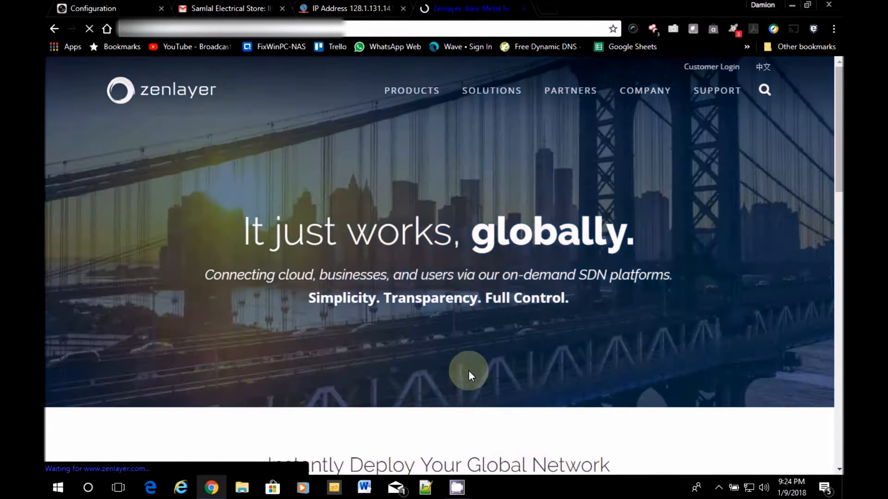
{"action": "scroll", "scroll_direction": "down", "scroll_amount": 3}
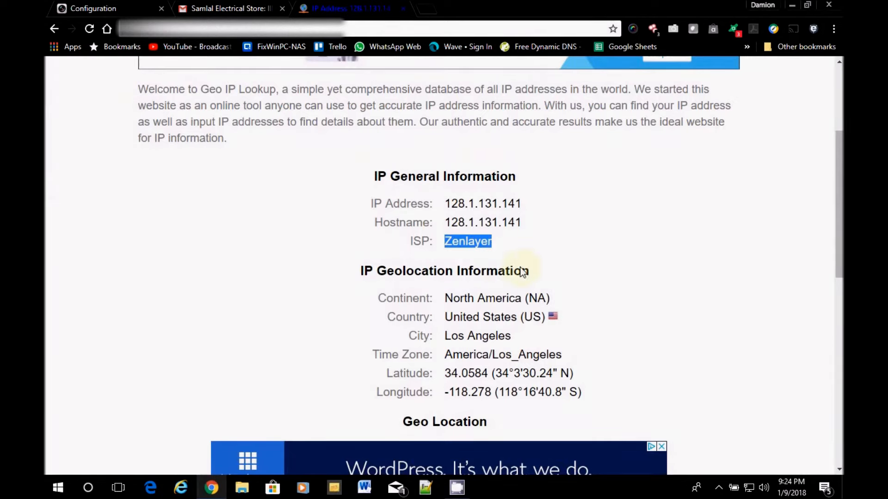
{"action": "mouse_move", "coordinate": [497, 251]}
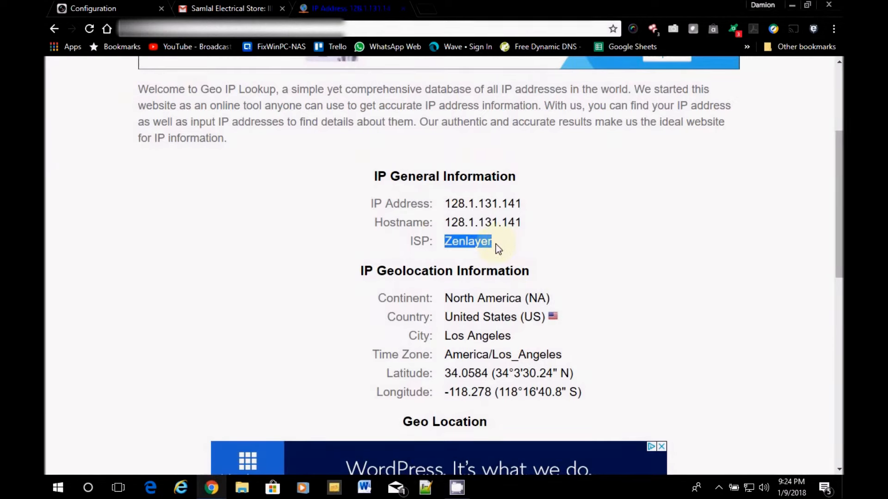
{"action": "mouse_move", "coordinate": [541, 268]}
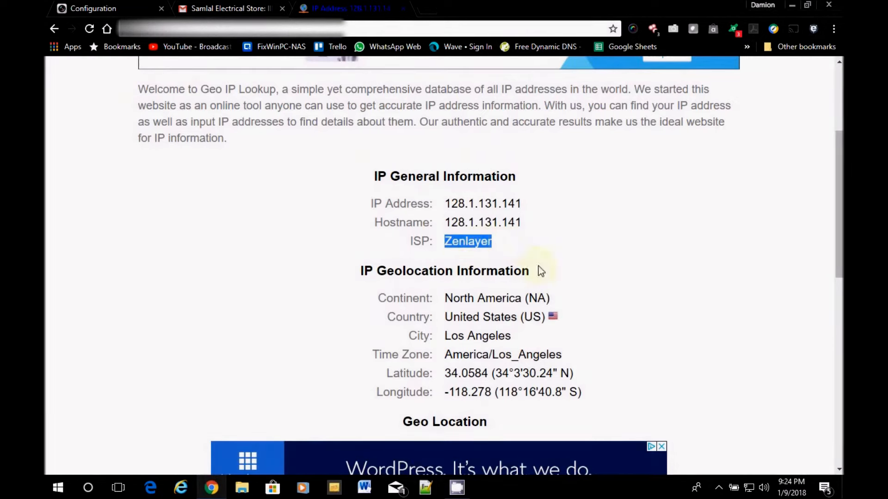
{"action": "scroll", "scroll_direction": "up", "scroll_amount": 3}
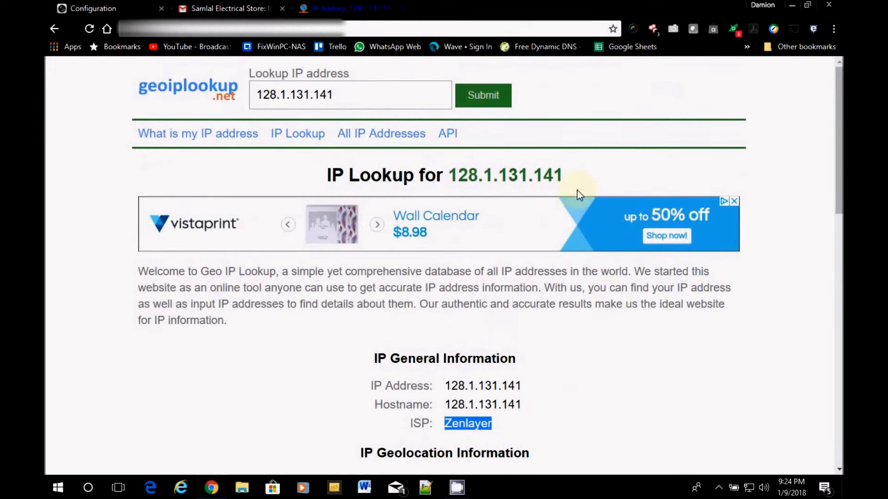
Check the DVR's 128.1.131.141 illegal login log entry, then close the Geo IP Lookup tab
{"action": "left_click", "coordinate": [91, 8]}
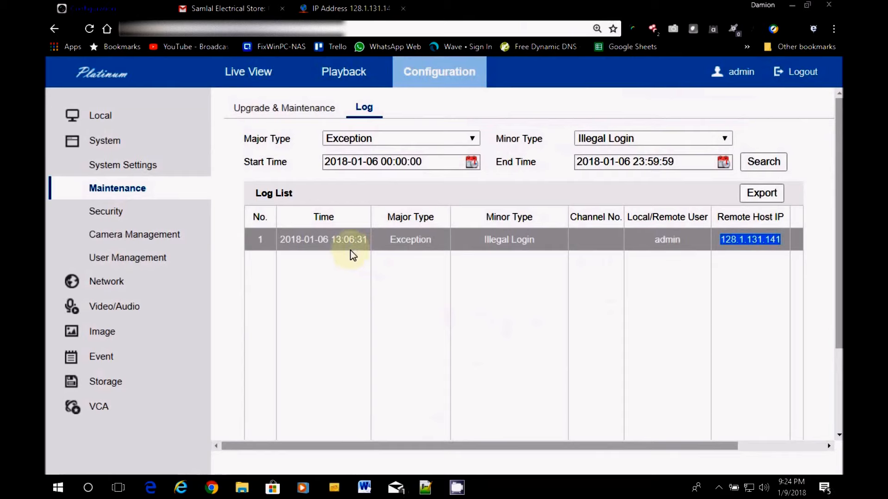
{"action": "mouse_move", "coordinate": [350, 245]}
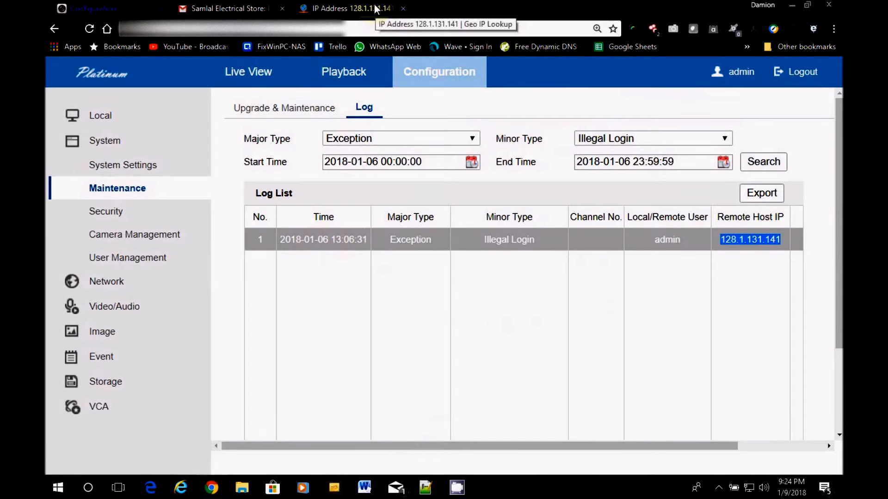
{"action": "left_click", "coordinate": [344, 8]}
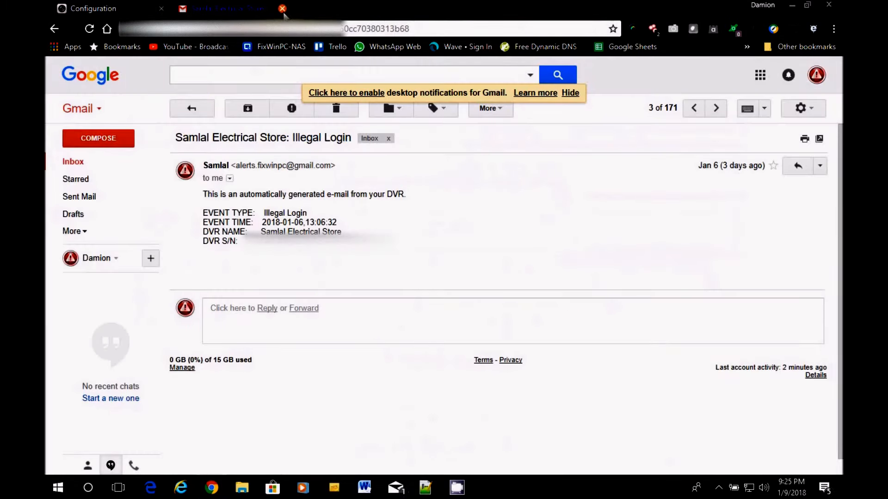
{"action": "mouse_move", "coordinate": [489, 246]}
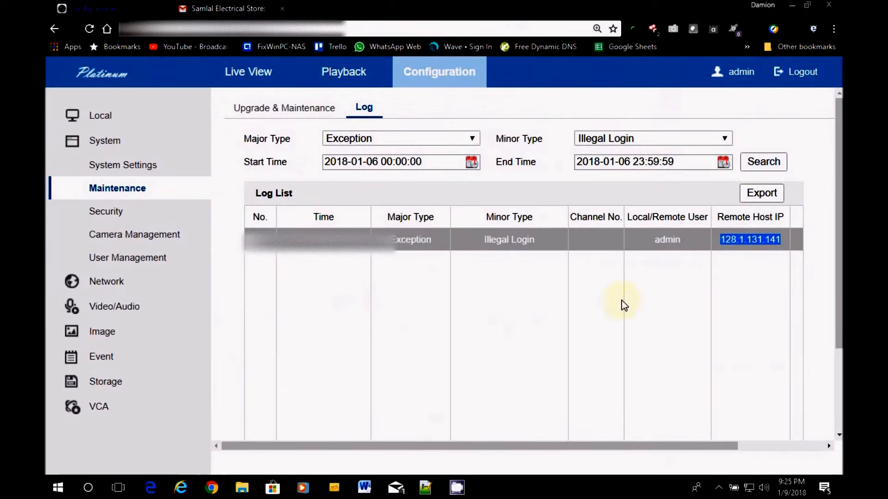
{"action": "mouse_move", "coordinate": [694, 255]}
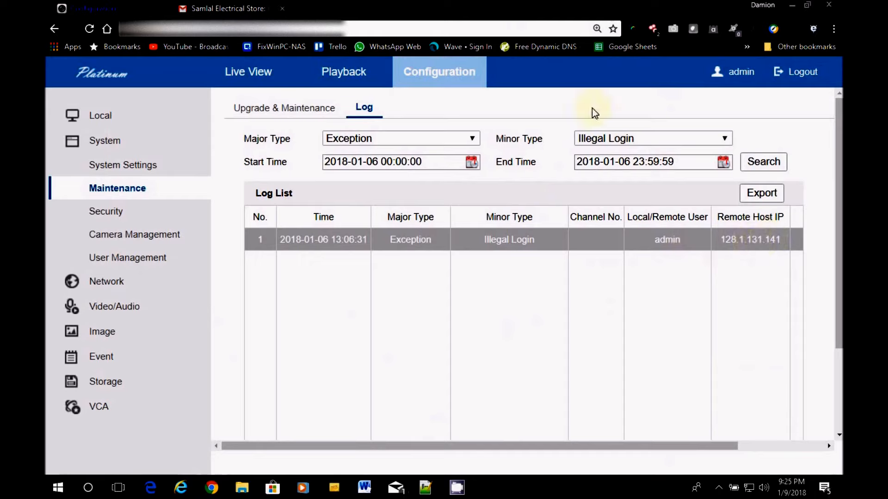
{"action": "mouse_move", "coordinate": [530, 342]}
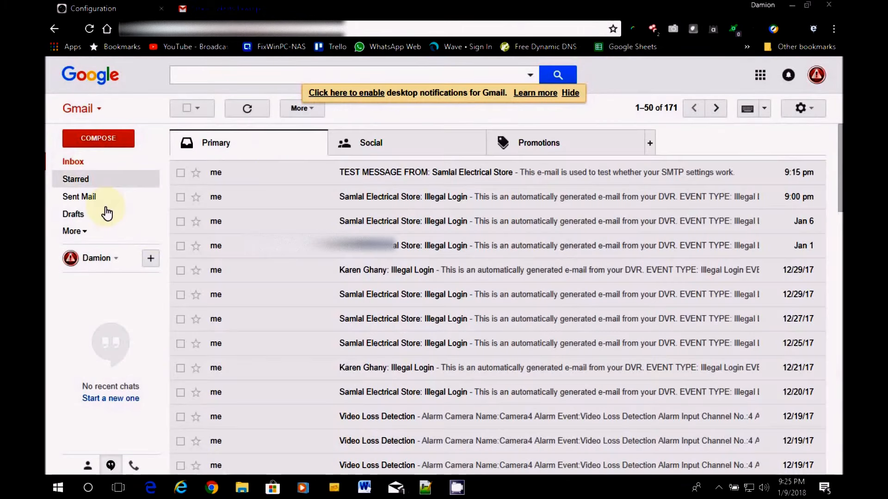
Review the Illegal Login alert emails below the Samlal Electrical Store test message
{"action": "left_click_drag", "start_coordinate": [215, 196], "coordinate": [365, 267]}
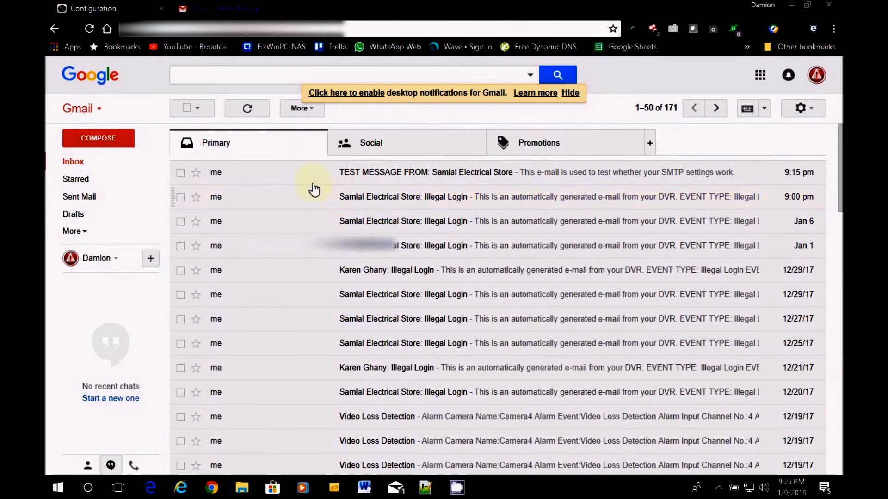
{"action": "mouse_move", "coordinate": [417, 346]}
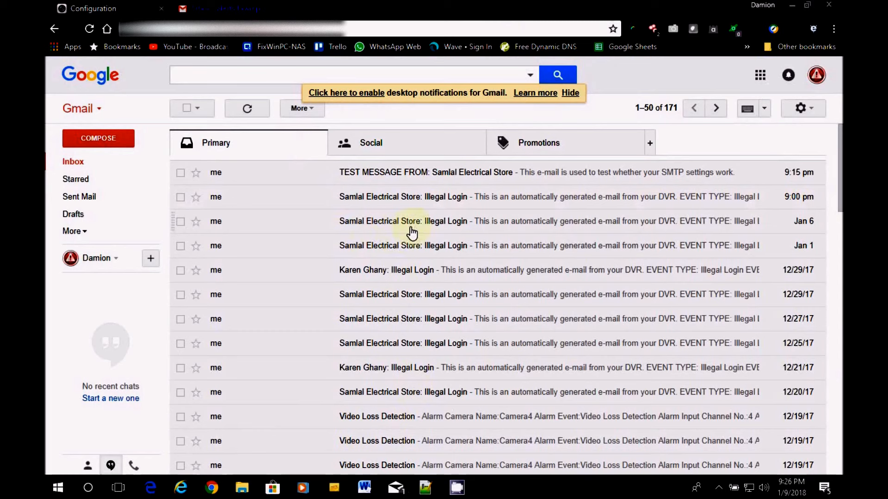
{"action": "mouse_move", "coordinate": [584, 245]}
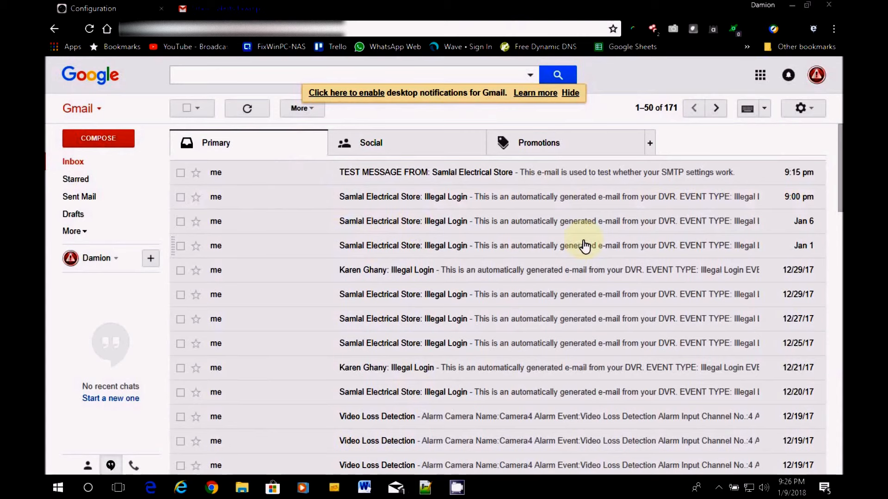
{"action": "mouse_move", "coordinate": [567, 246]}
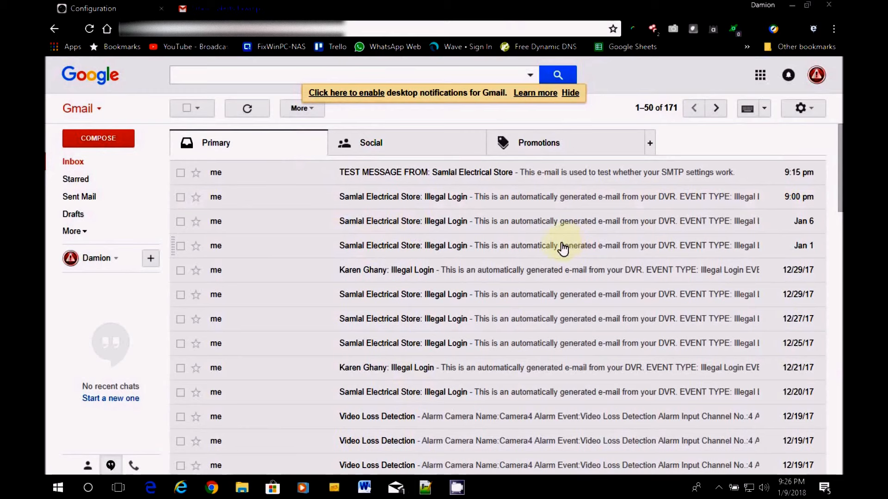
{"action": "mouse_move", "coordinate": [449, 249]}
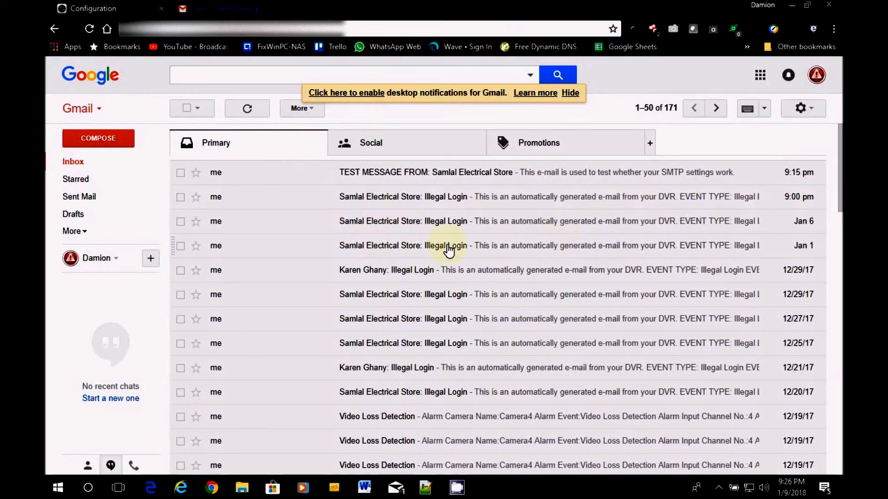